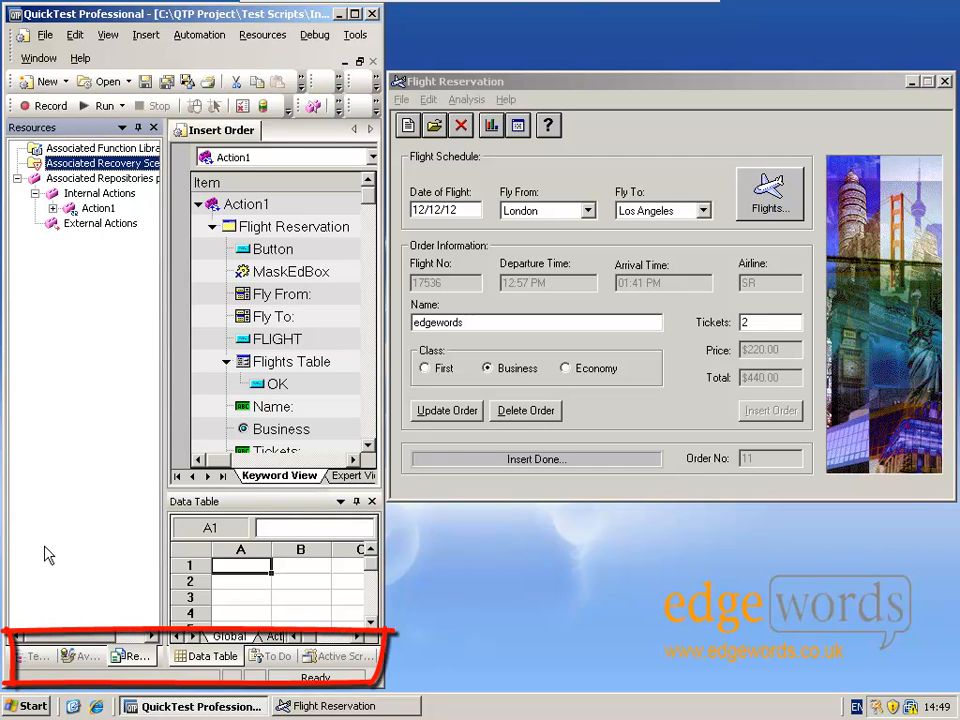
mouse_move(40, 660)
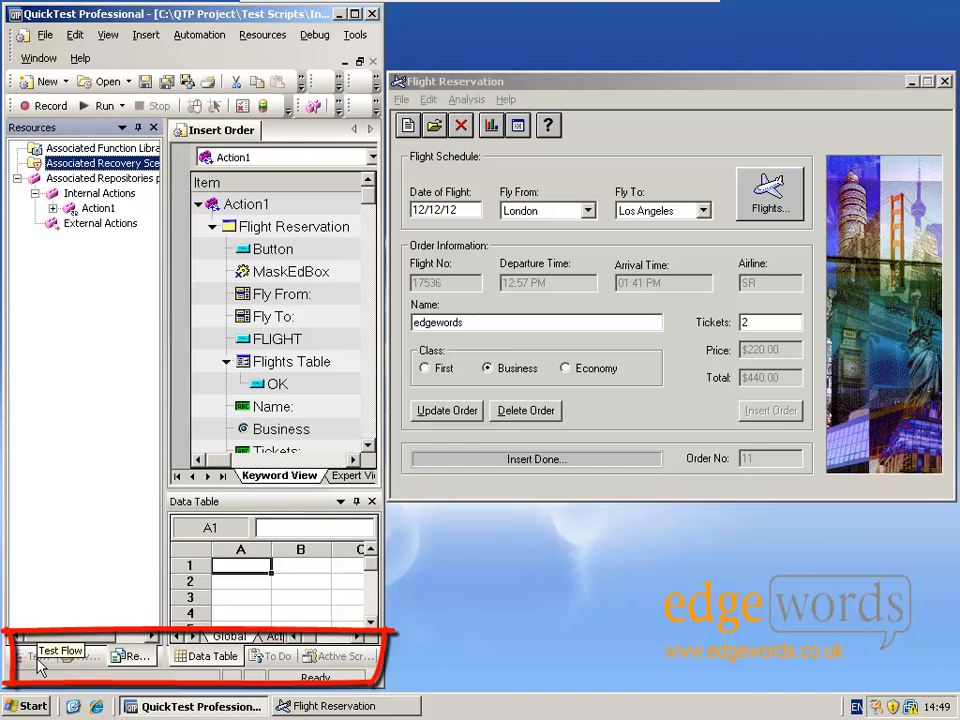
Step: Switch through the Test Flow, Available Keywords and Resources pane tabs
left_click(60, 651)
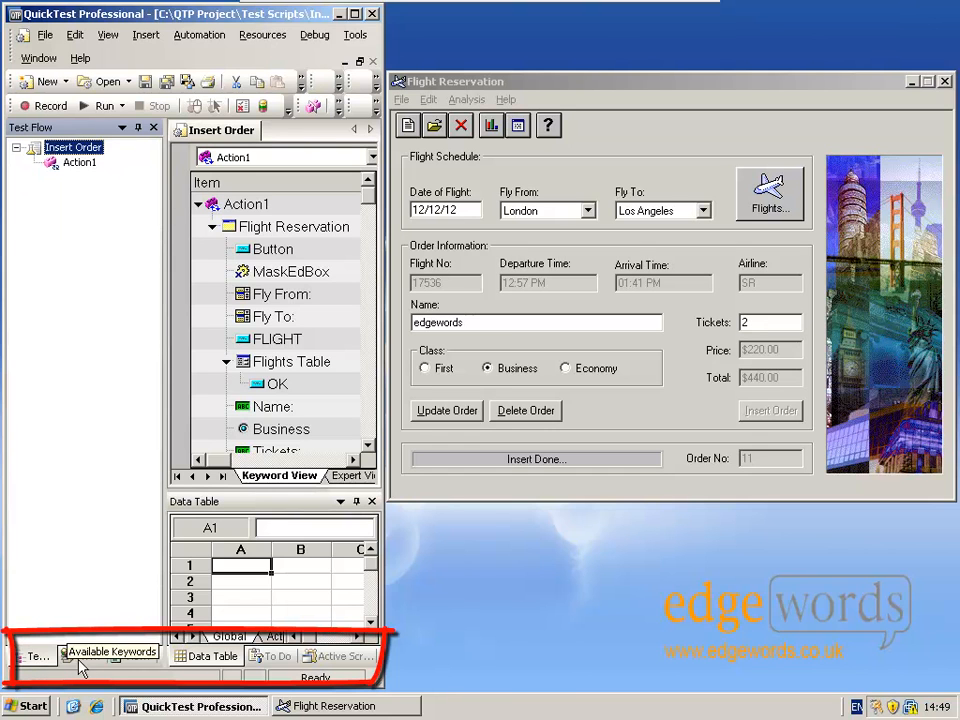
left_click(130, 655)
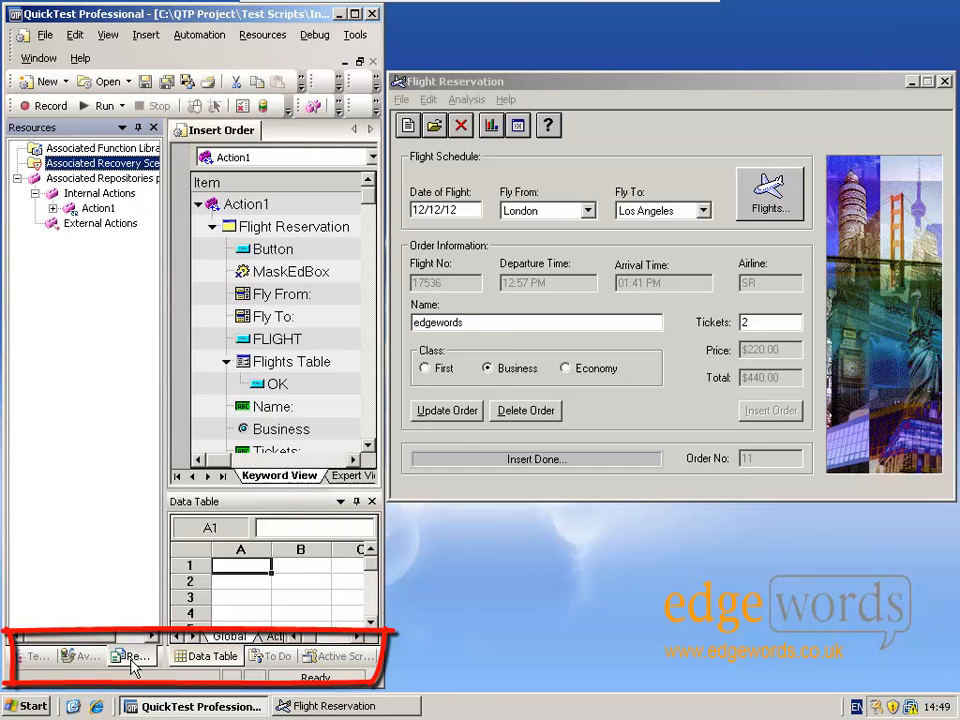
left_click(342, 656)
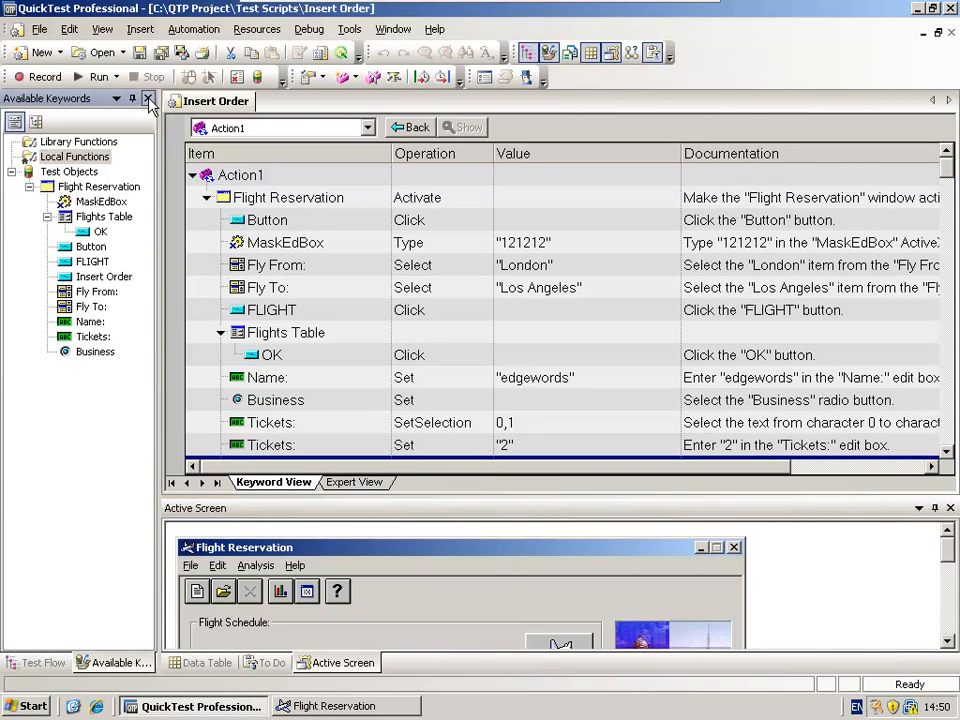
mouse_move(102, 28)
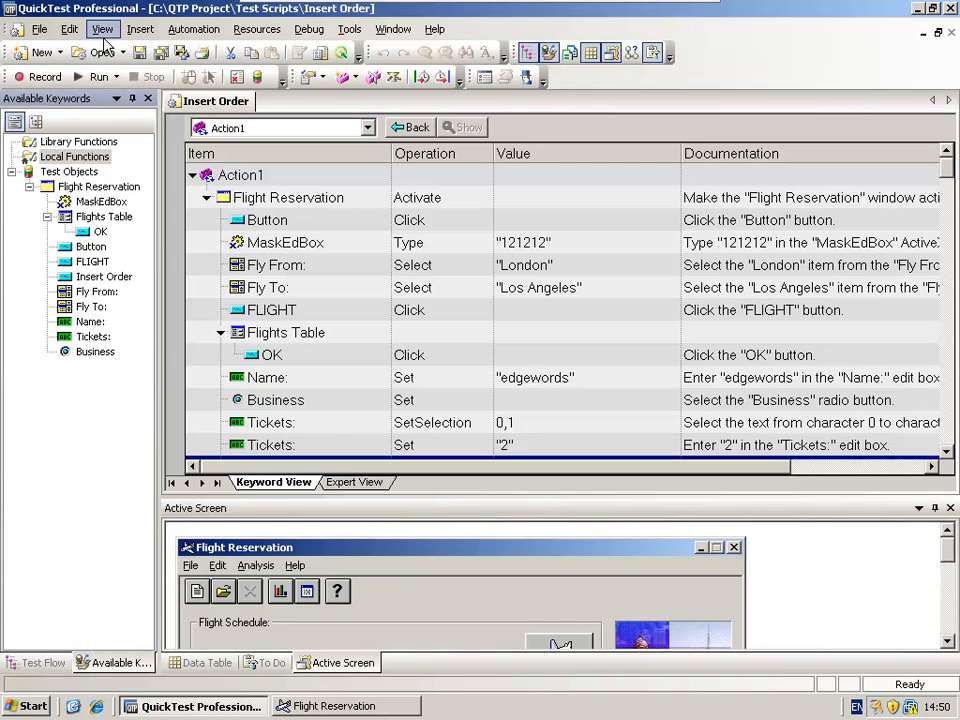
Step: Hide the Available Keywords pane from the View menu
left_click(102, 28)
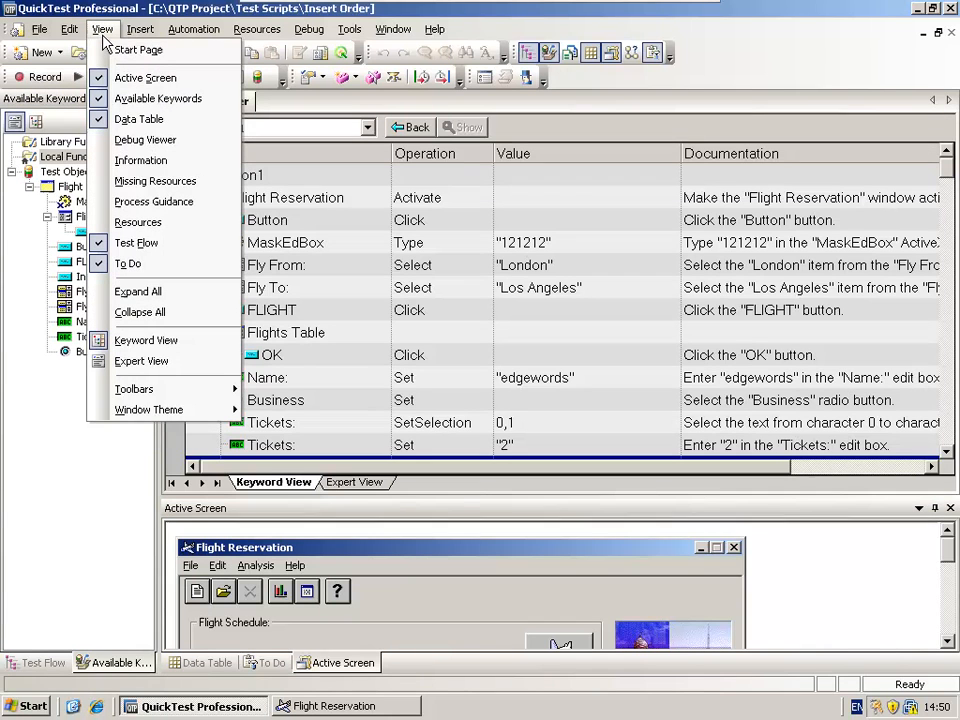
mouse_move(145, 78)
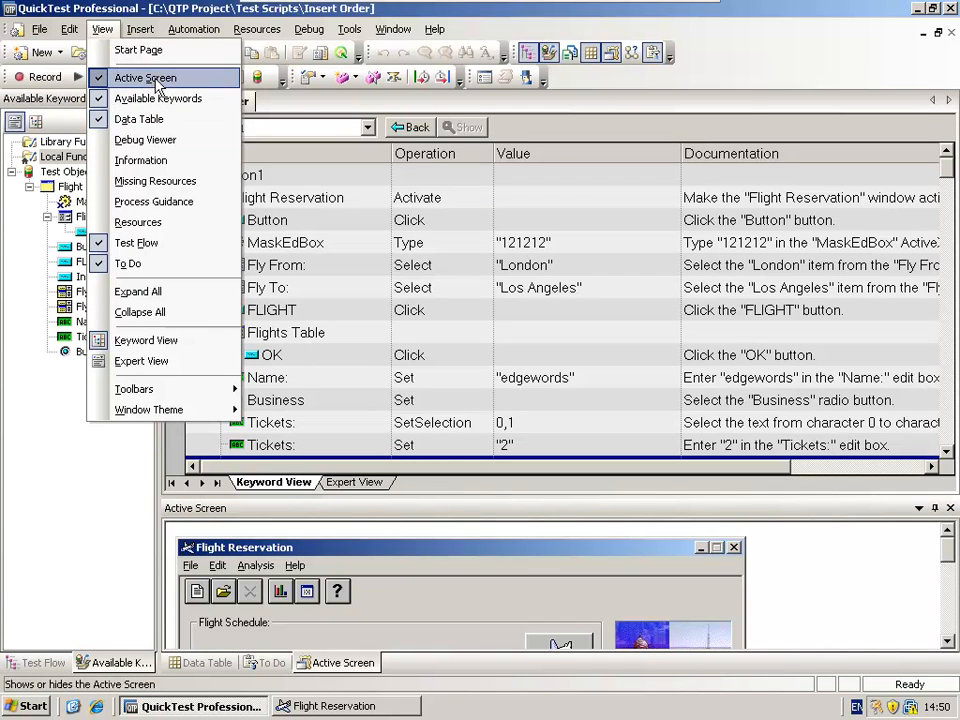
left_click(145, 78)
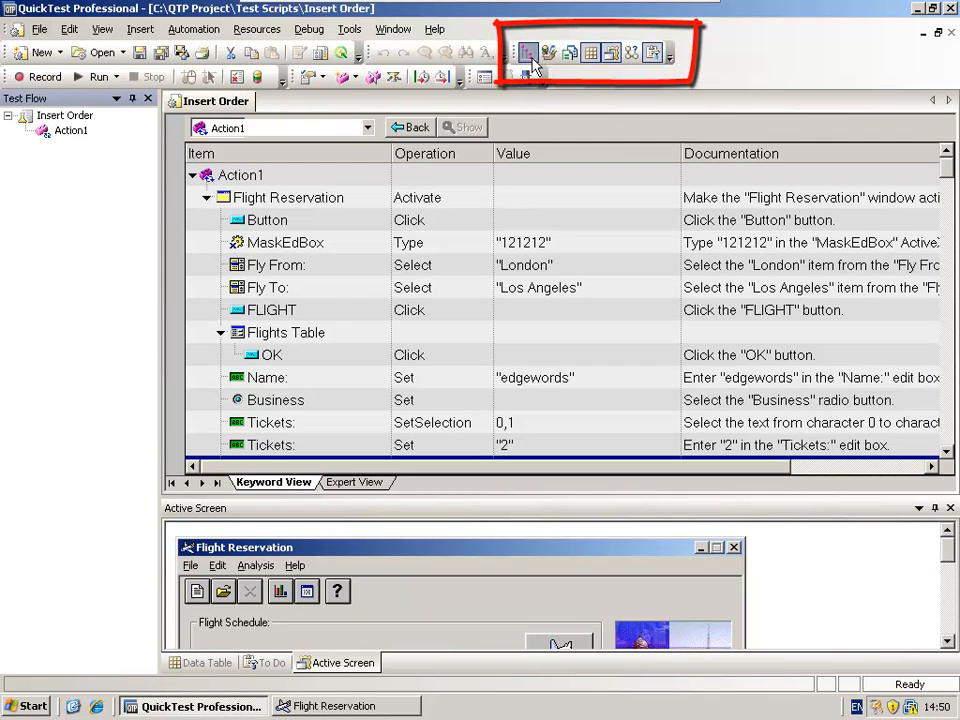
mouse_move(528, 53)
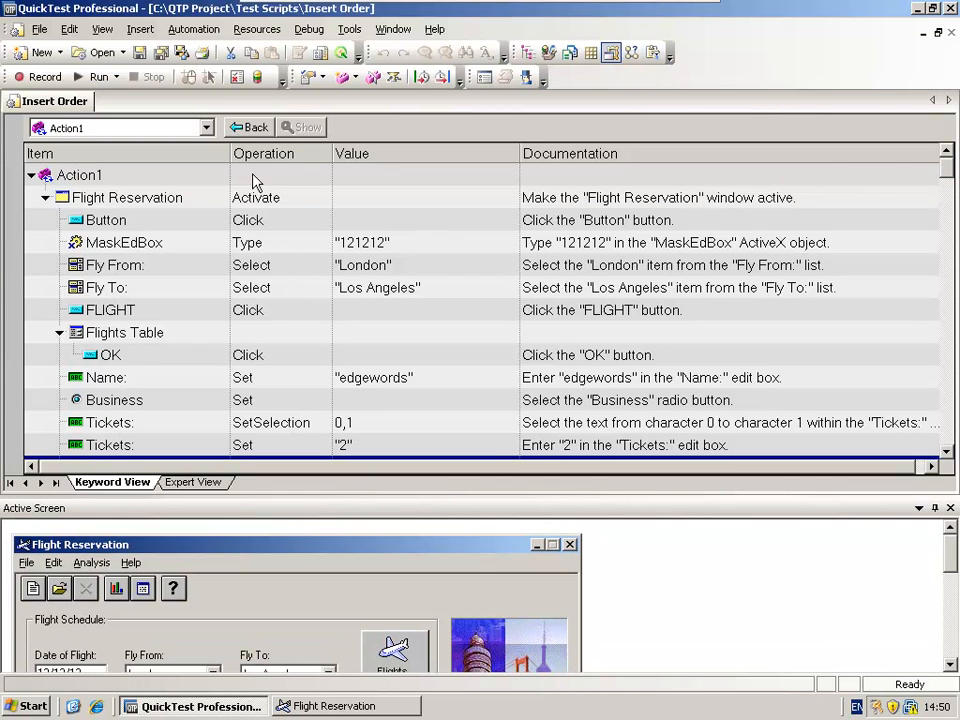
mouse_move(135, 308)
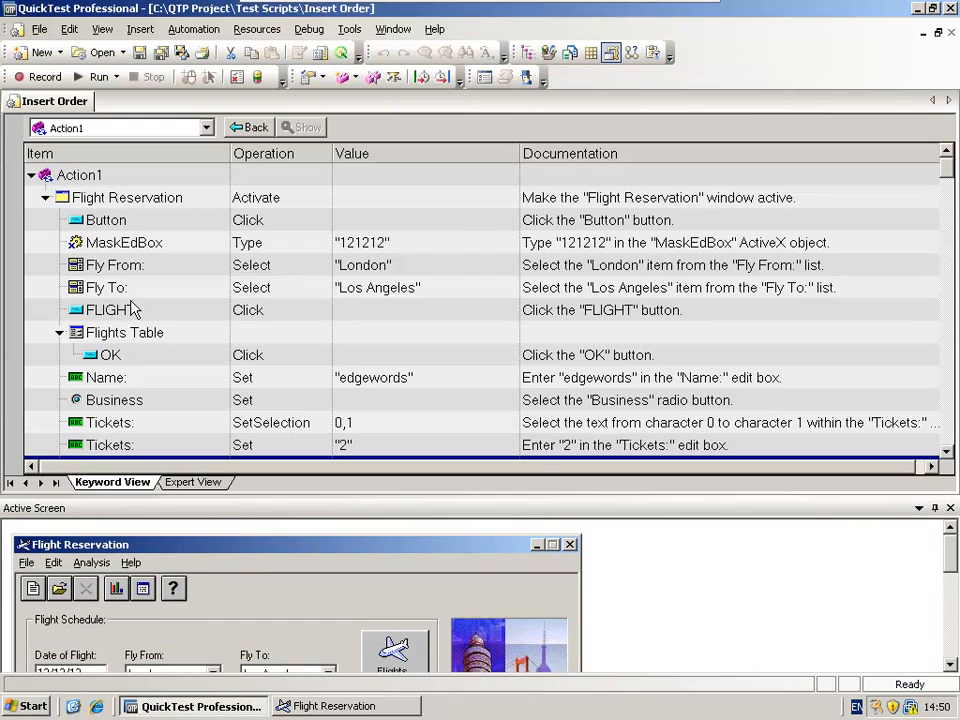
mouse_move(133, 500)
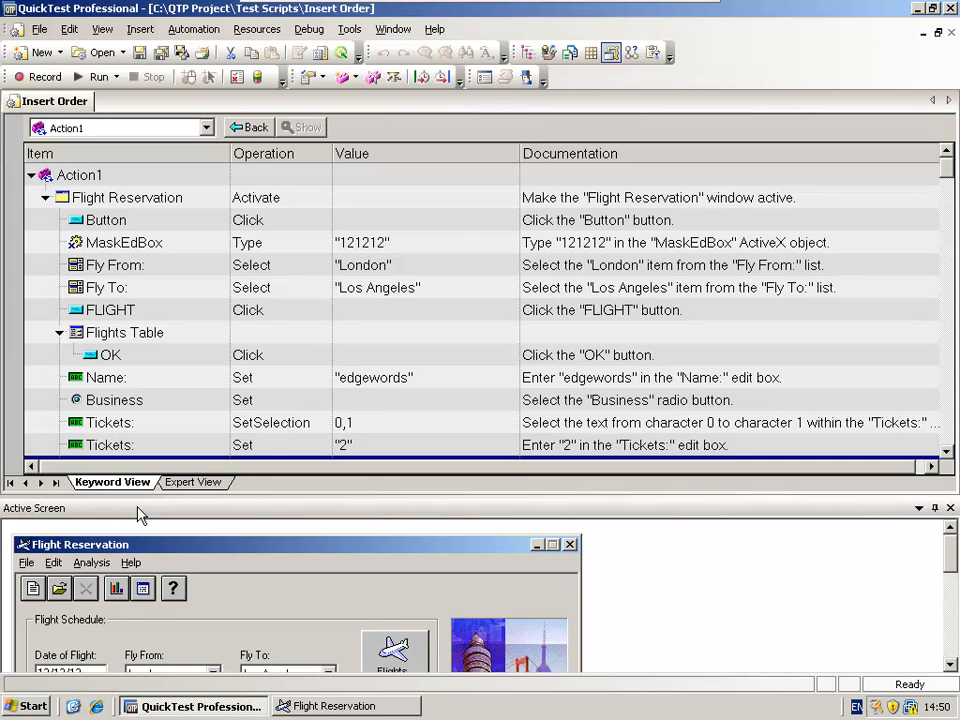
mouse_move(350, 29)
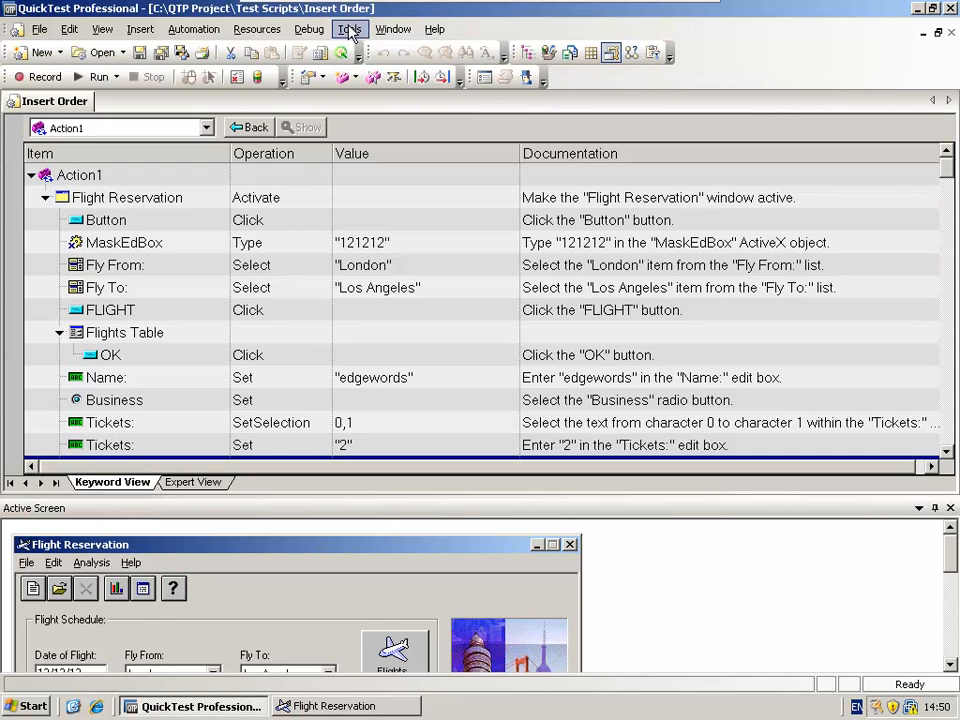
left_click(349, 28)
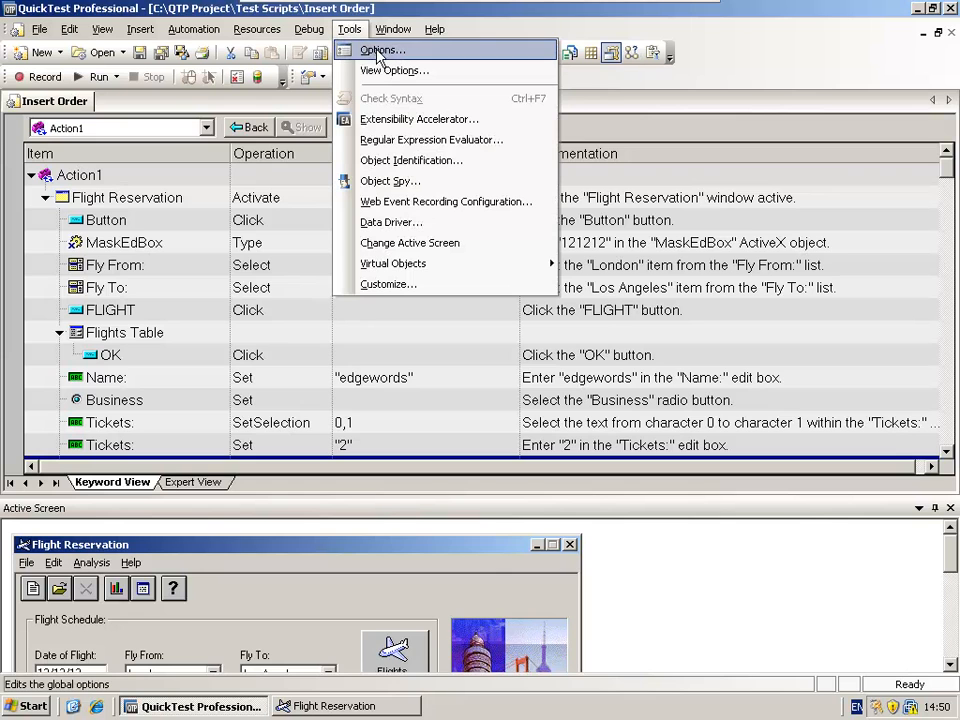
left_click(382, 50)
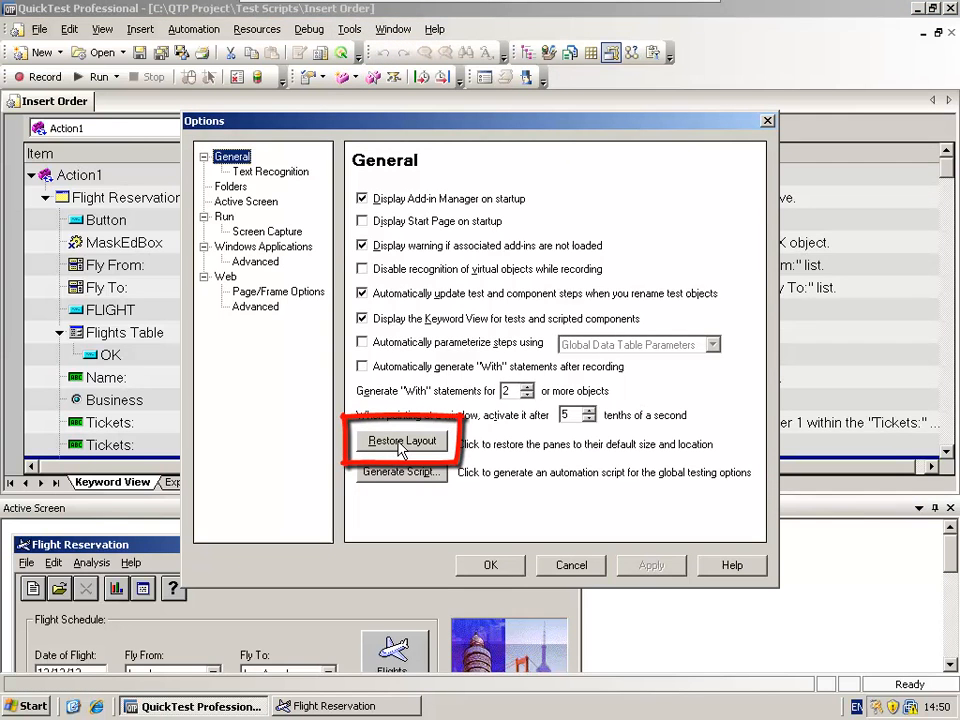
mouse_move(505, 485)
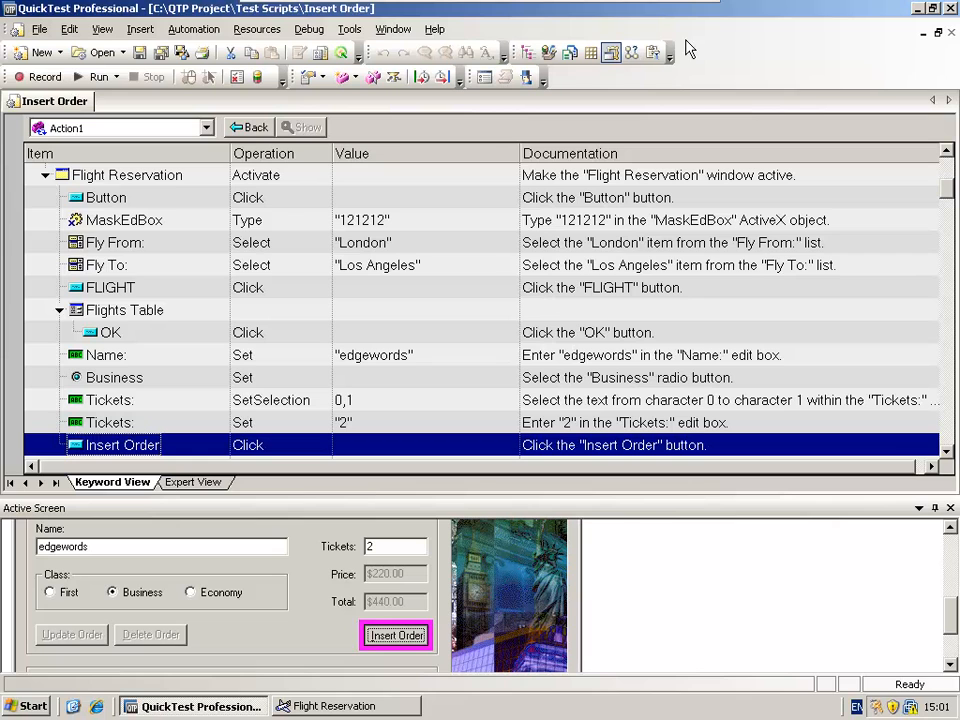
mouse_move(415, 348)
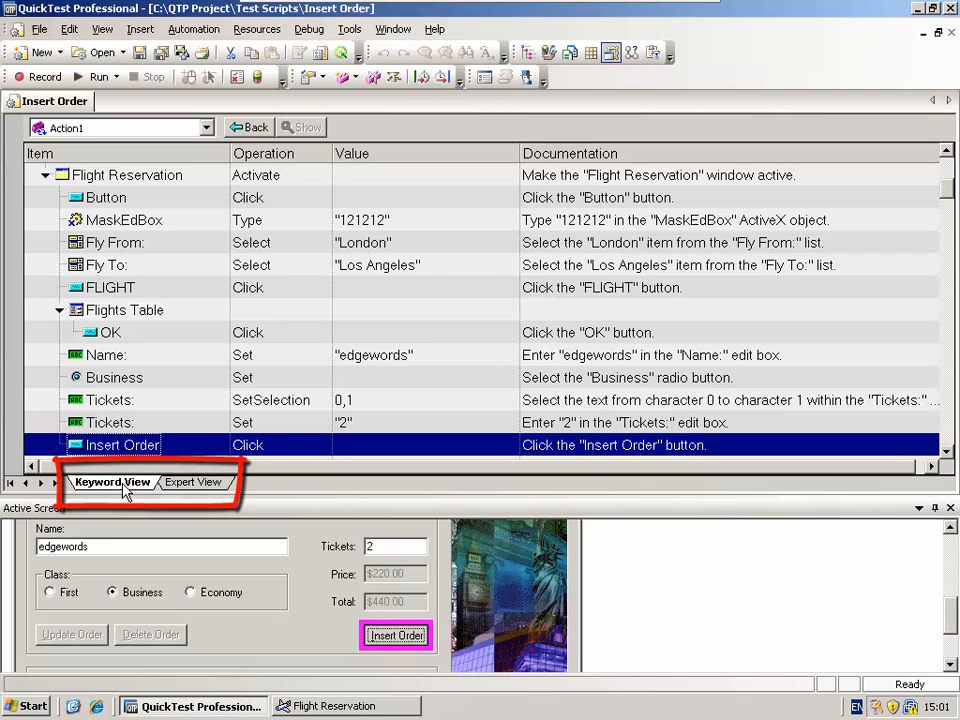
mouse_move(184, 490)
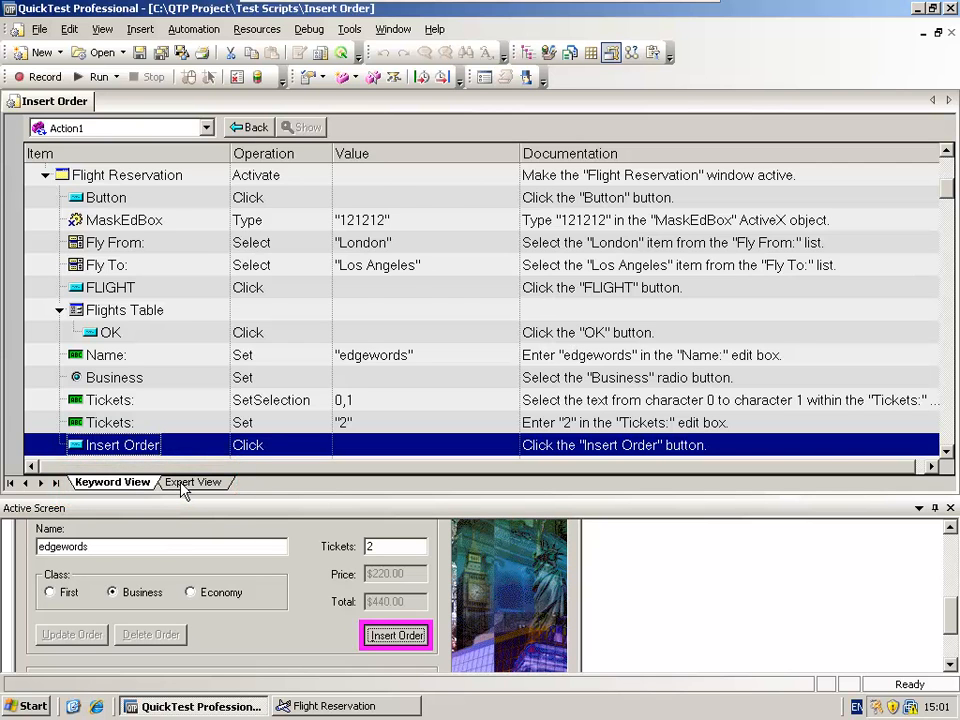
left_click(193, 482)
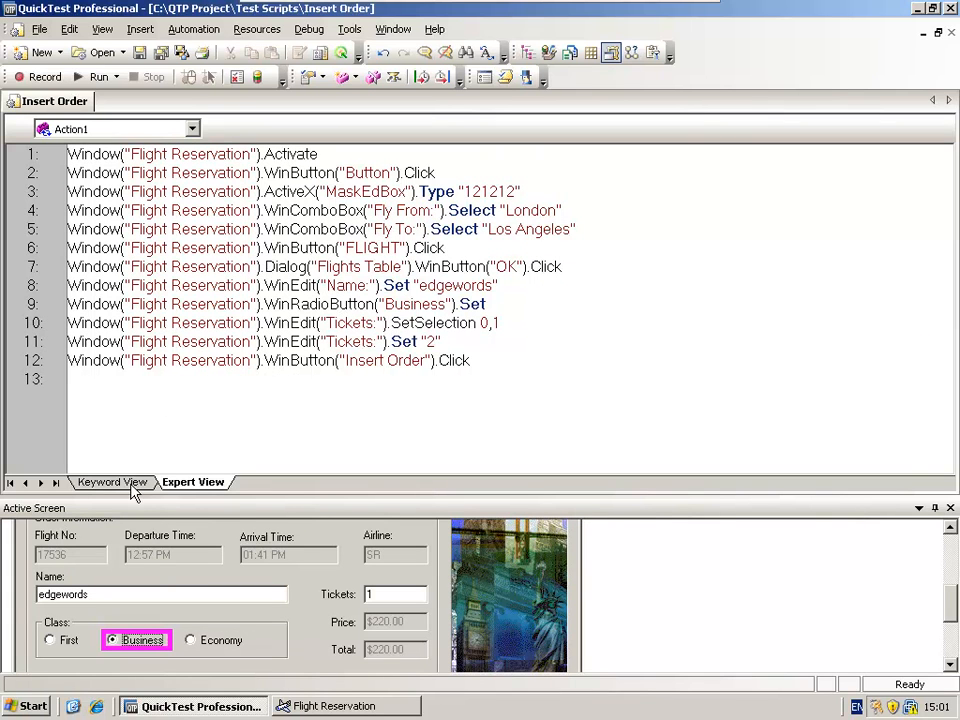
left_click(112, 482)
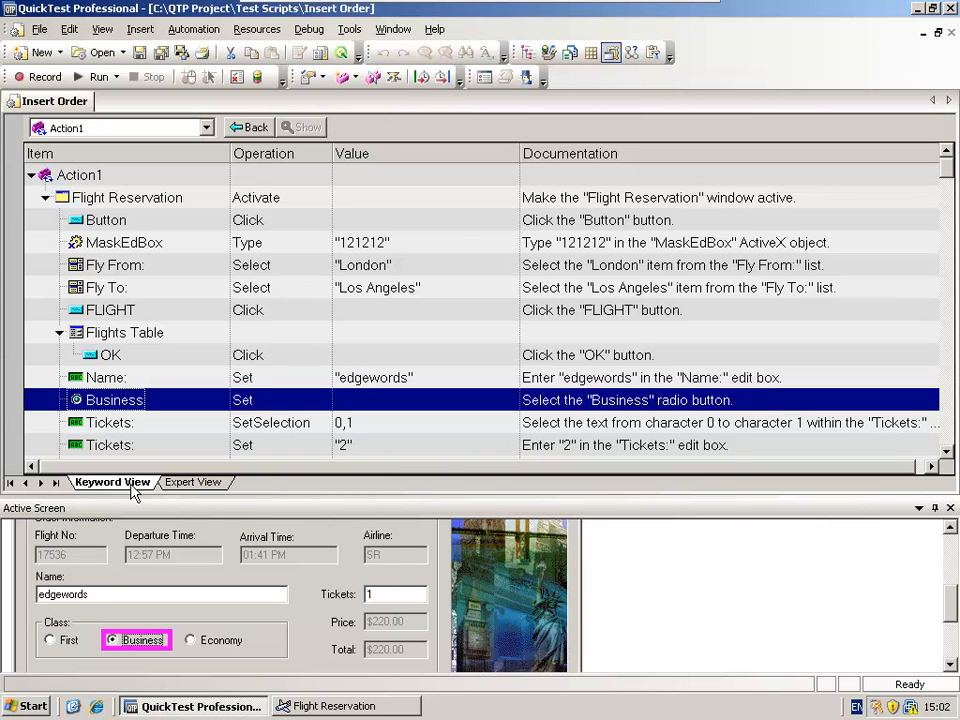
mouse_move(140, 490)
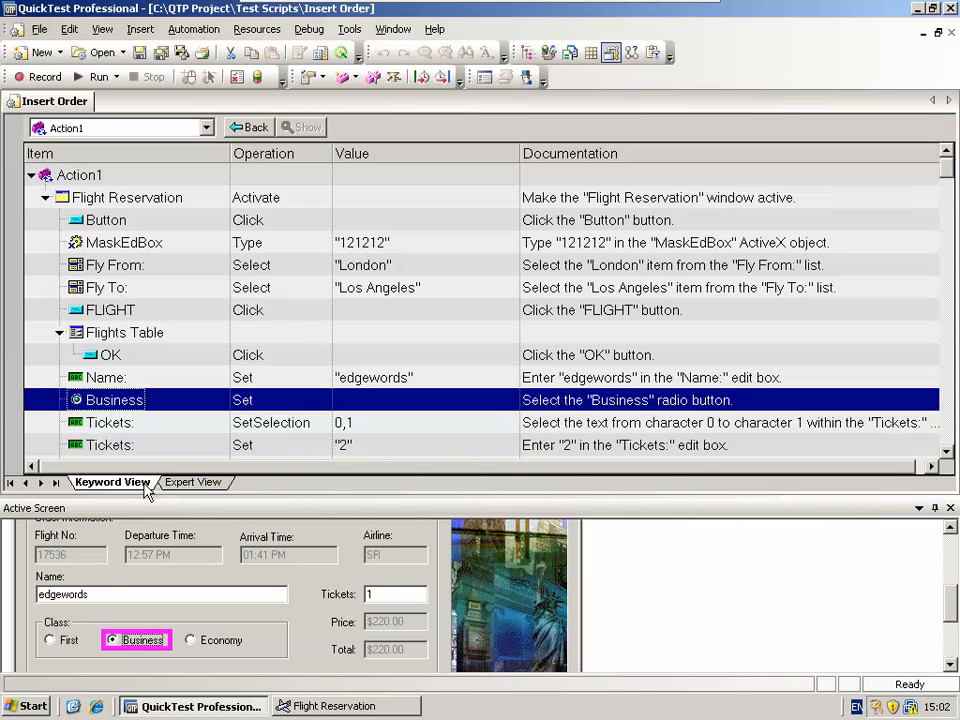
mouse_move(140, 495)
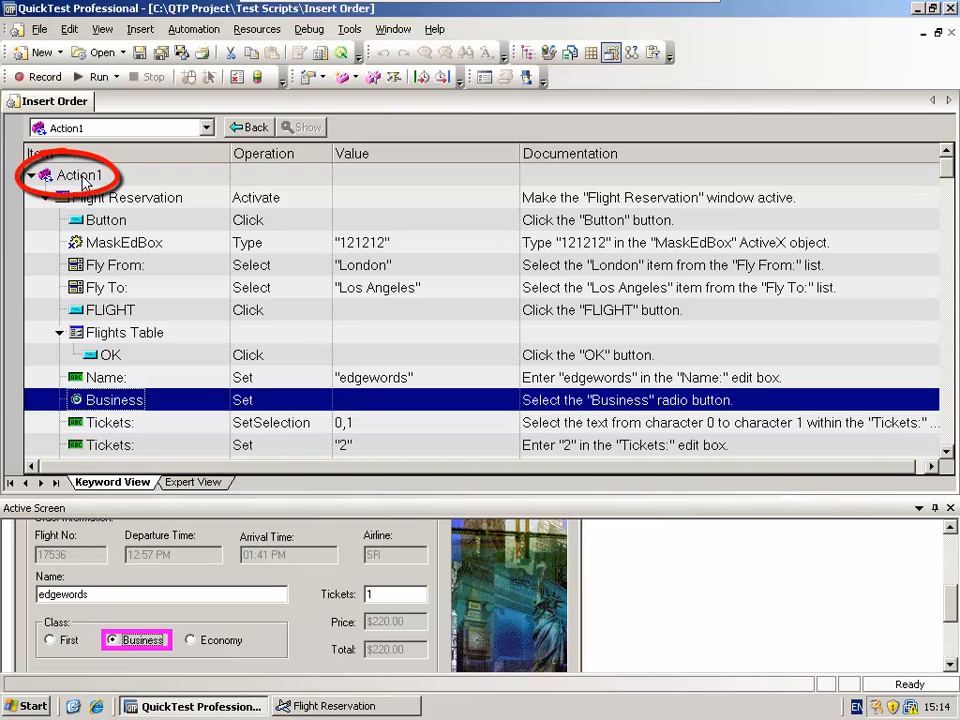
mouse_move(120, 188)
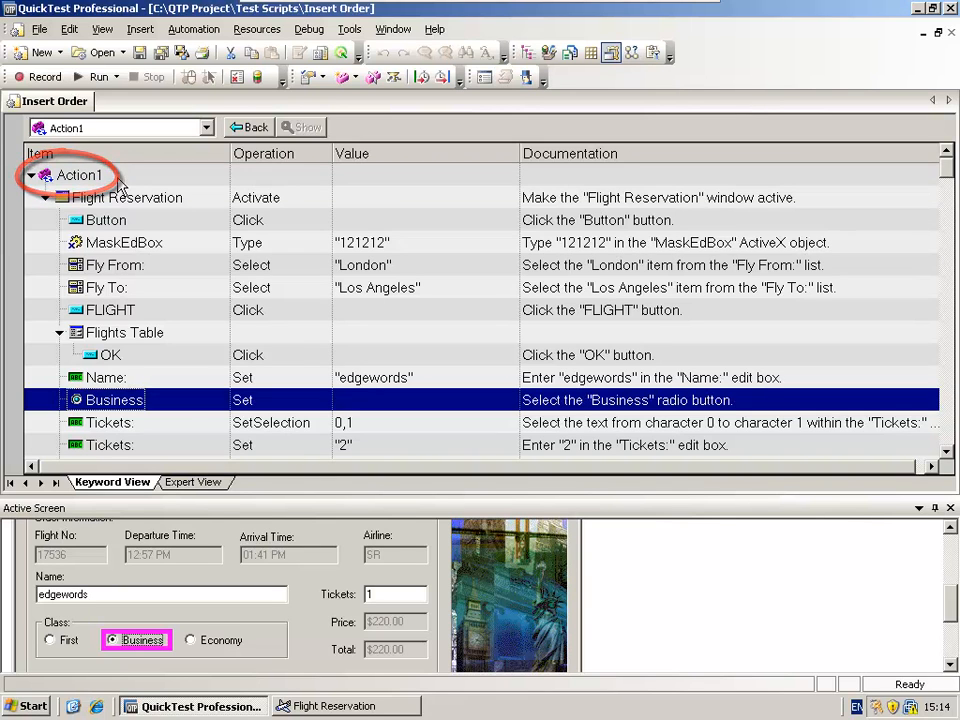
left_click(79, 174)
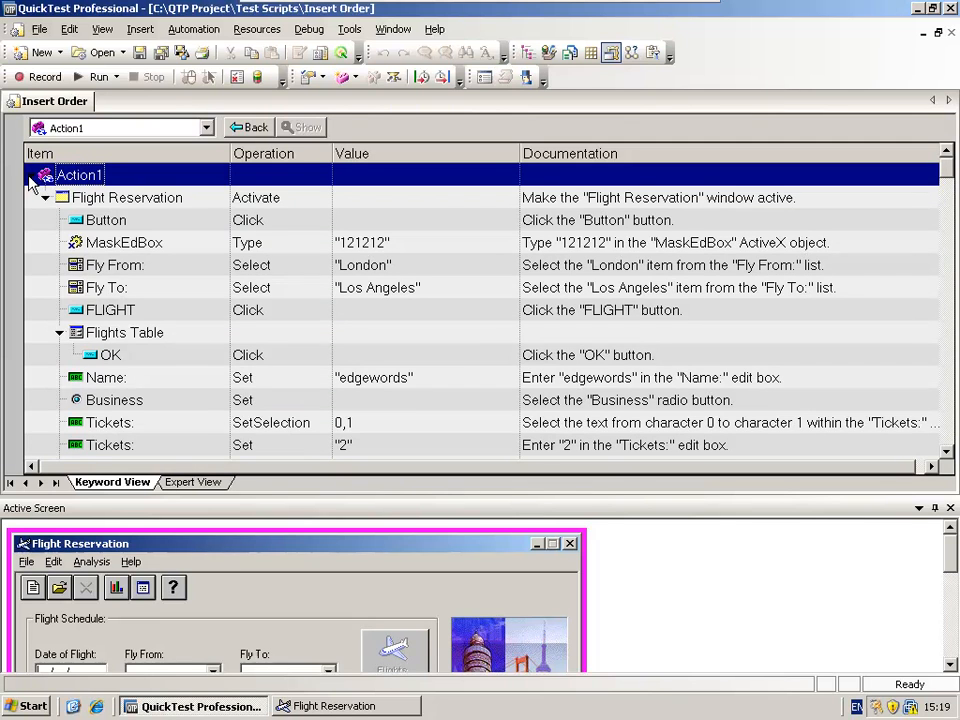
left_click(44, 197)
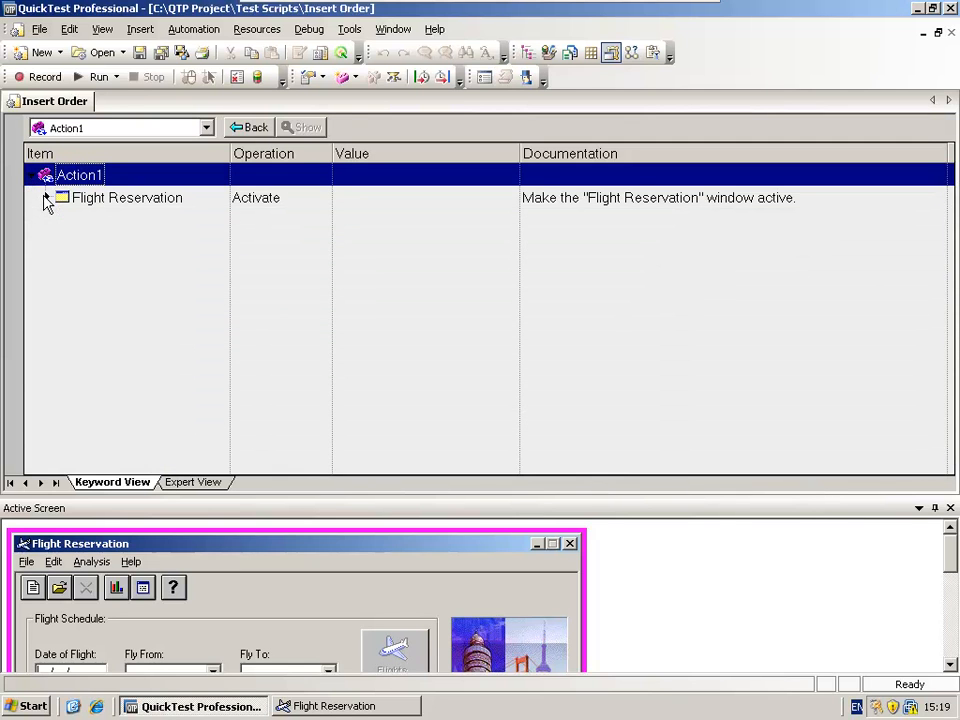
left_click(45, 197)
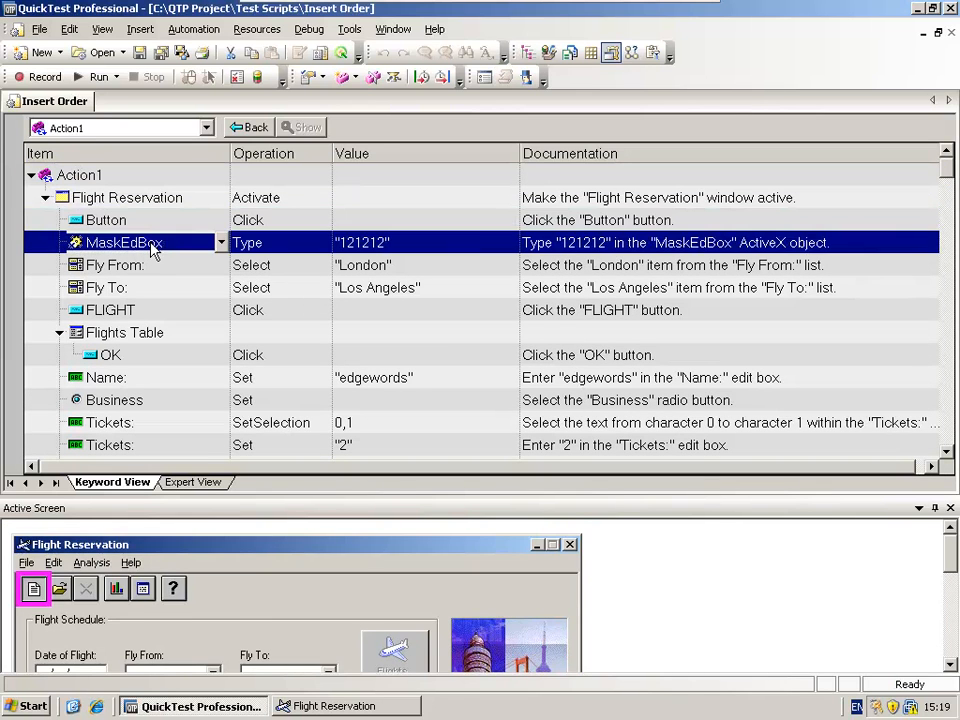
left_click(115, 265)
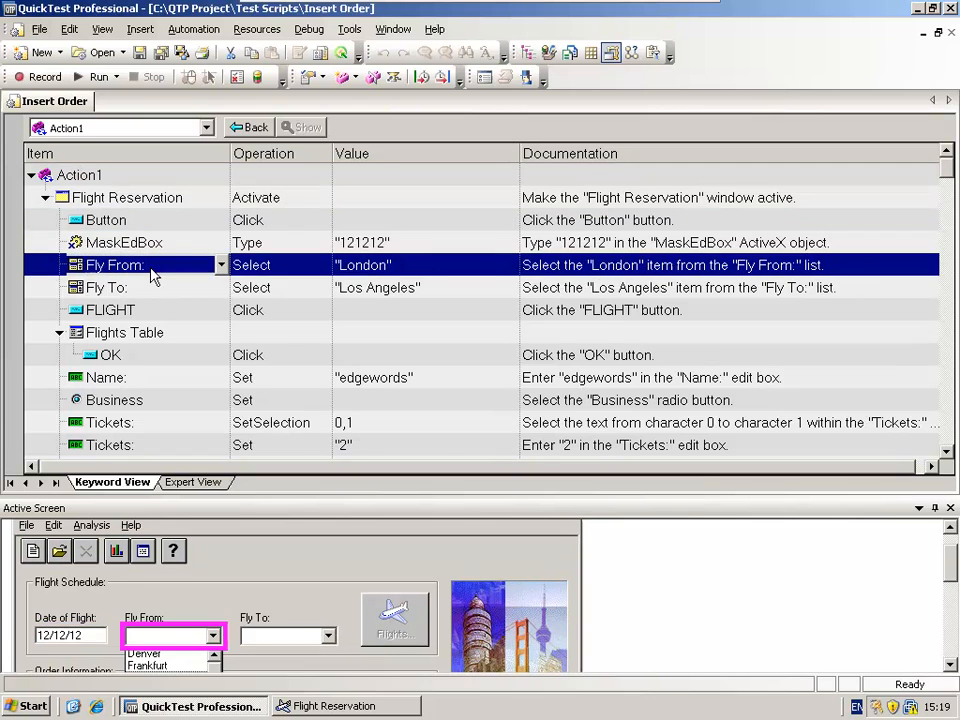
left_click(110, 287)
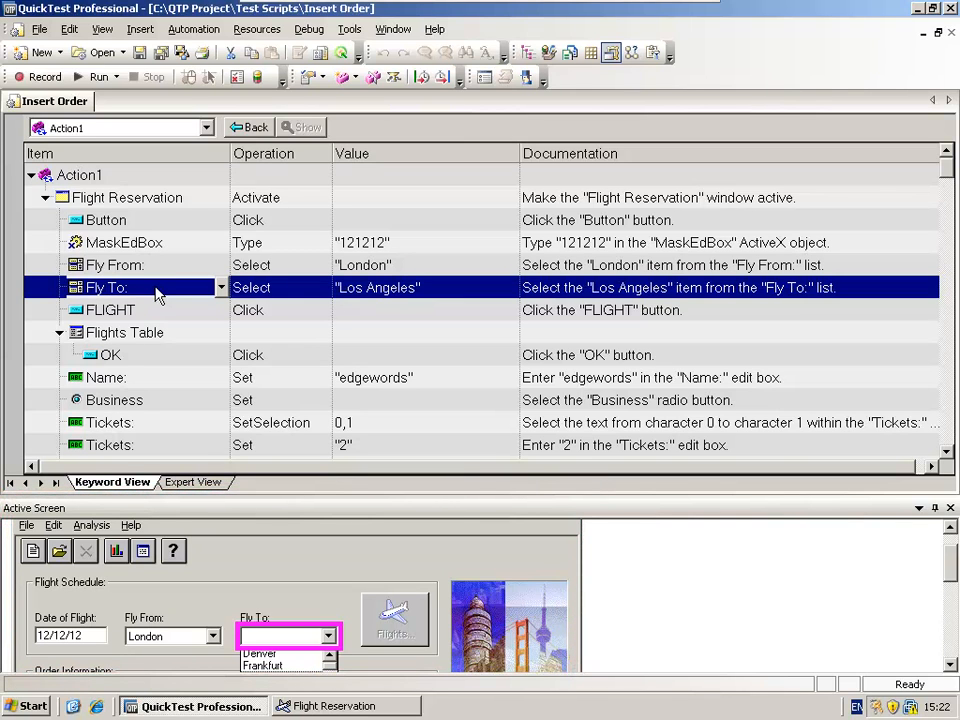
mouse_move(140, 388)
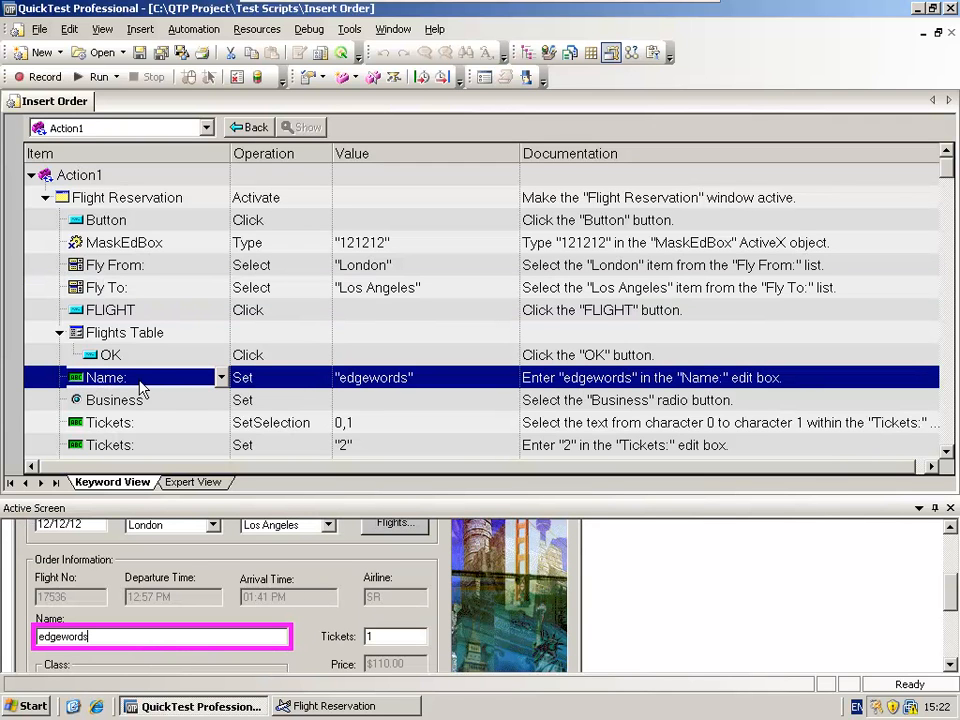
mouse_move(122, 420)
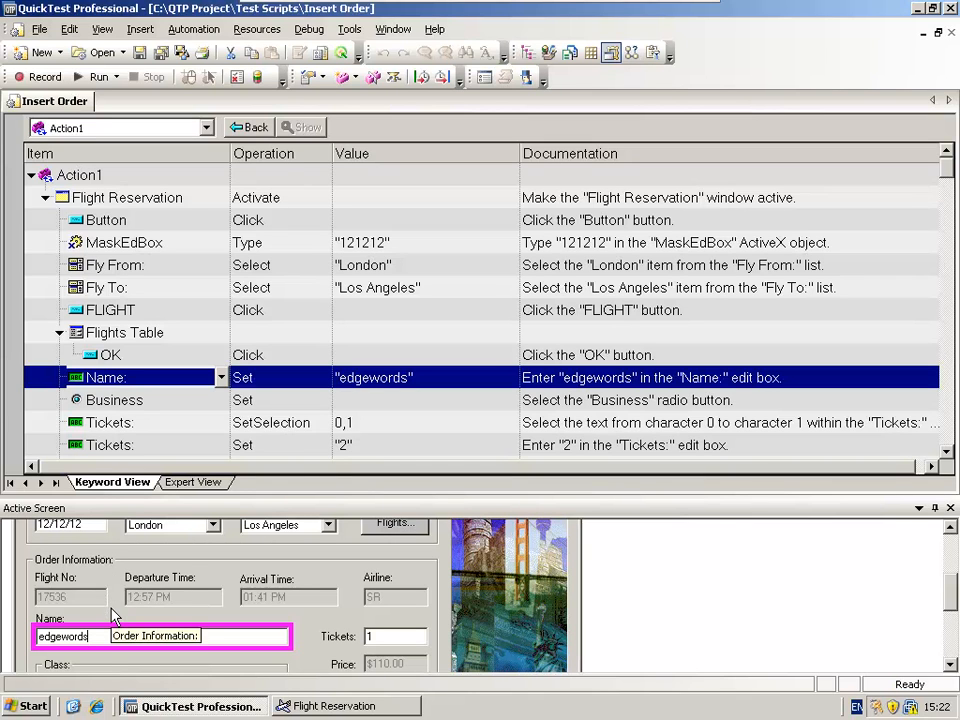
mouse_move(127, 590)
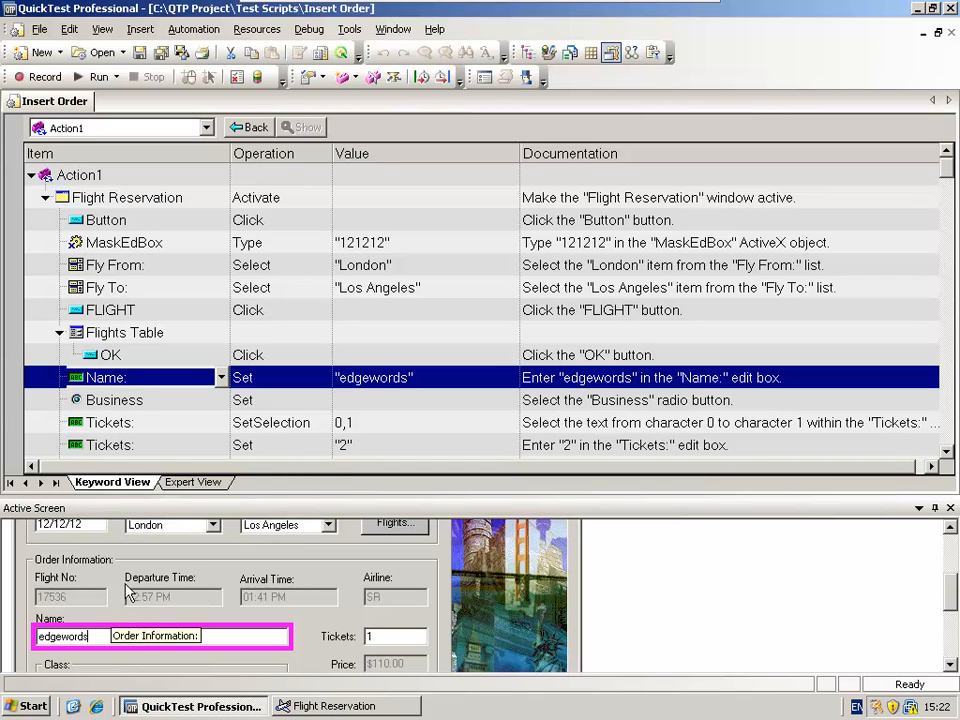
mouse_move(183, 548)
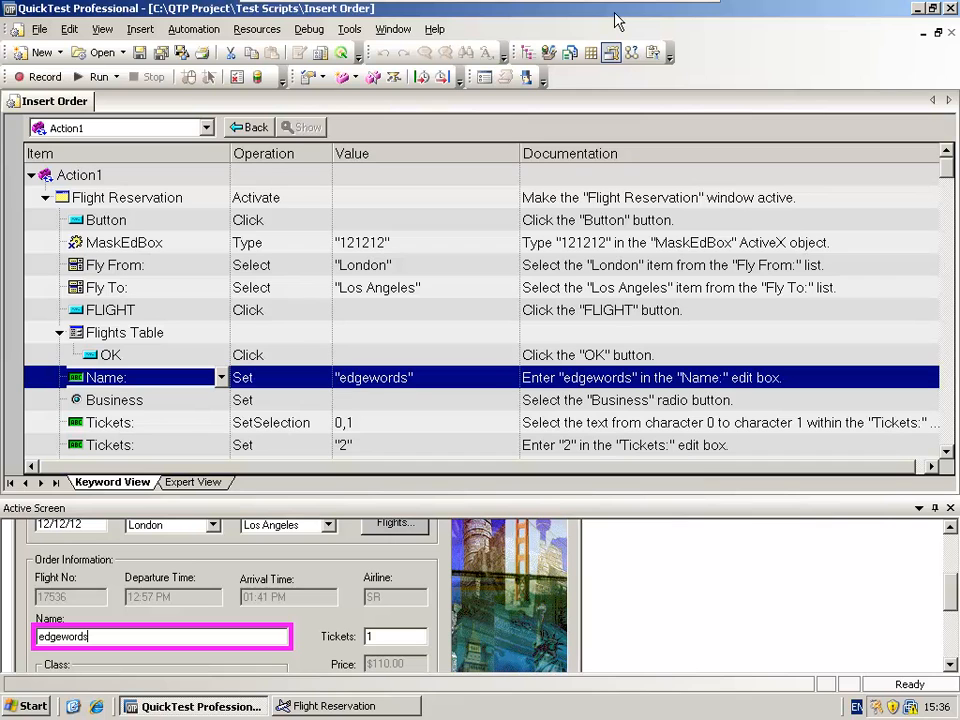
mouse_move(230, 238)
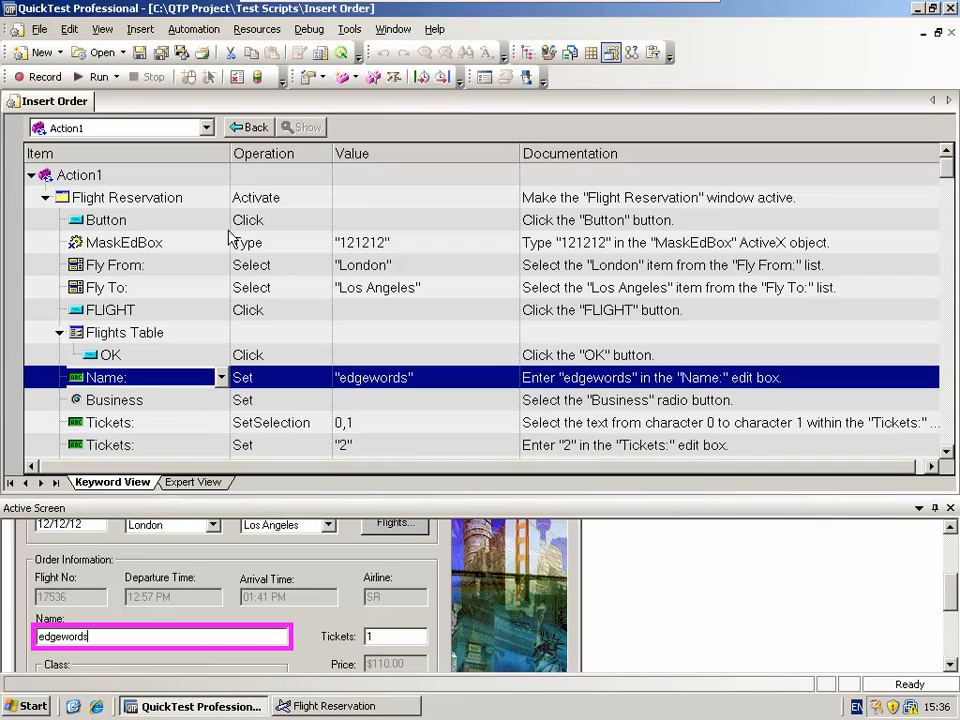
mouse_move(163, 158)
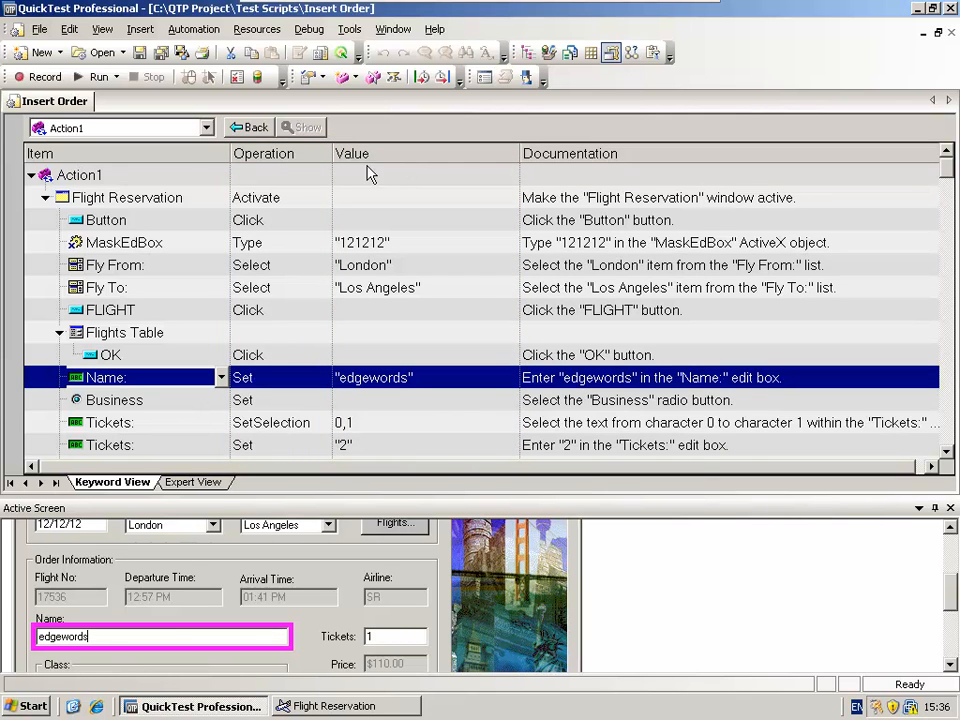
mouse_move(170, 160)
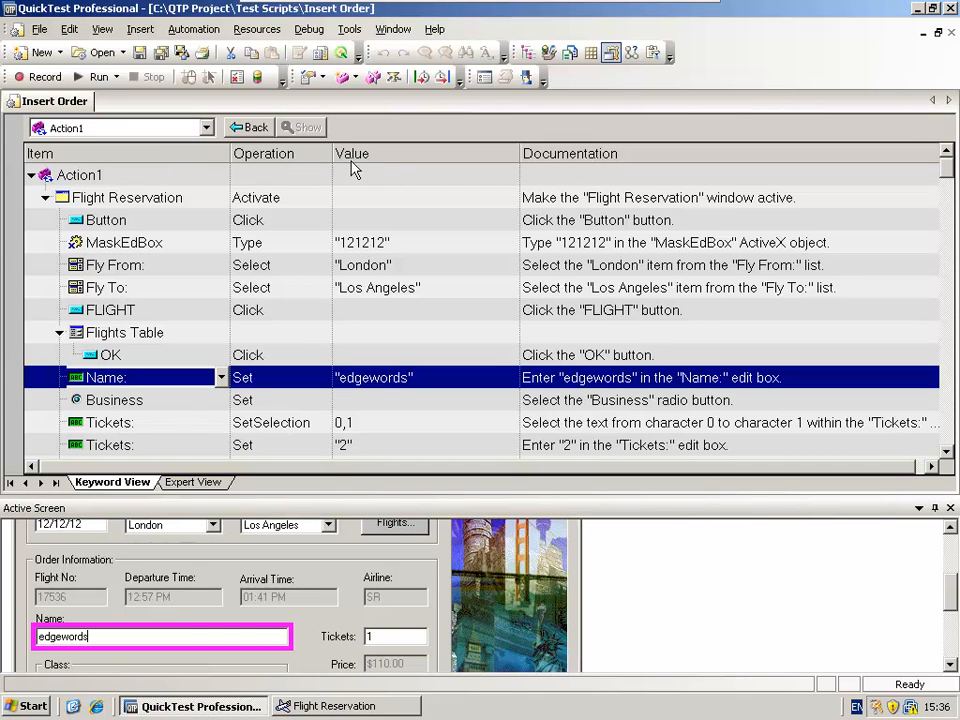
mouse_move(395, 164)
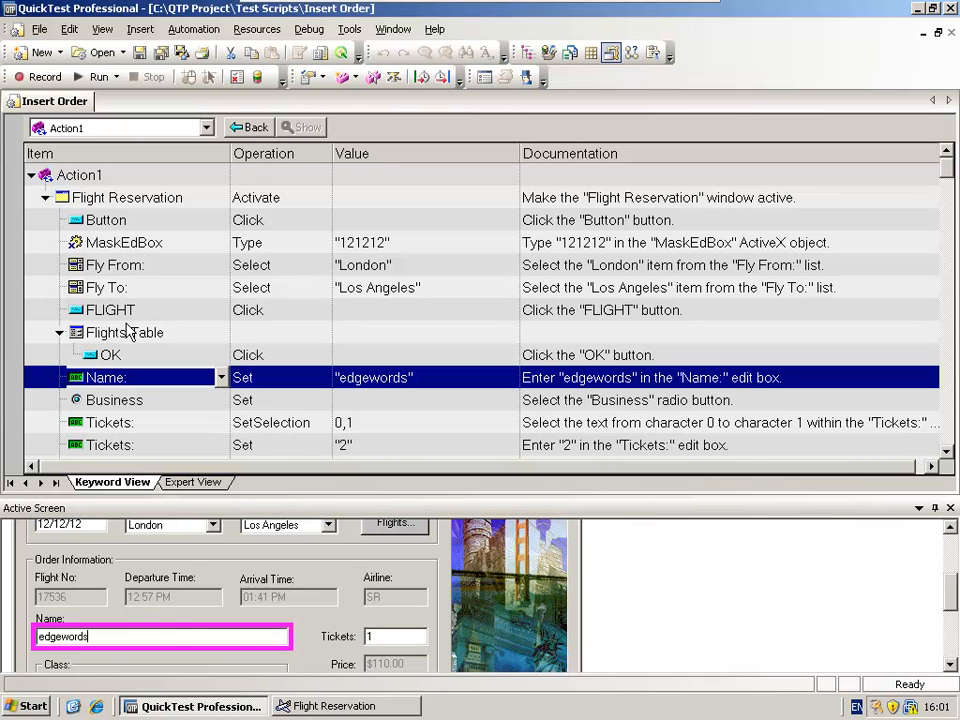
left_click(106, 219)
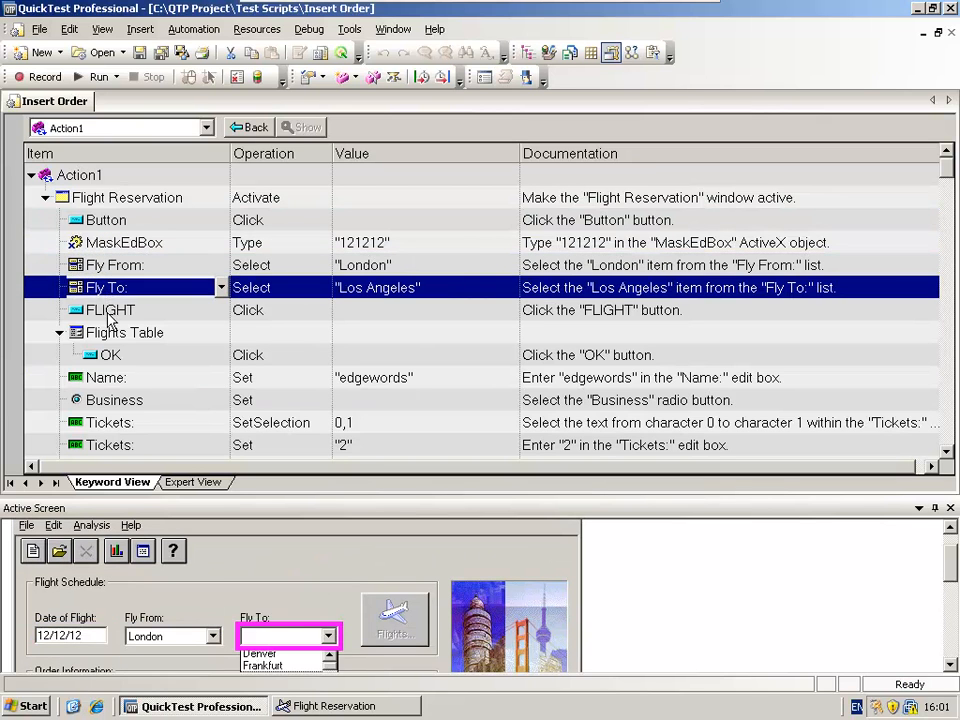
left_click(110, 310)
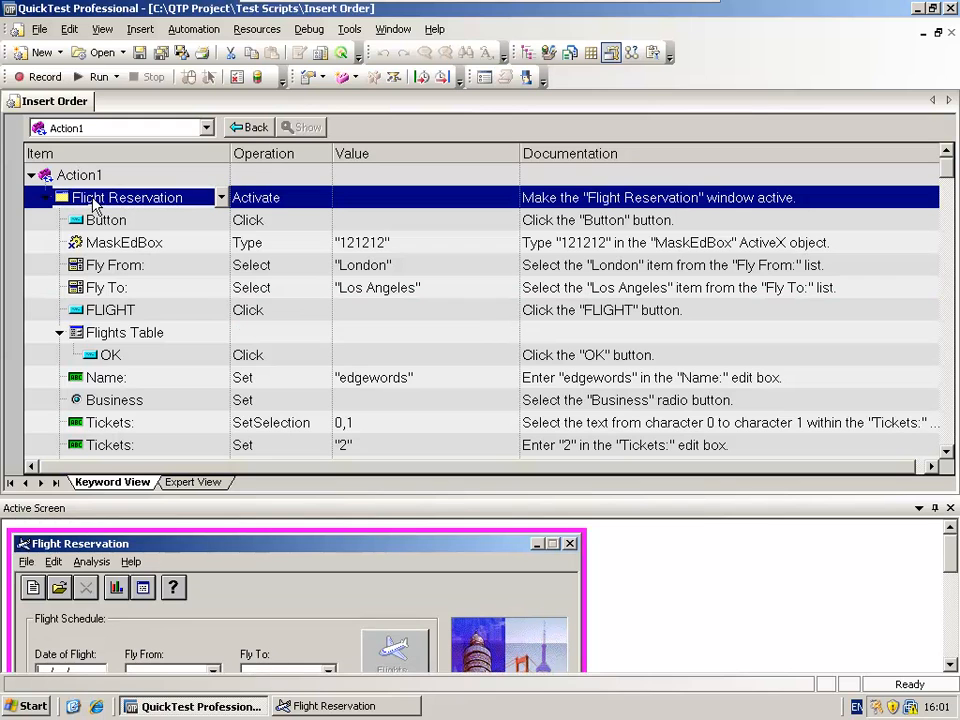
mouse_move(88, 210)
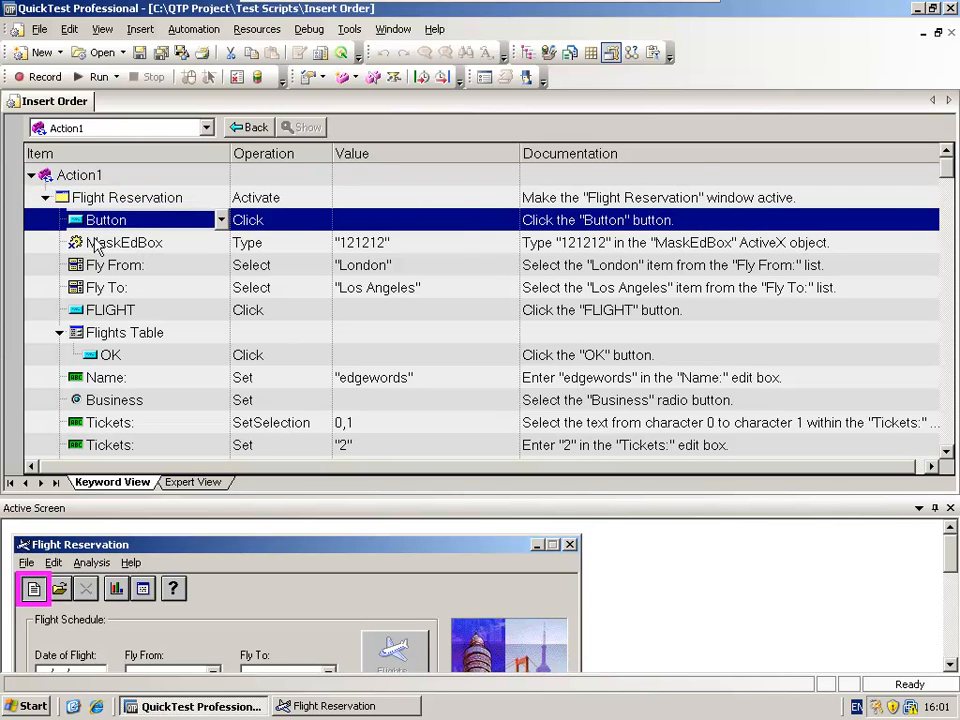
left_click(110, 310)
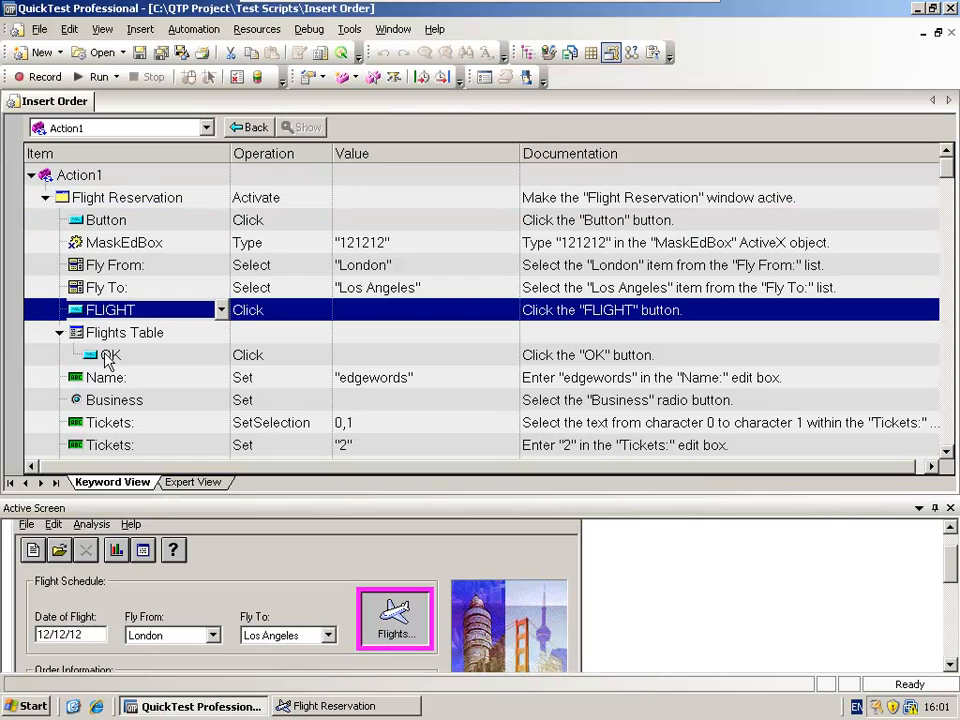
left_click(110, 354)
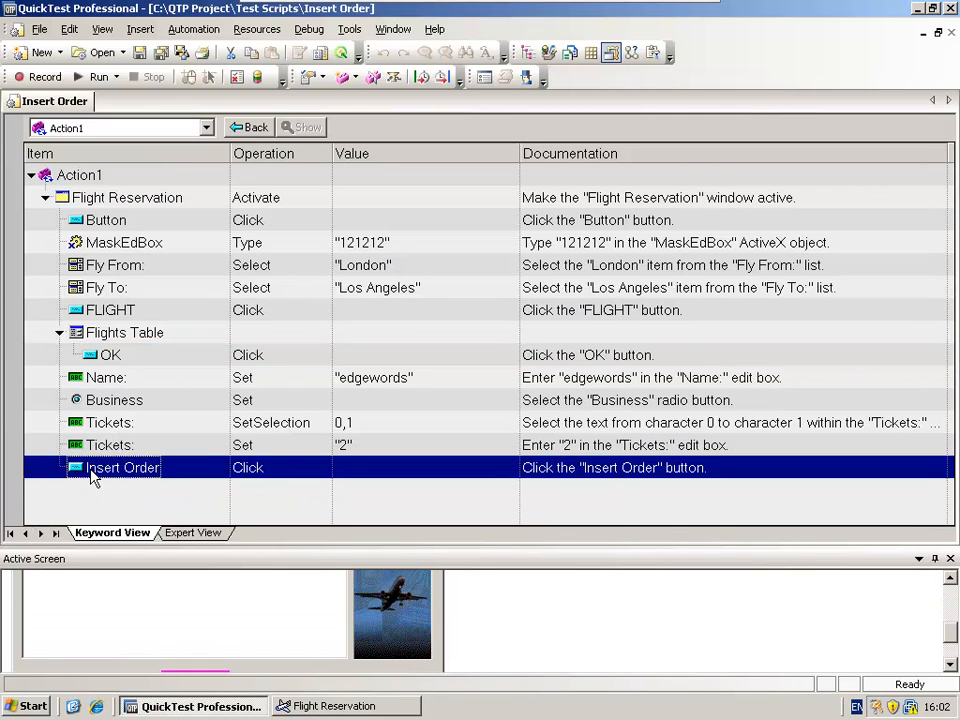
left_click(122, 467)
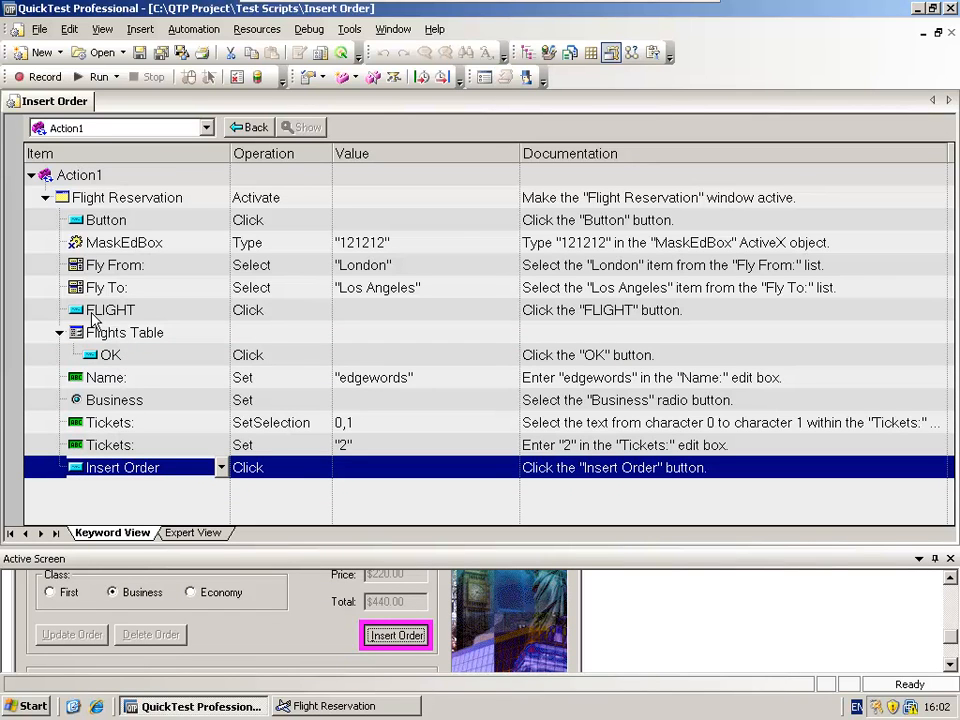
mouse_move(192, 421)
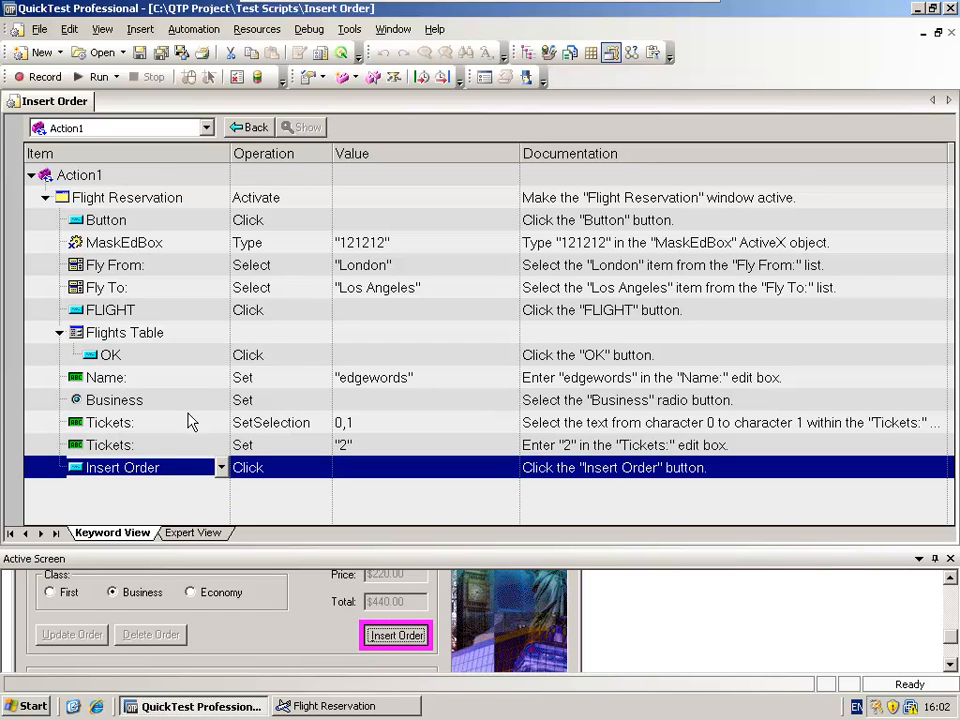
mouse_move(173, 458)
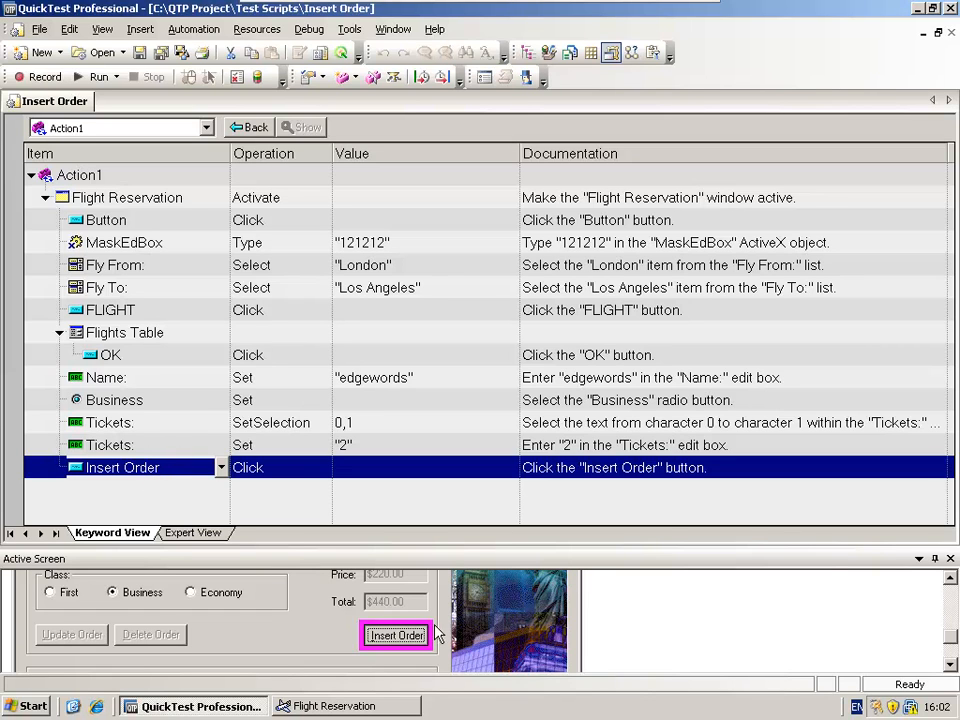
mouse_move(349, 590)
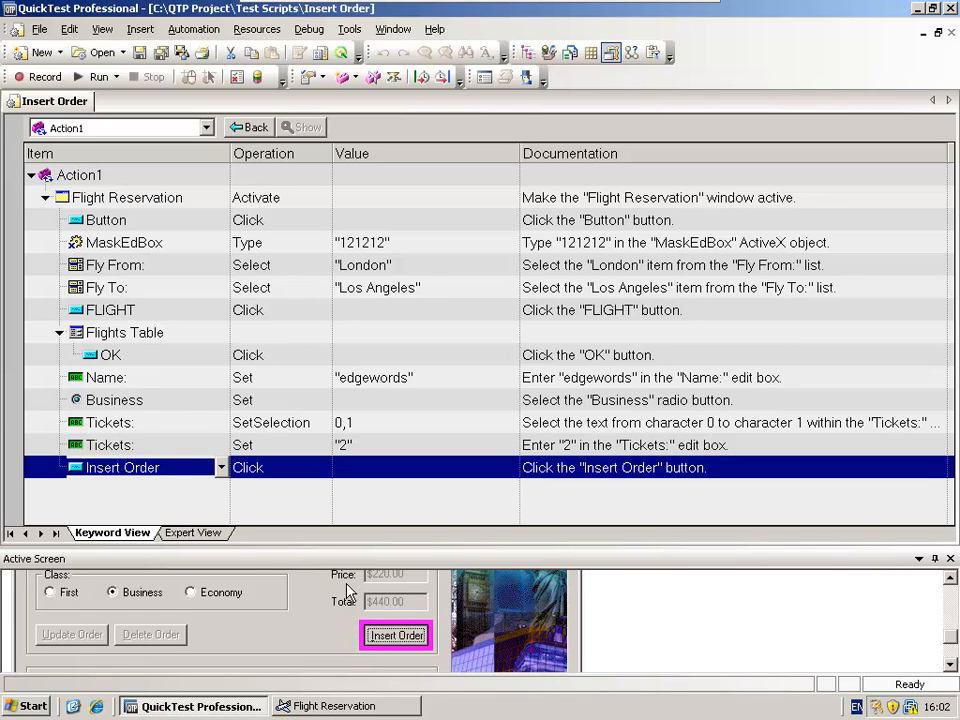
mouse_move(300, 600)
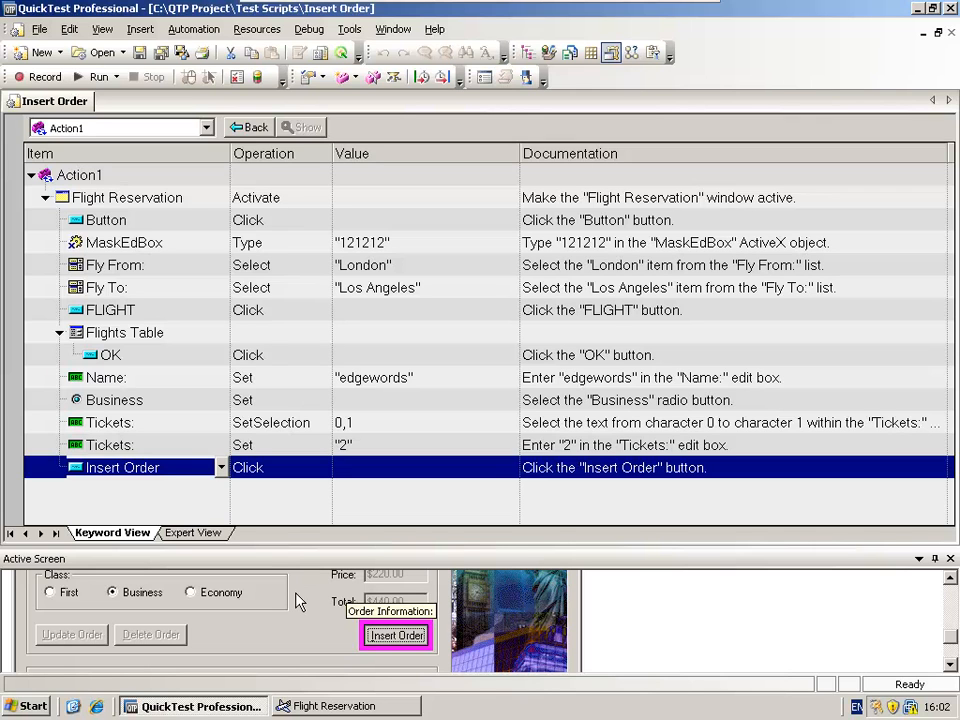
mouse_move(97, 275)
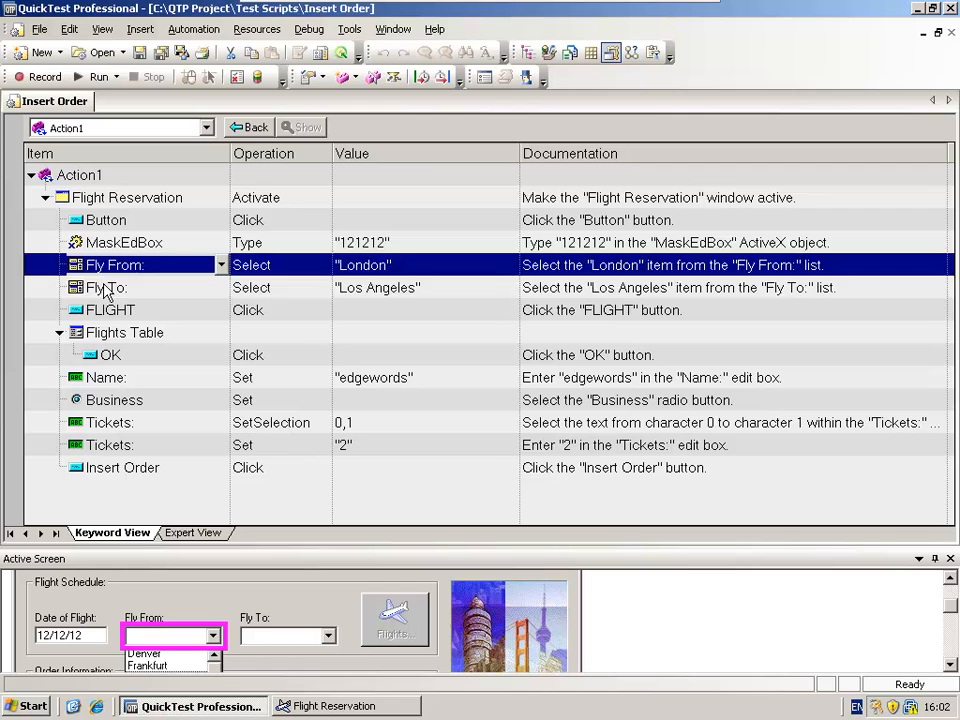
left_click(107, 287)
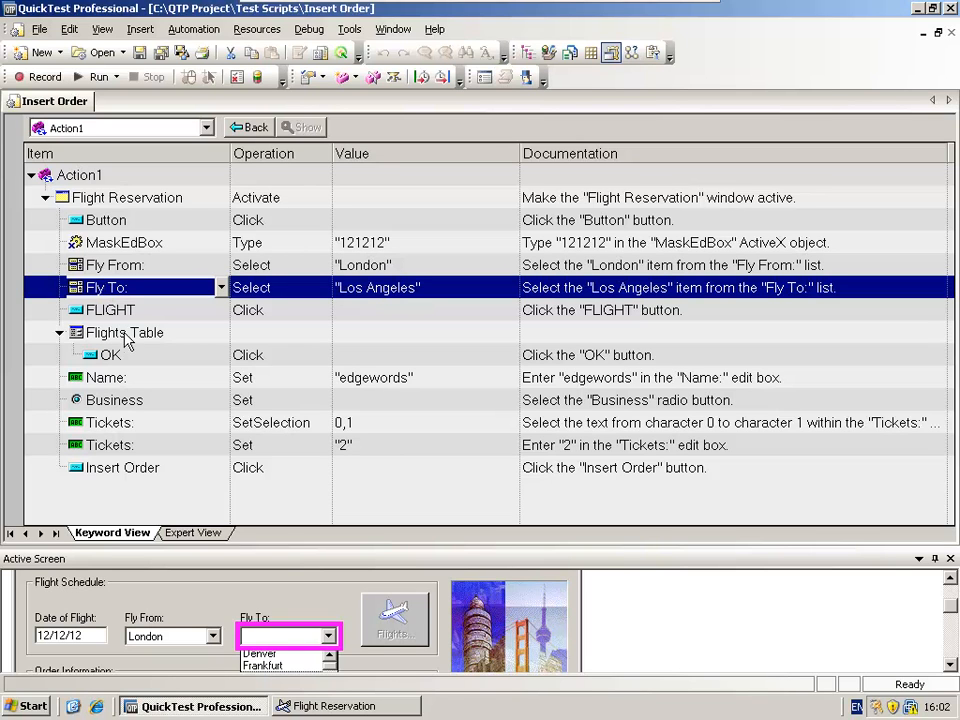
left_click(124, 332)
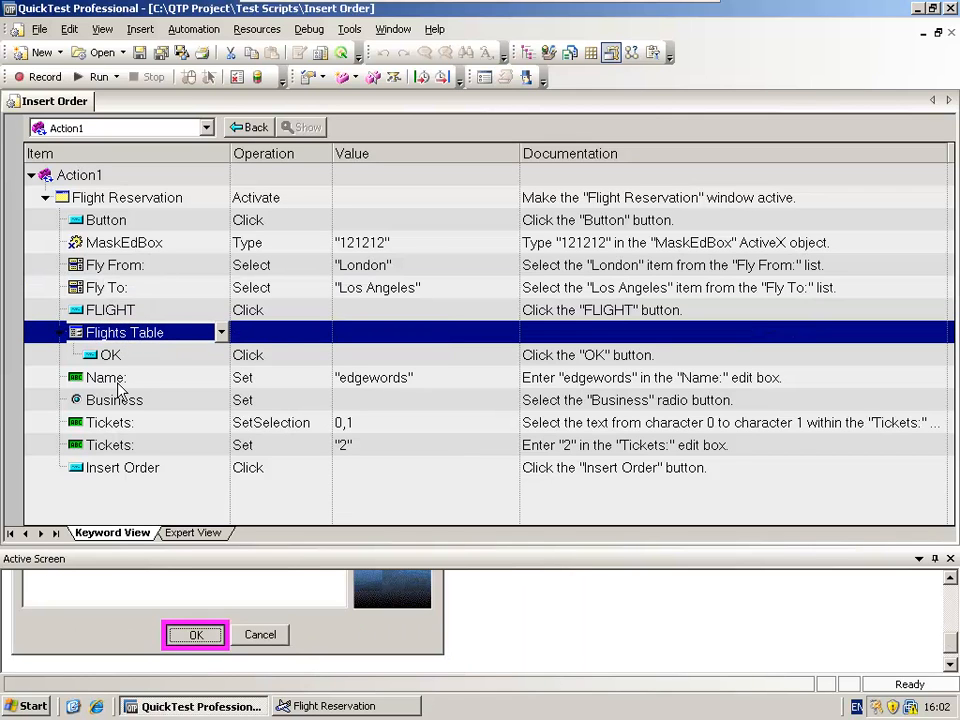
left_click(105, 377)
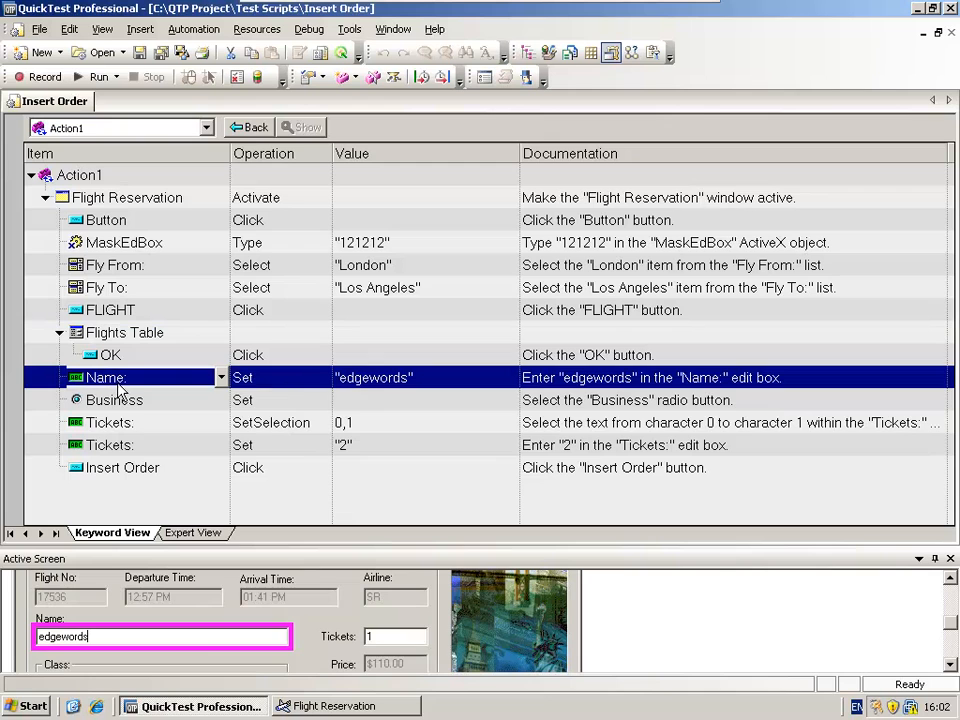
left_click(110, 444)
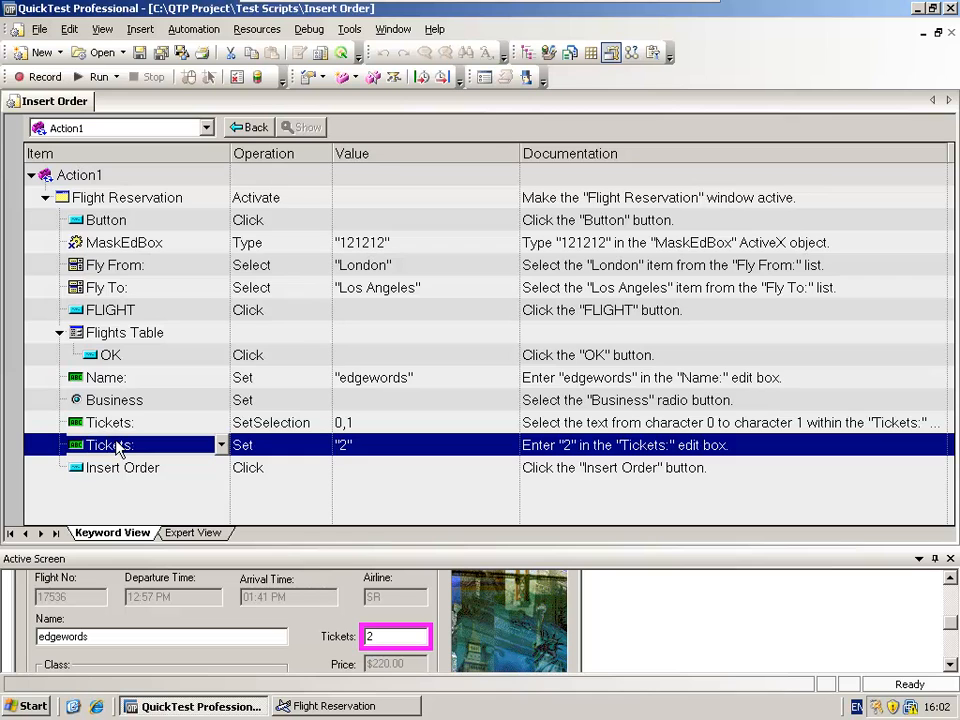
mouse_move(110, 385)
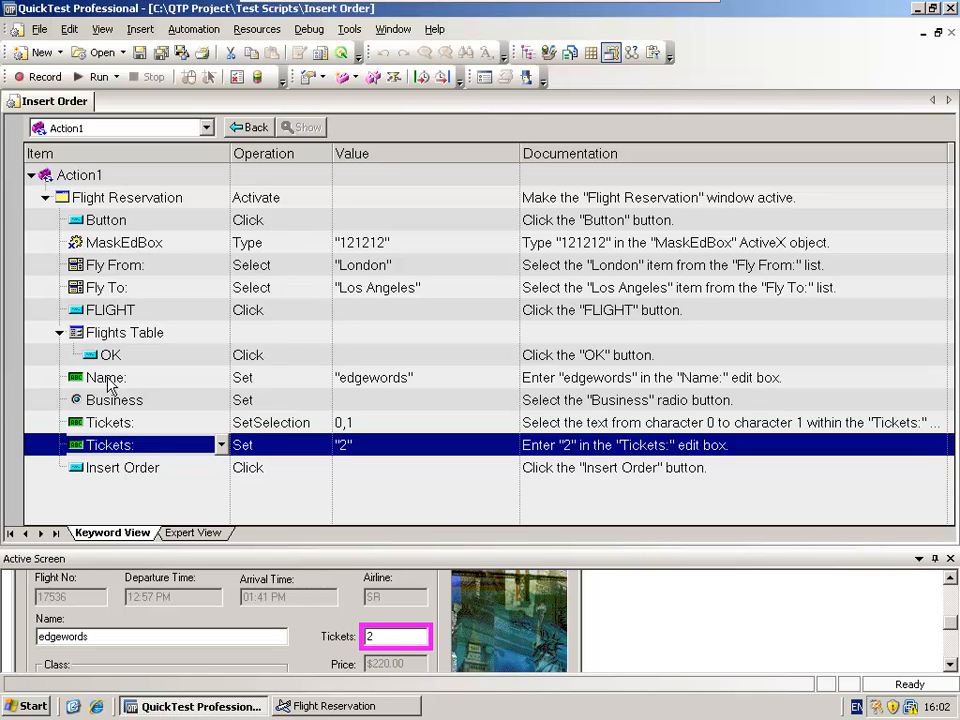
left_click(114, 399)
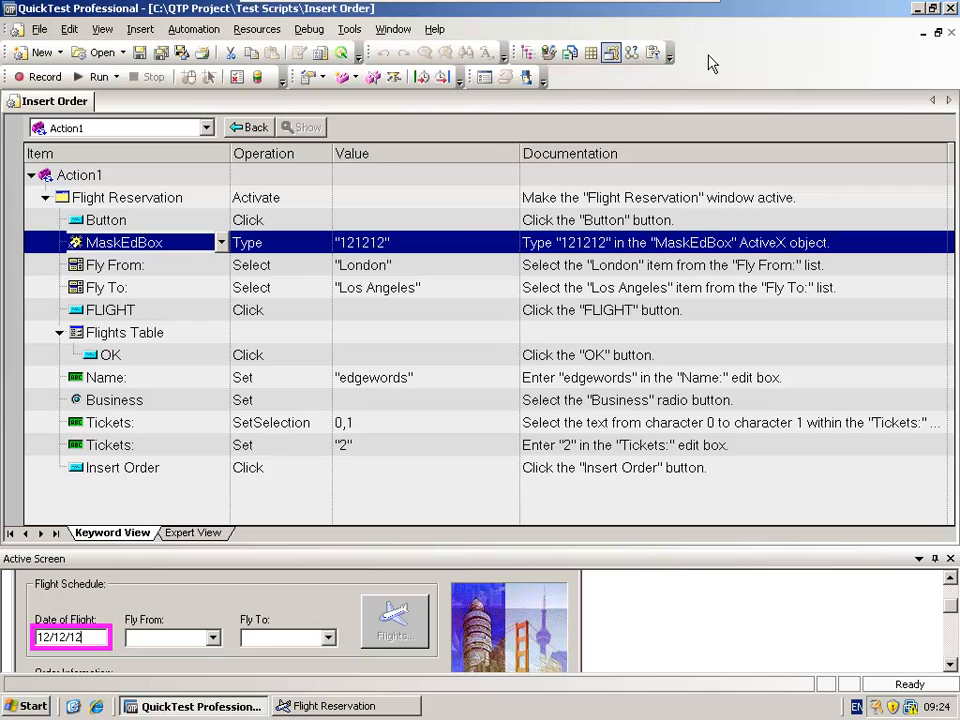
mouse_move(343, 310)
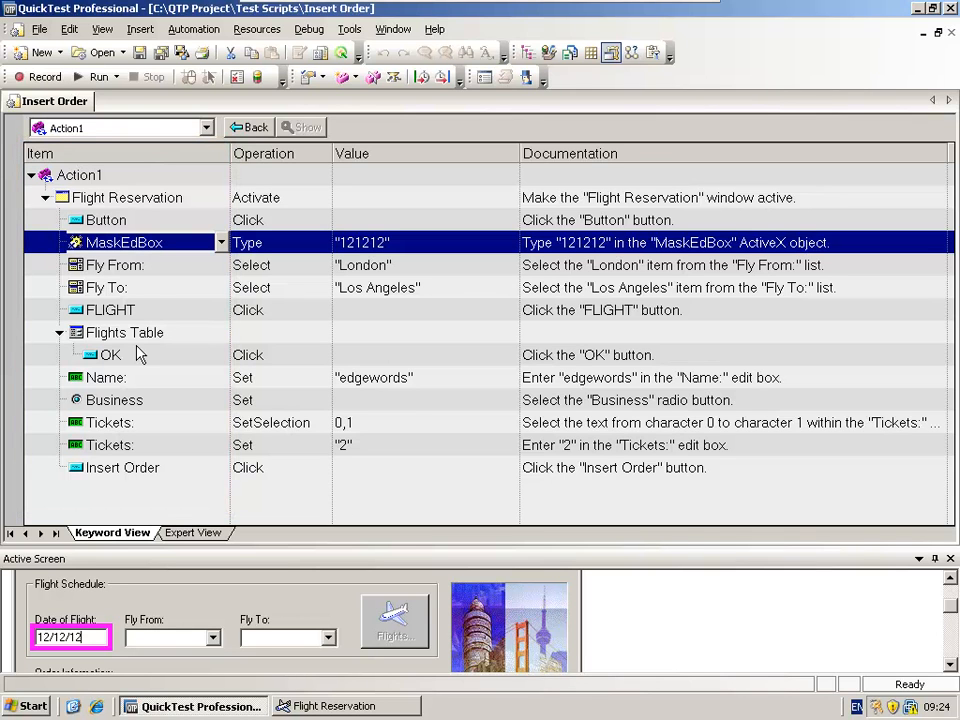
left_click(114, 264)
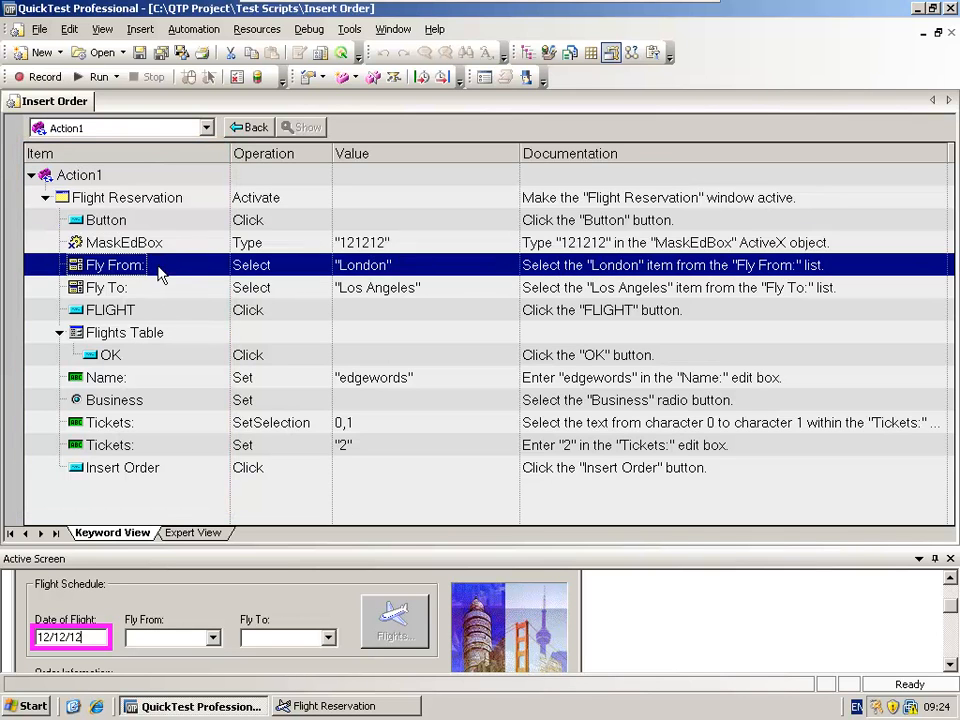
left_click(211, 637)
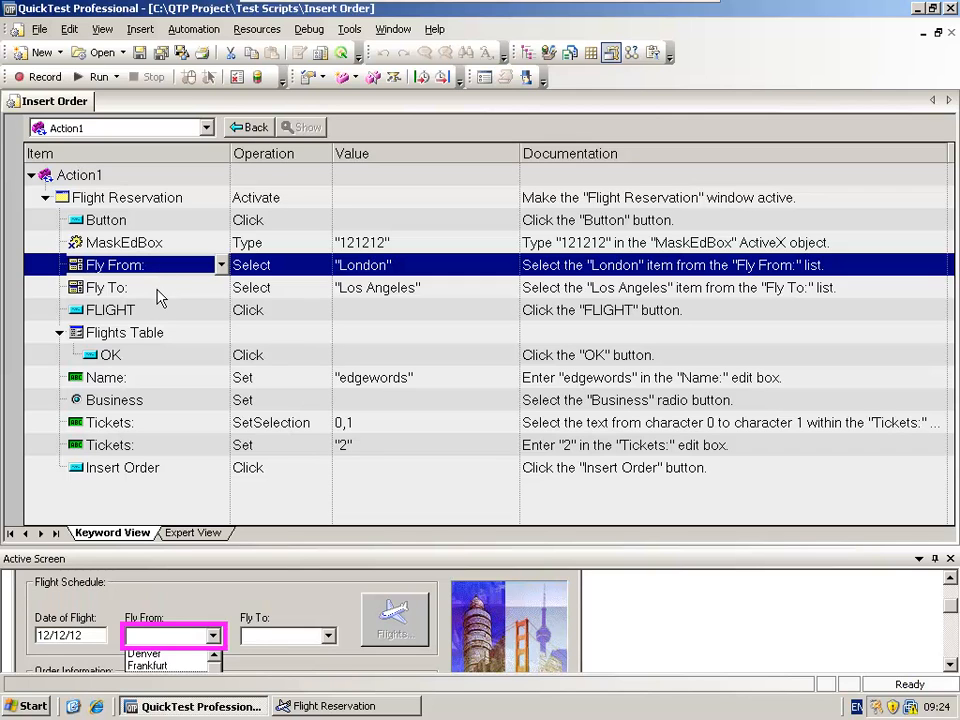
left_click(113, 287)
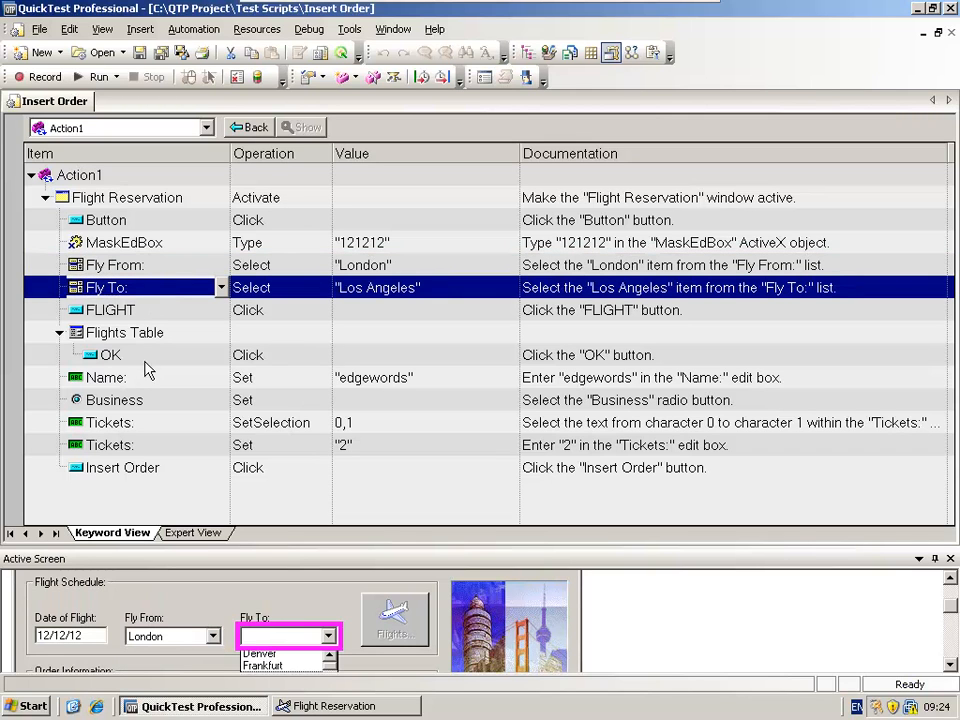
left_click(110, 354)
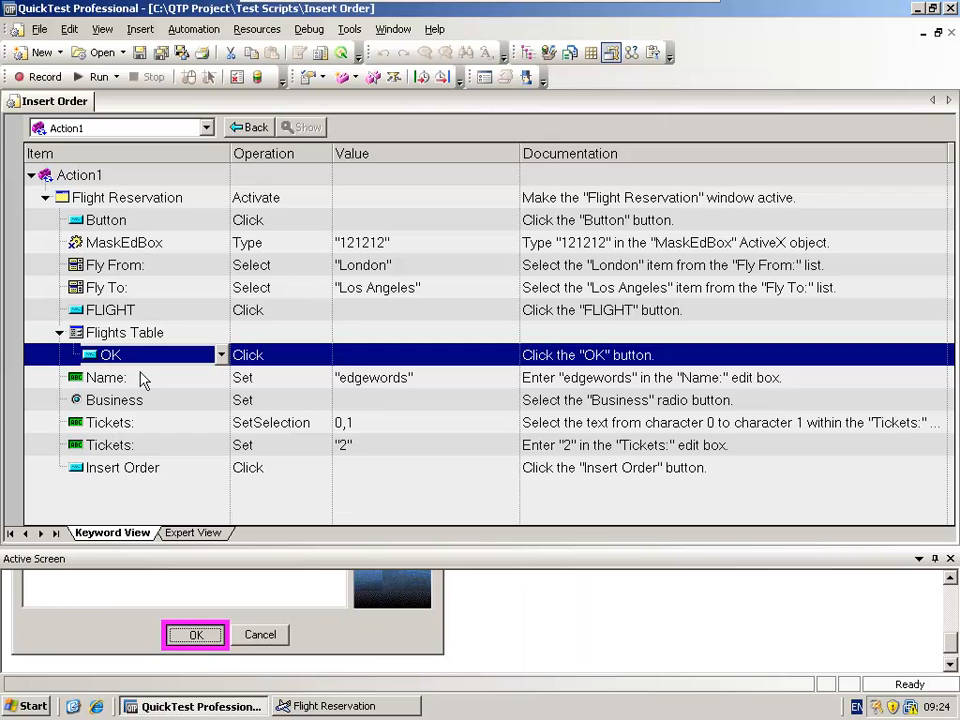
left_click(105, 377)
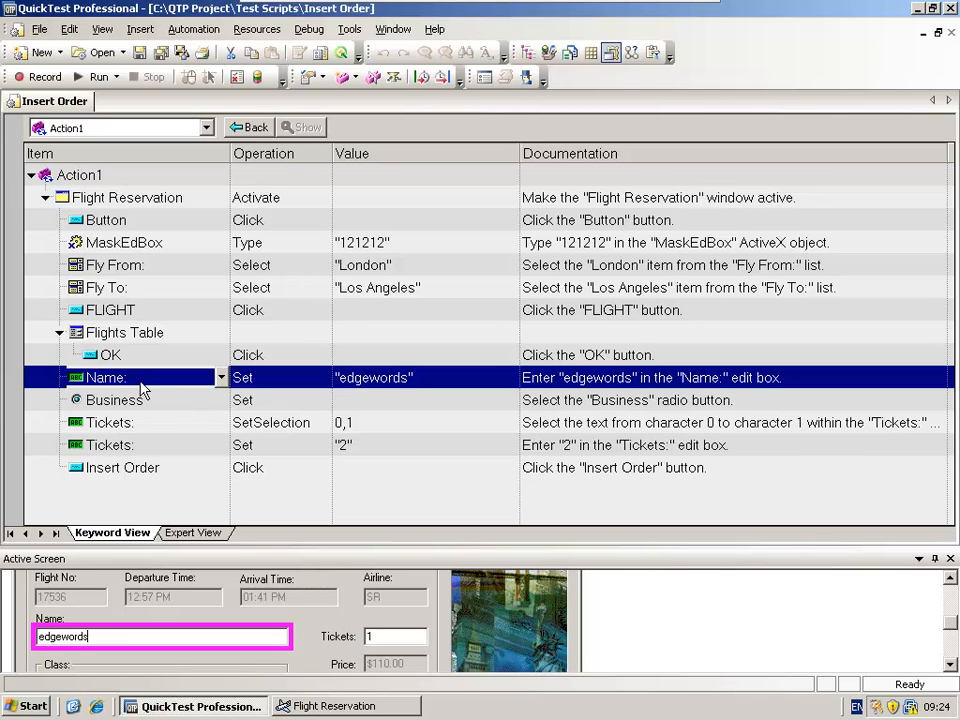
mouse_move(178, 250)
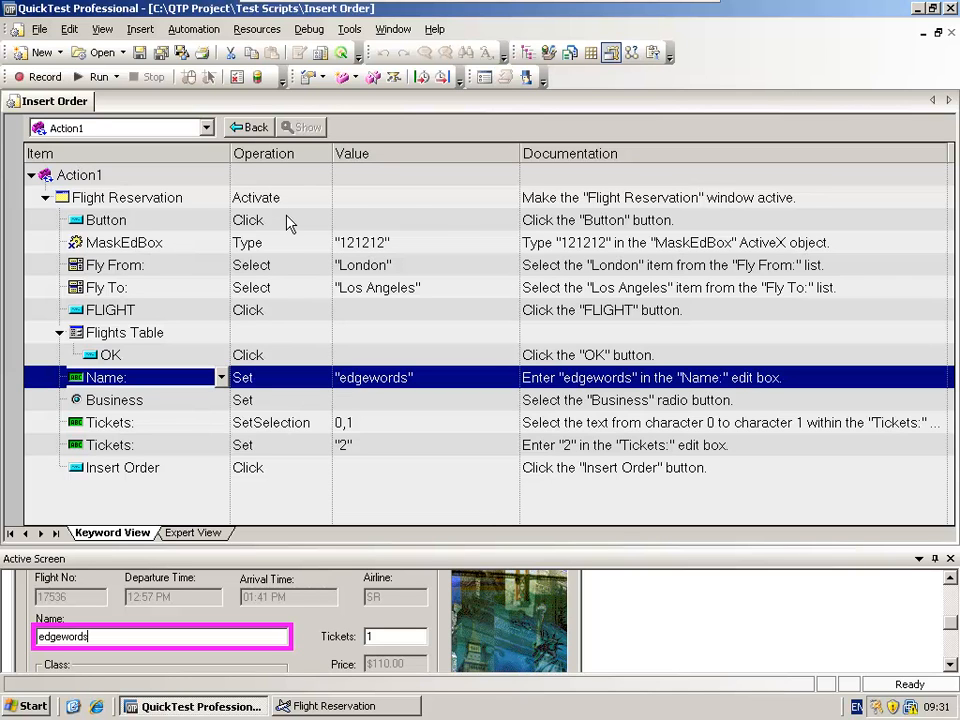
mouse_move(287, 220)
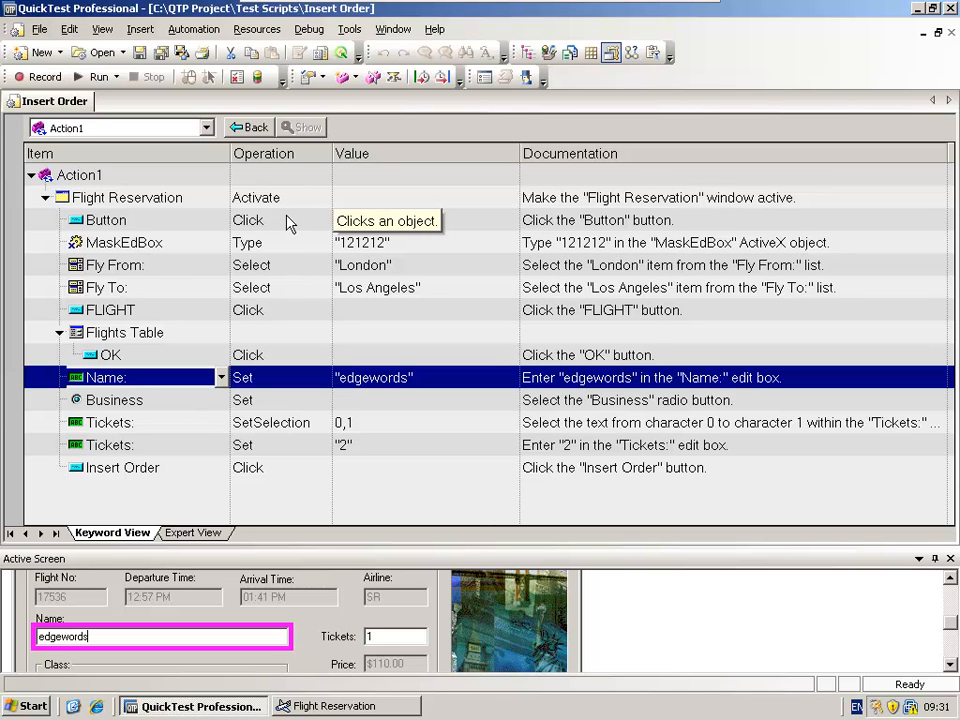
mouse_move(250, 315)
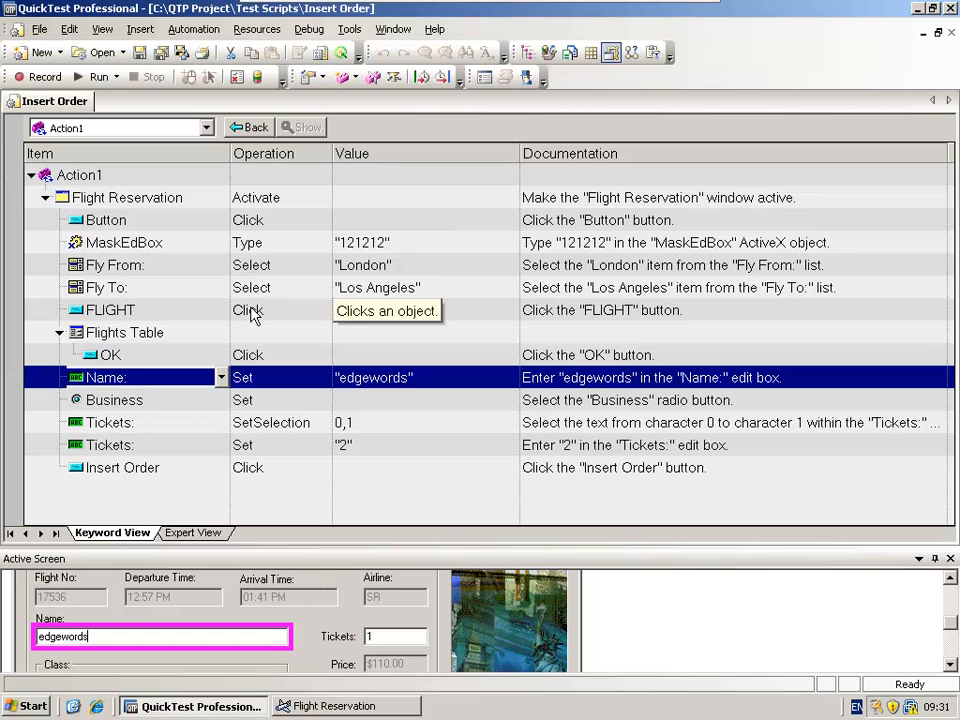
mouse_move(145, 390)
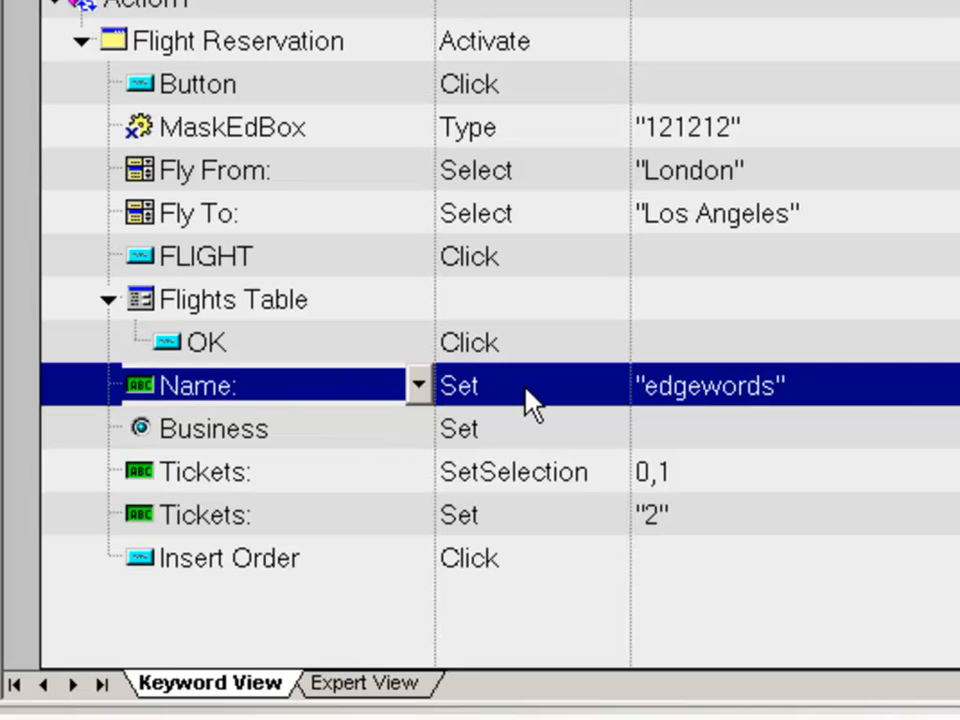
mouse_move(525, 400)
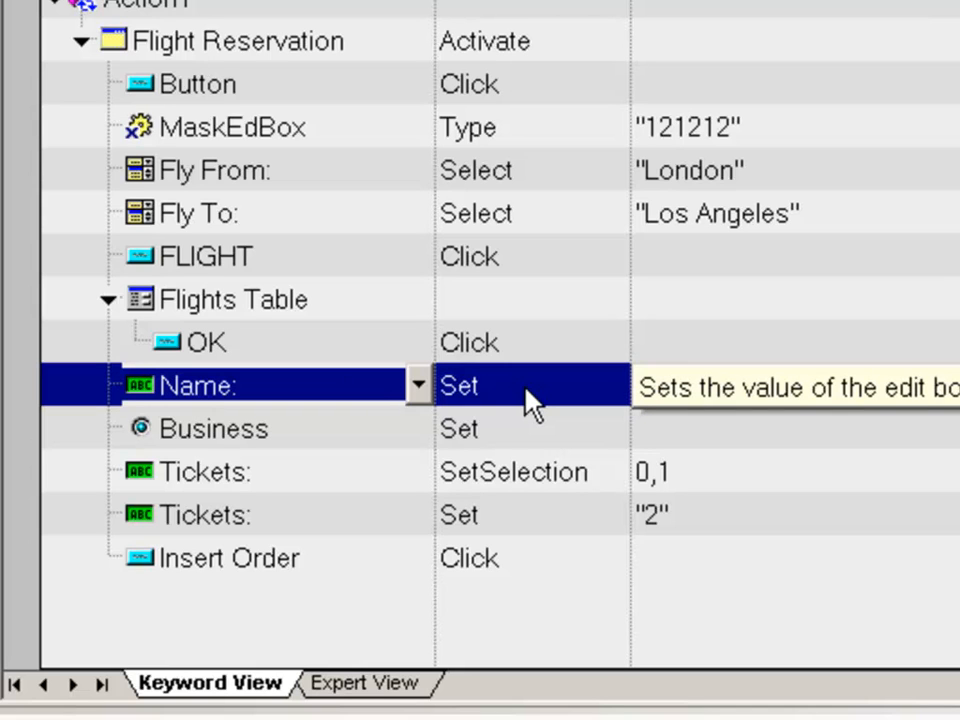
type("edgewords\"")
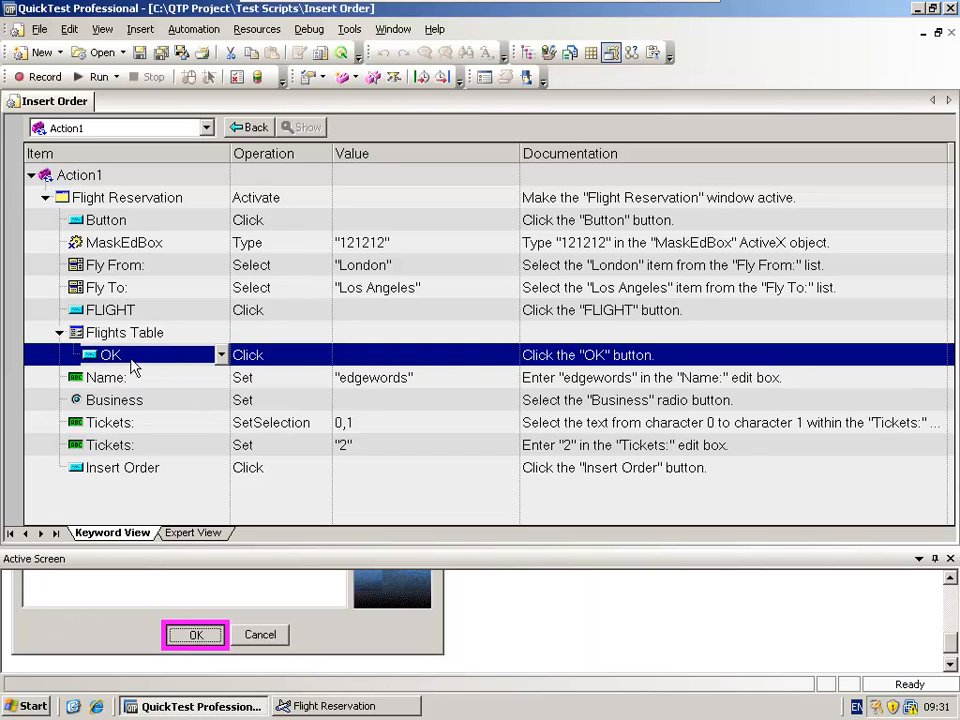
mouse_move(108, 365)
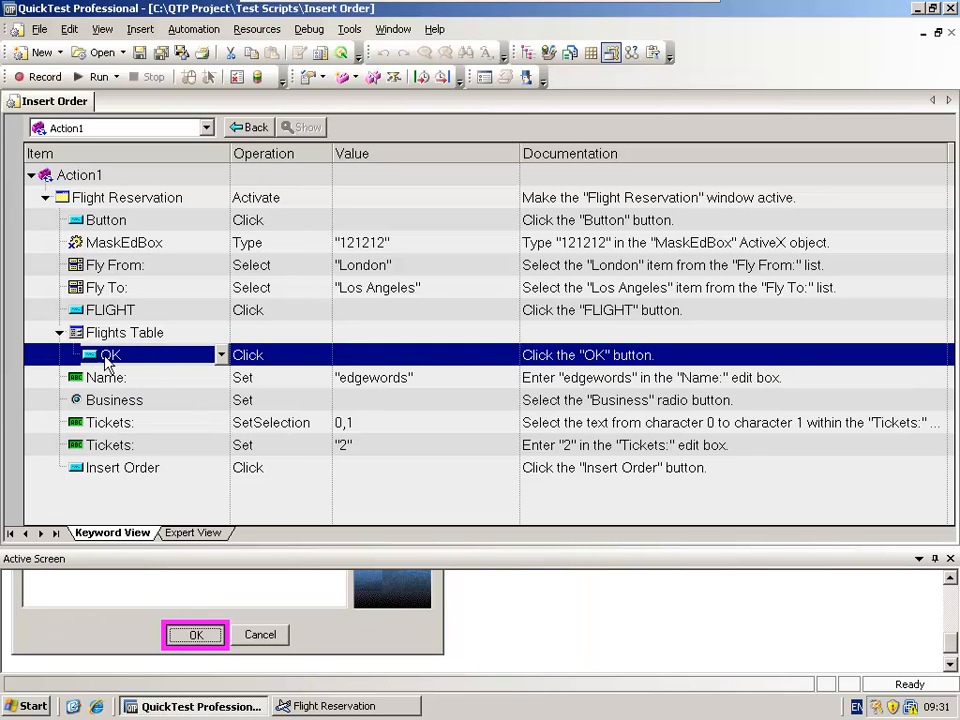
mouse_move(280, 362)
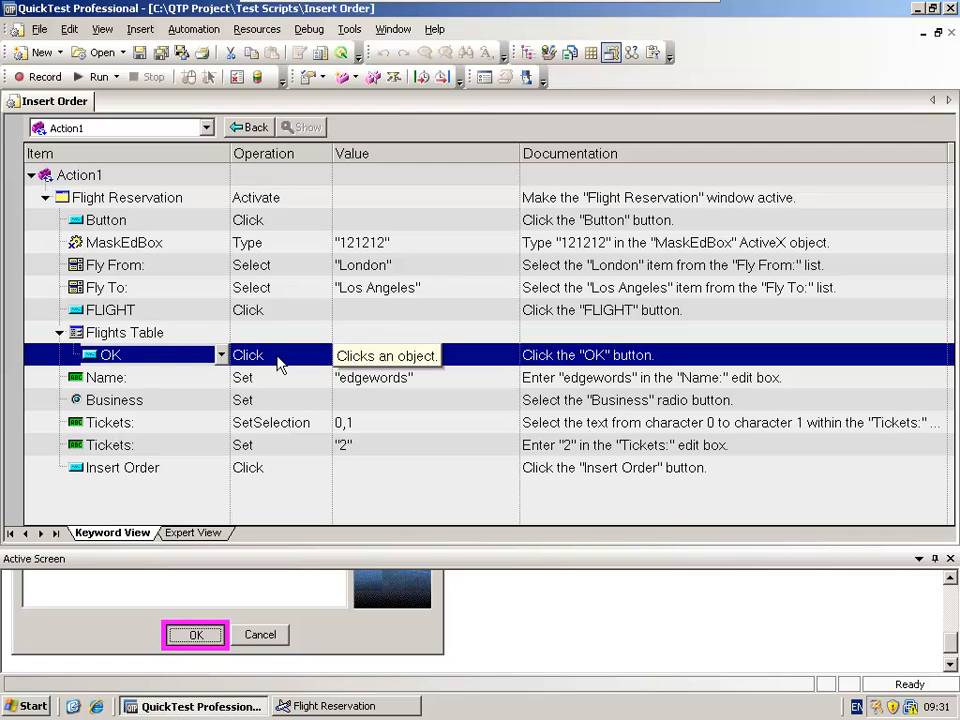
mouse_move(218, 463)
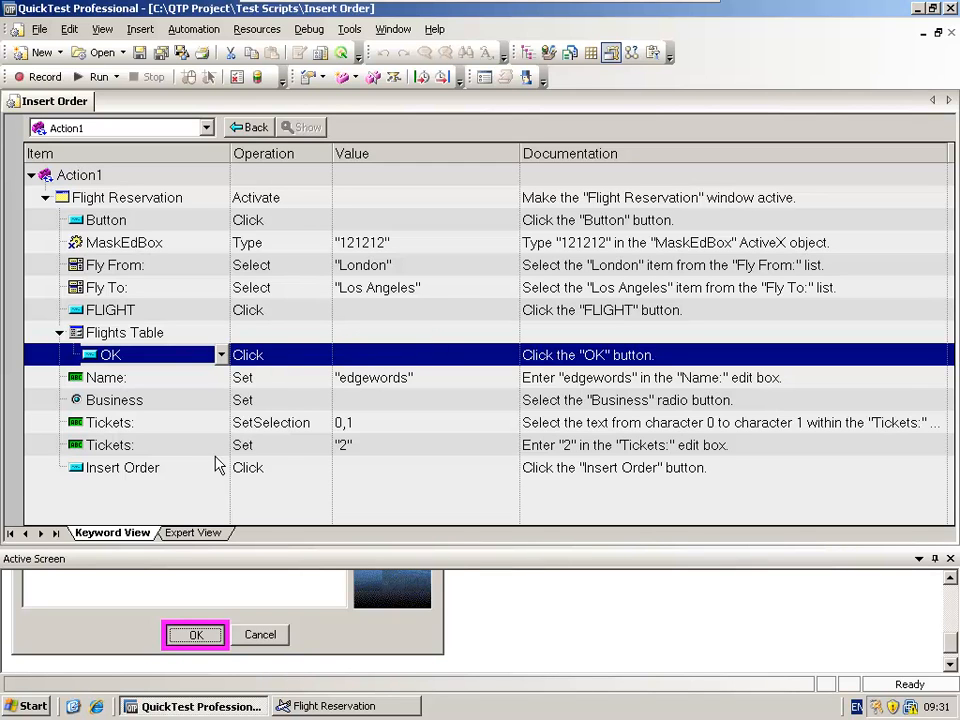
left_click(122, 467)
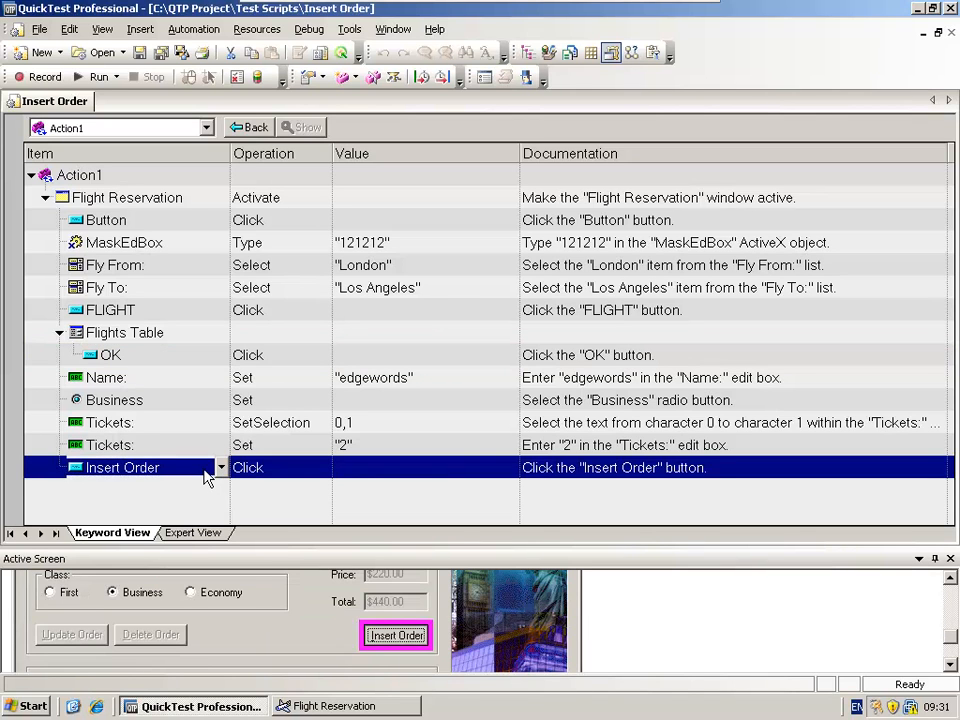
mouse_move(278, 475)
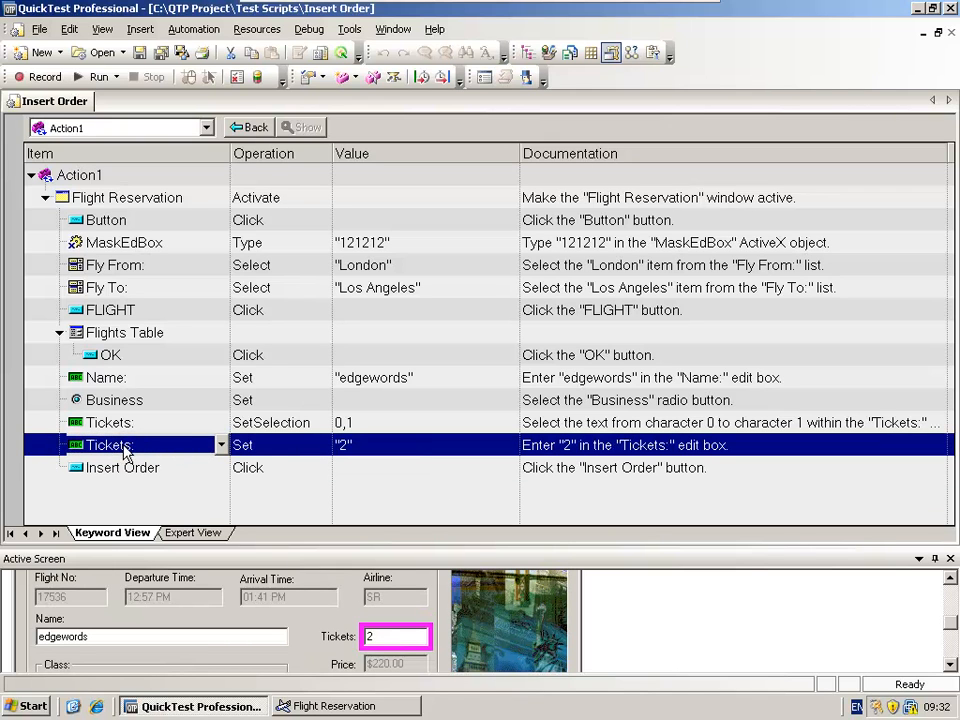
mouse_move(358, 457)
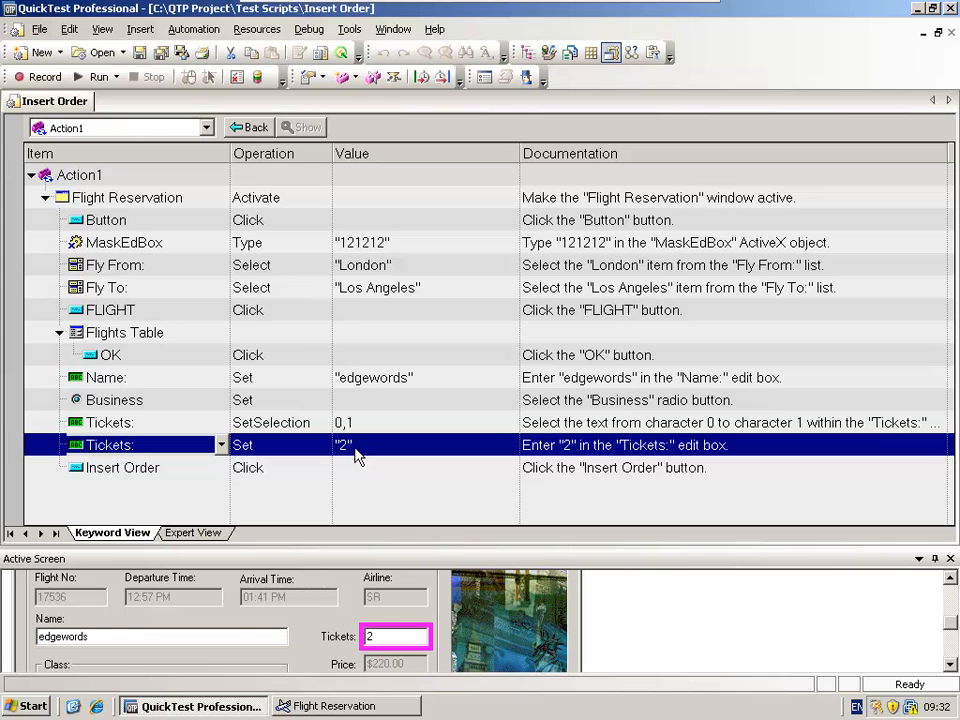
left_click(114, 265)
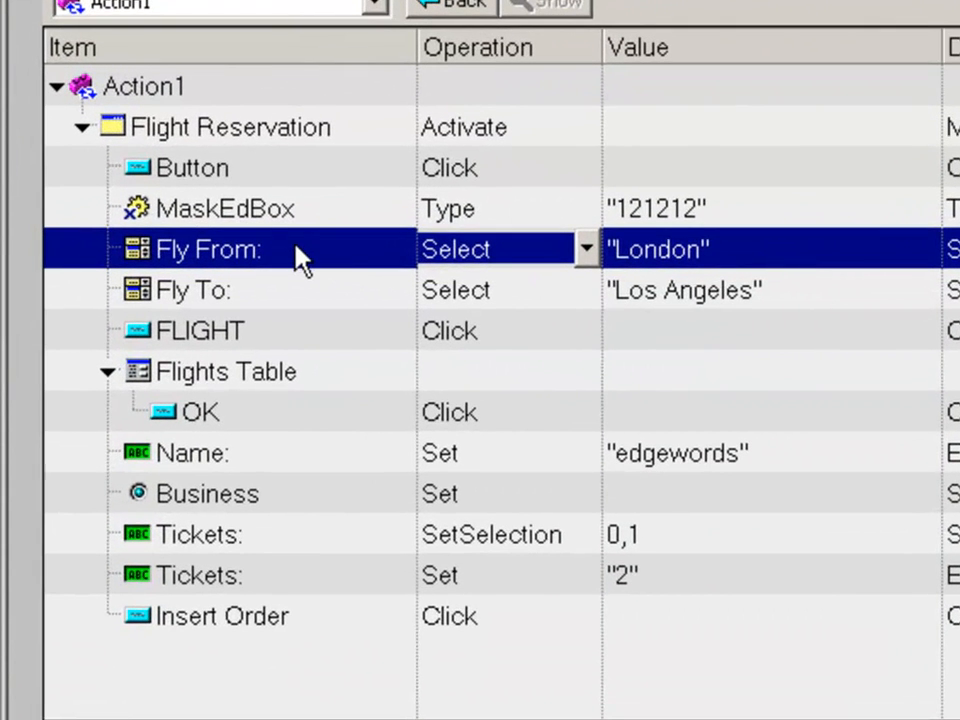
mouse_move(520, 255)
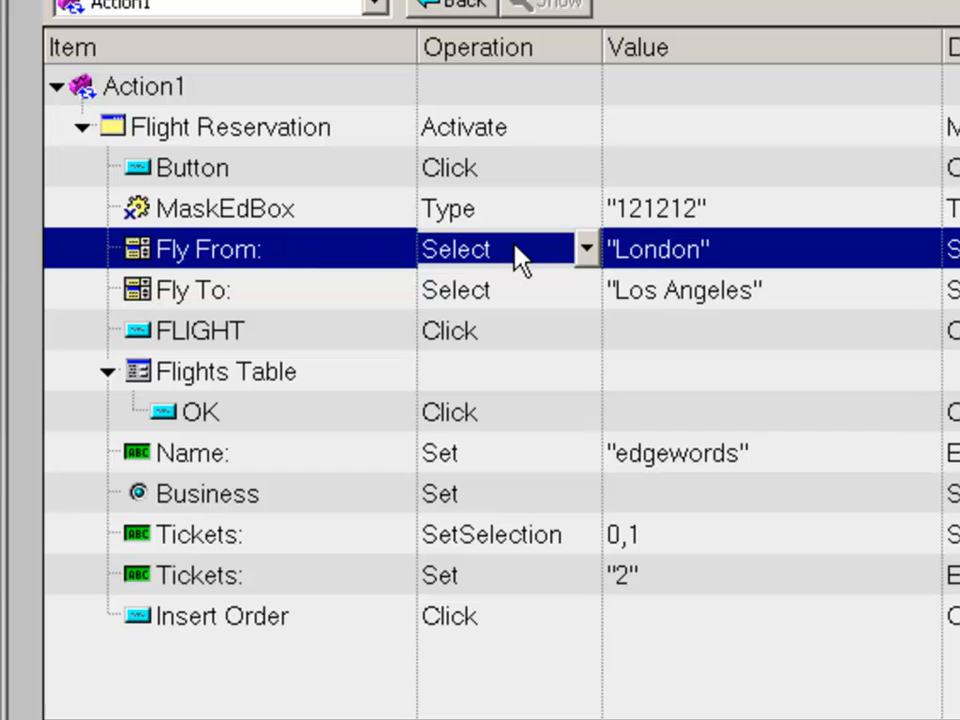
mouse_move(715, 260)
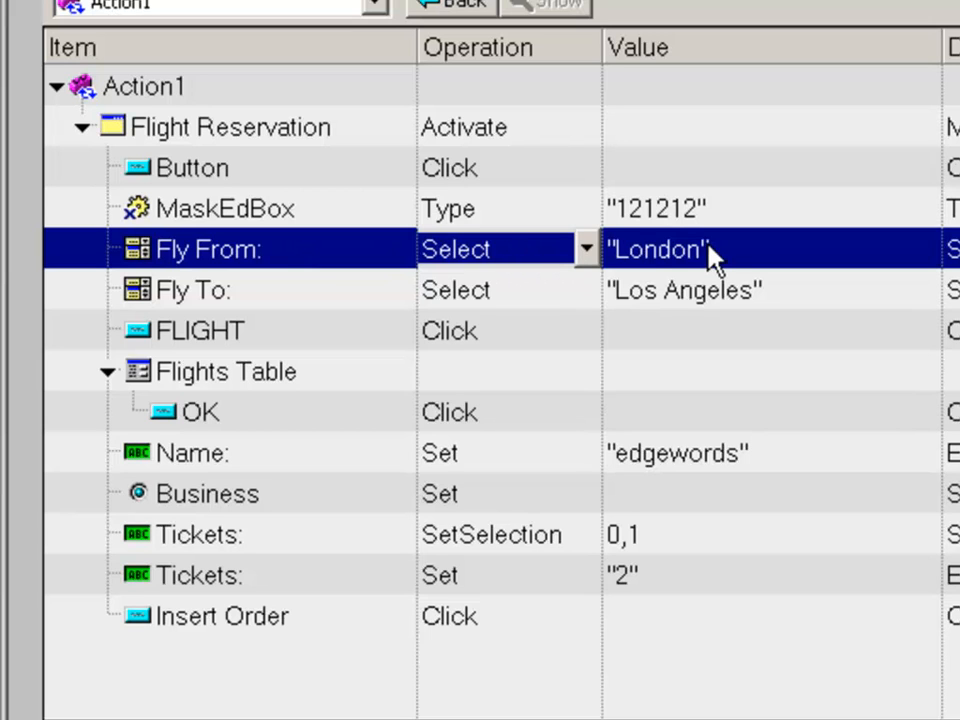
mouse_move(320, 300)
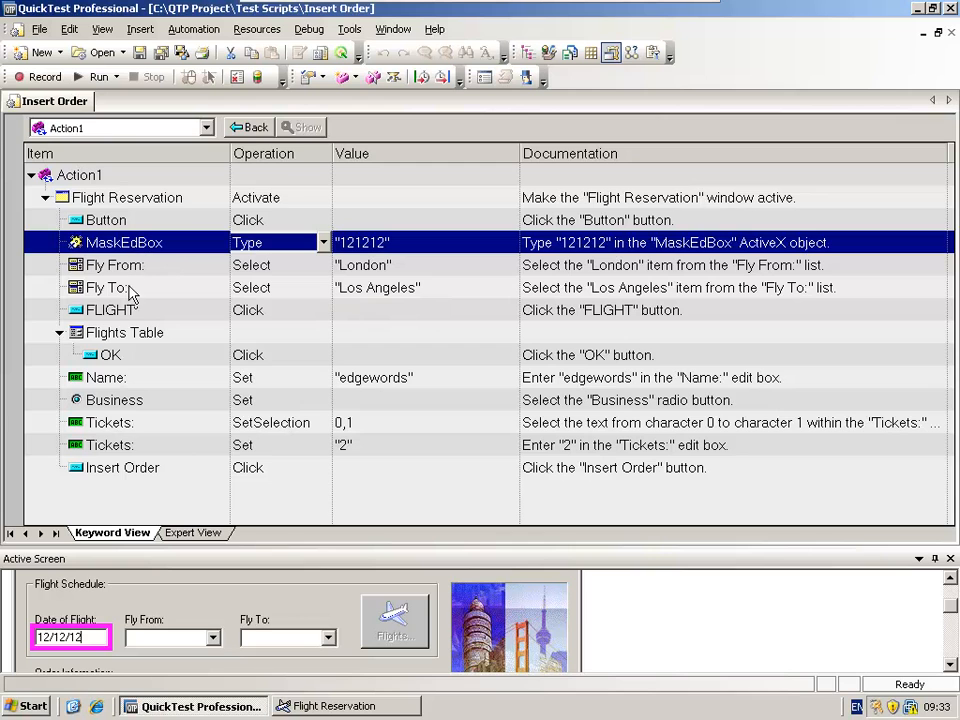
left_click(105, 377)
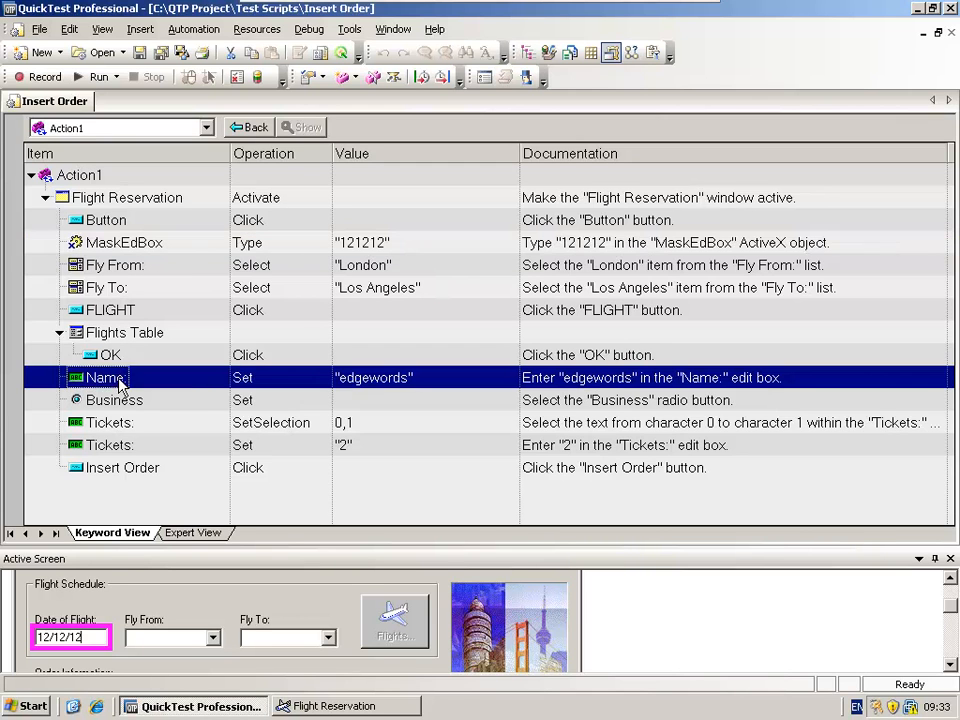
left_click(108, 444)
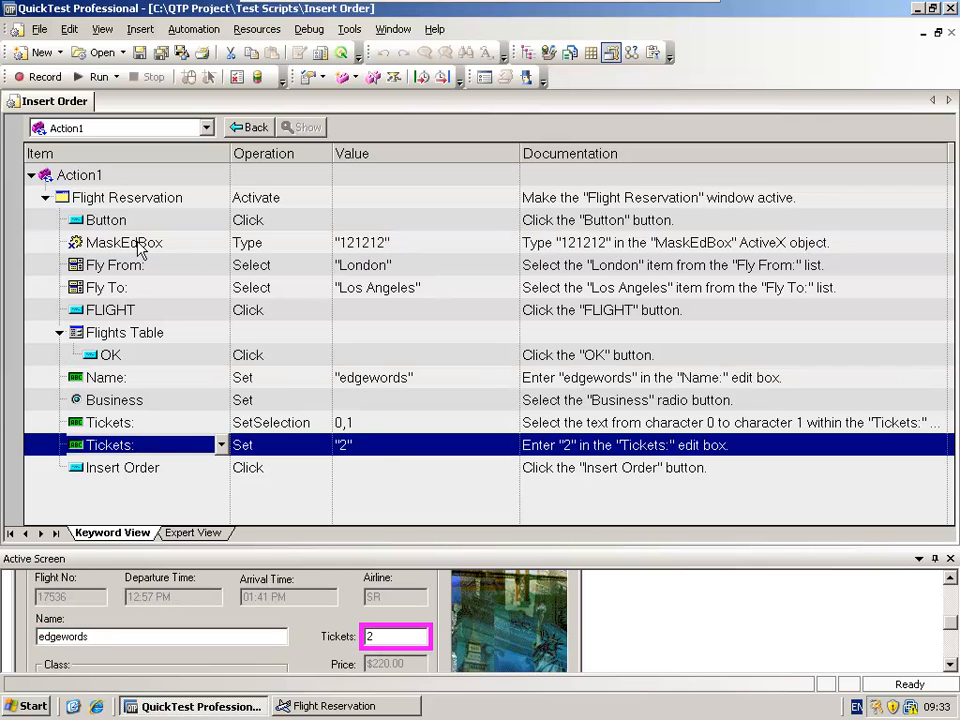
left_click(123, 242)
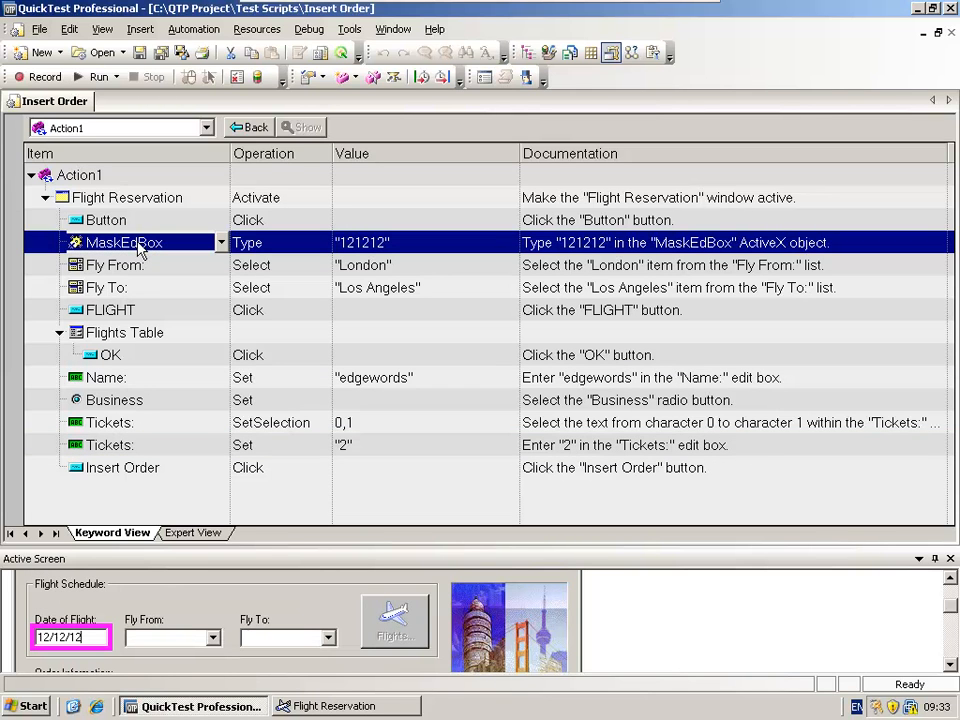
mouse_move(195, 248)
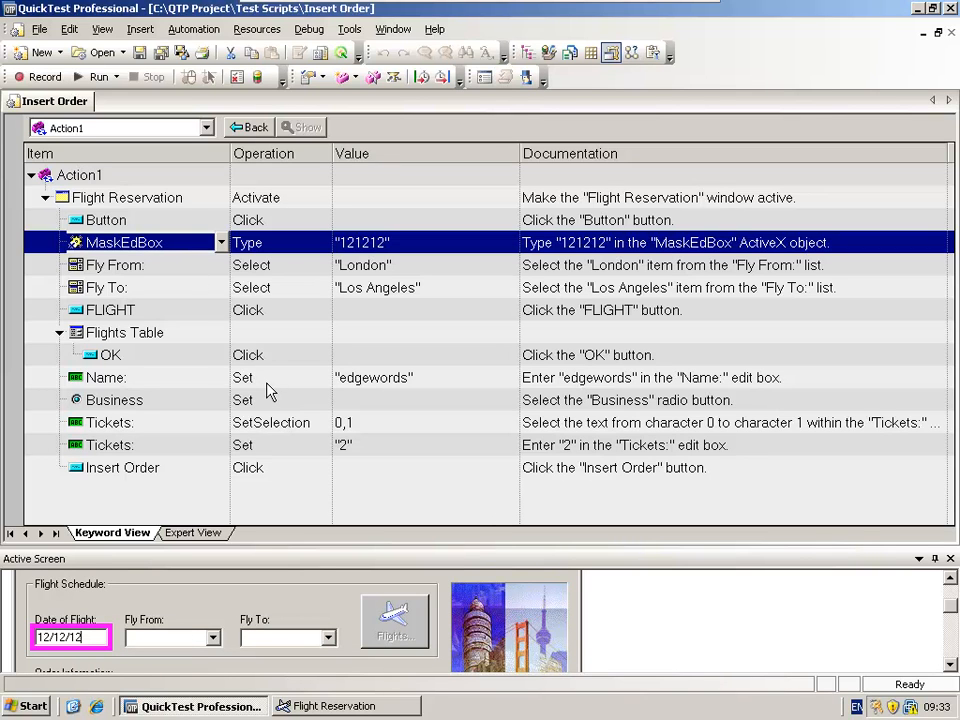
mouse_move(283, 247)
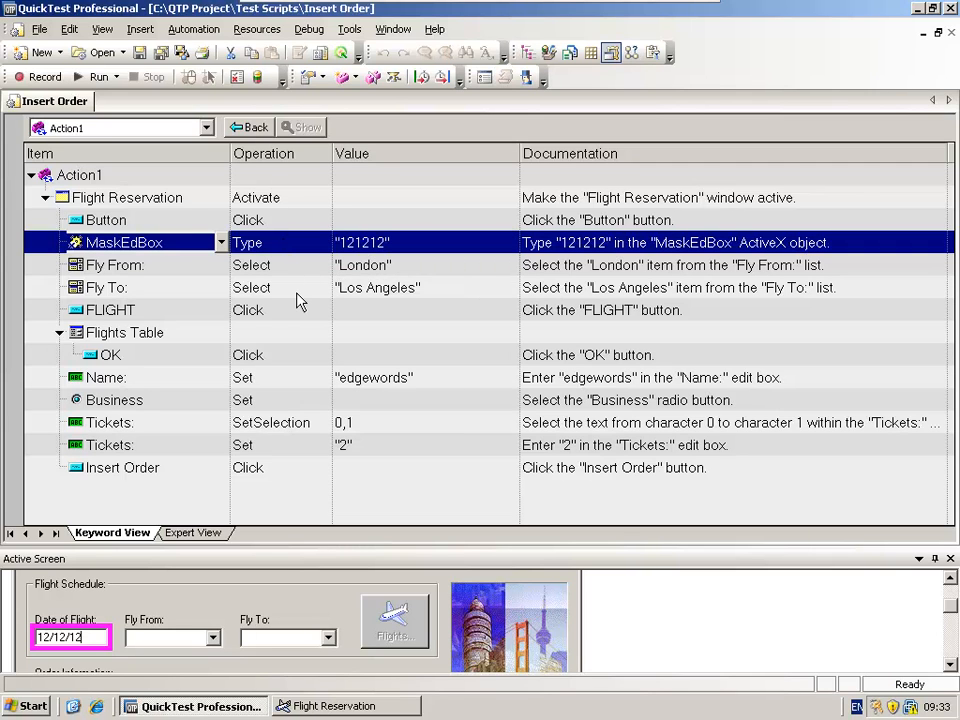
mouse_move(315, 290)
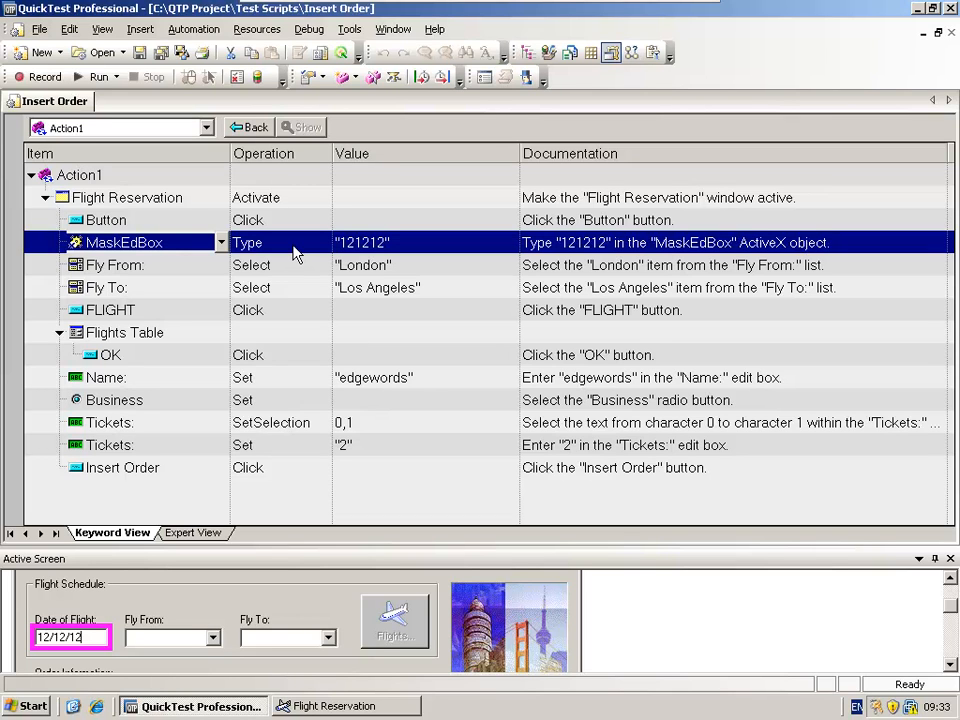
mouse_move(305, 295)
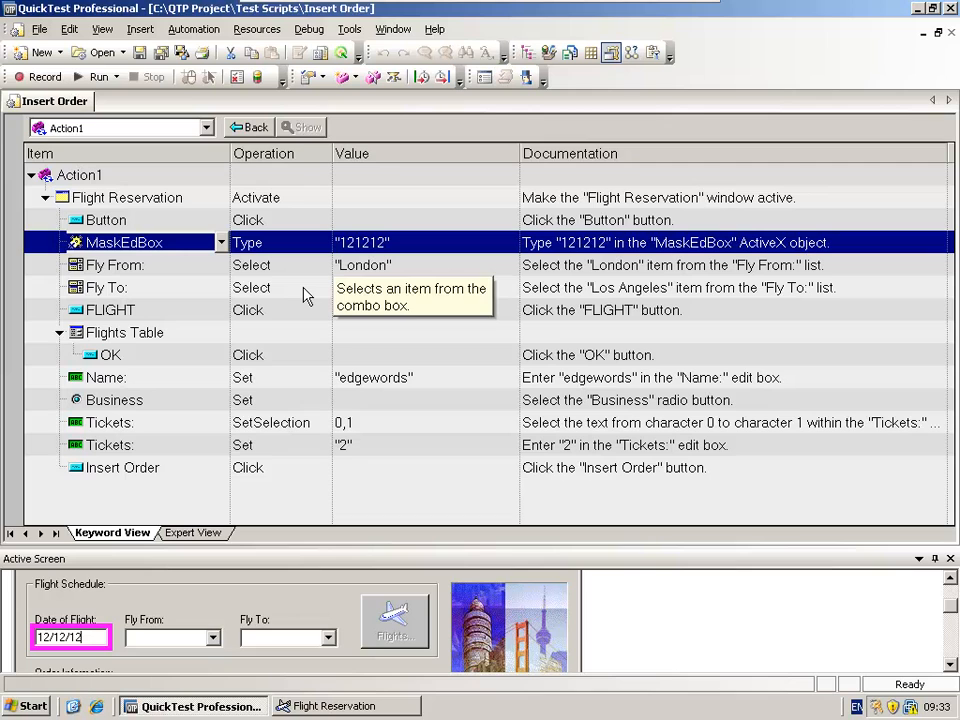
mouse_move(415, 247)
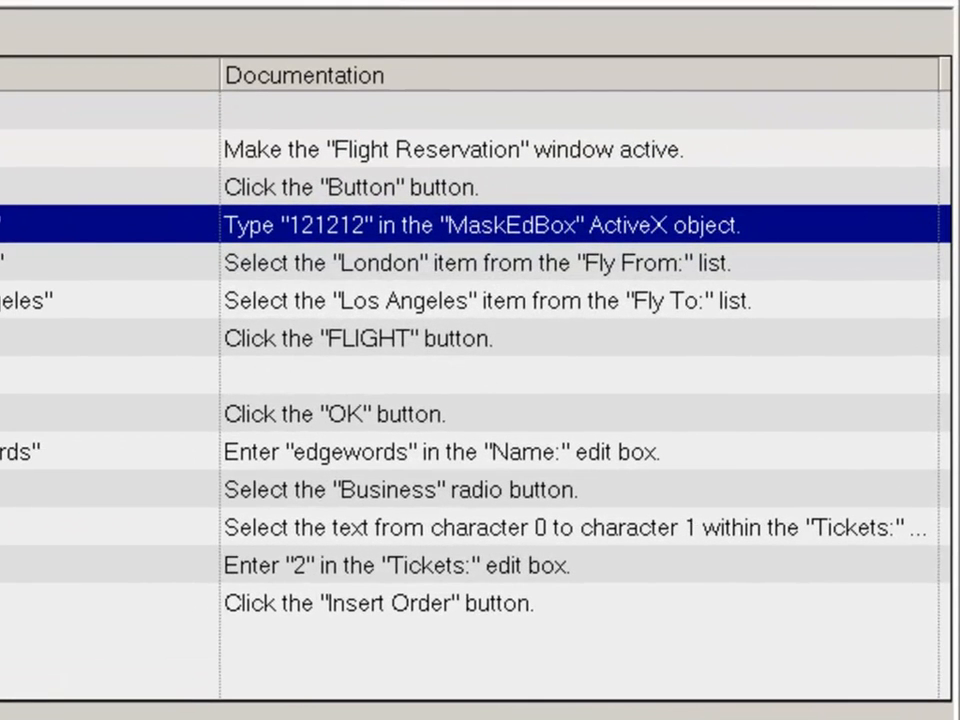
mouse_move(530, 115)
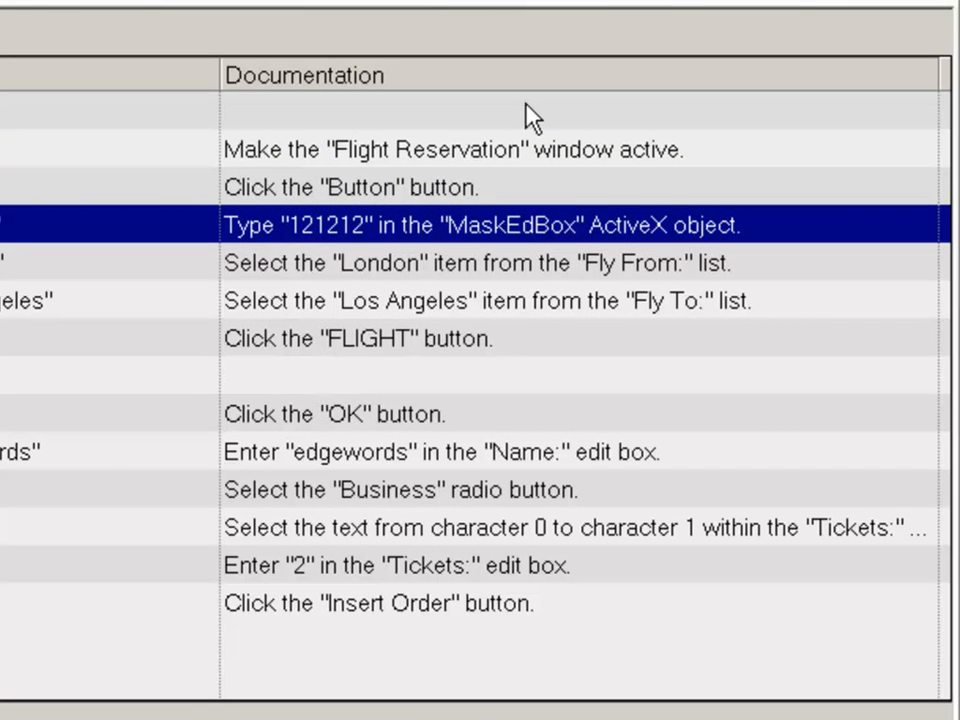
left_click(453, 149)
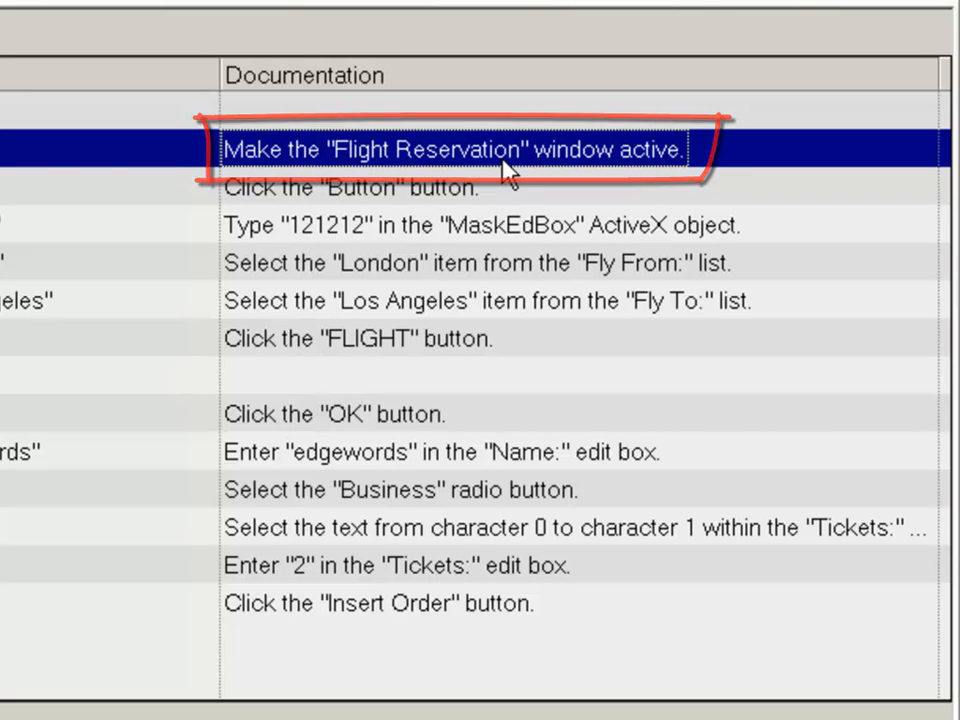
left_click(480, 263)
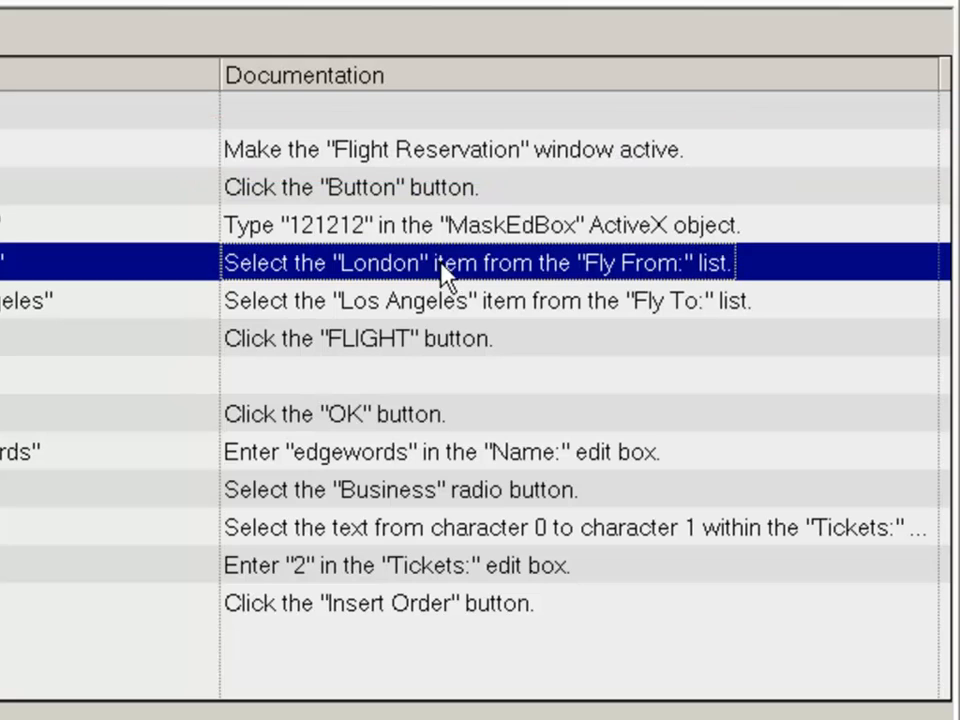
mouse_move(590, 368)
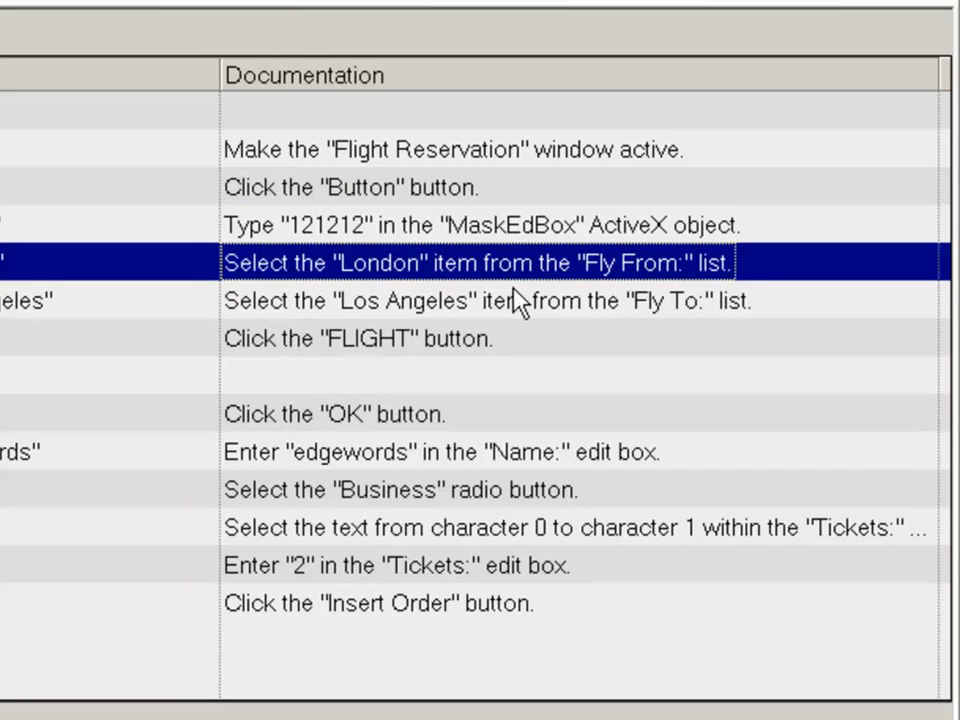
left_click(360, 338)
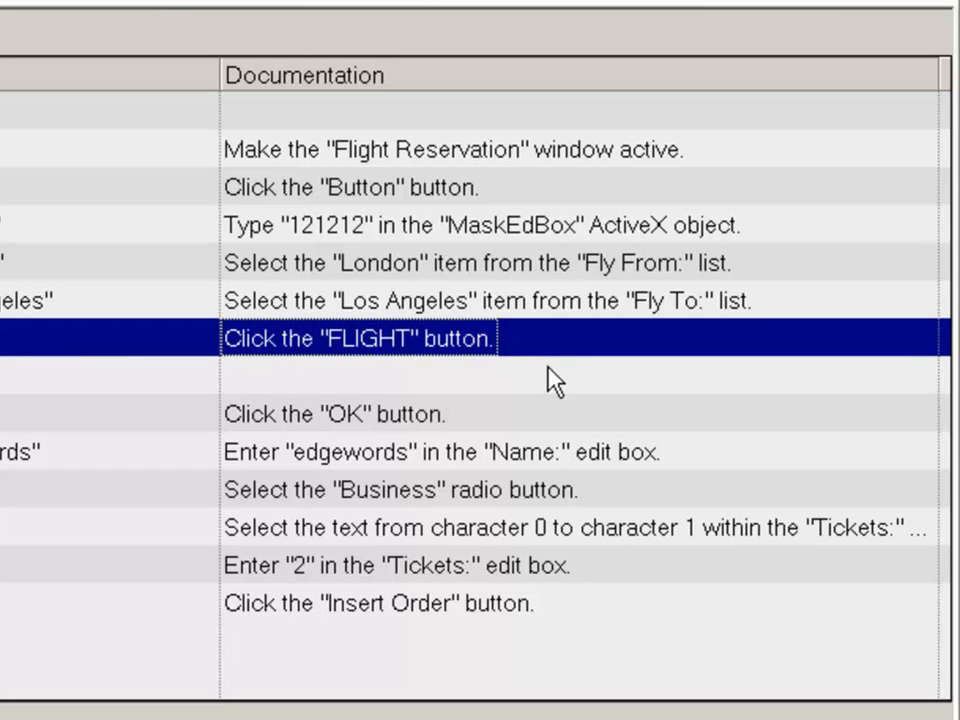
left_click(335, 414)
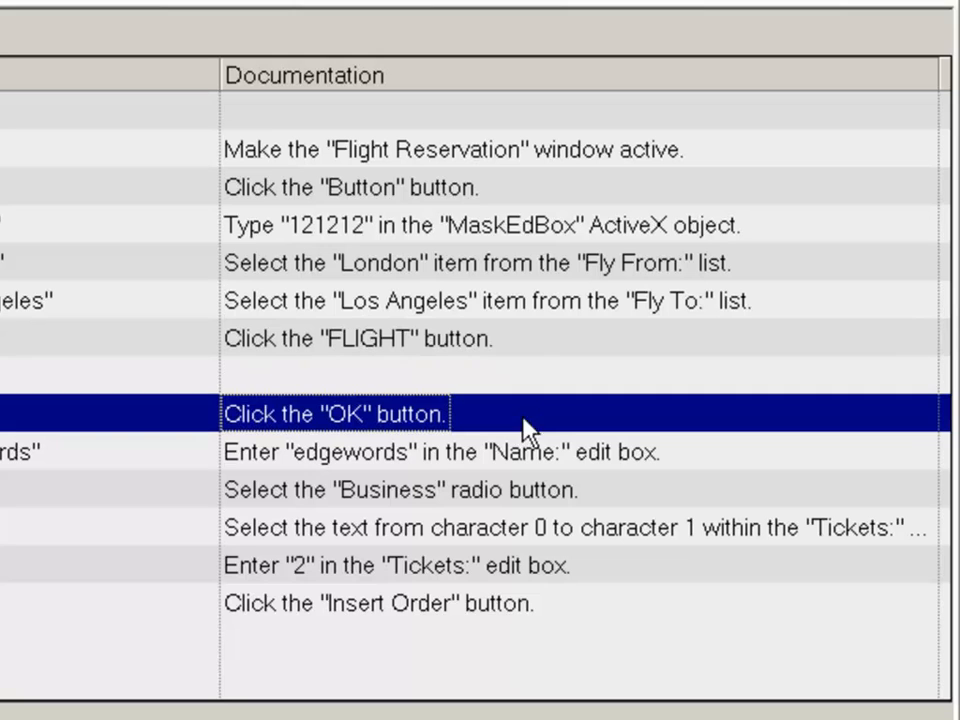
left_click(440, 452)
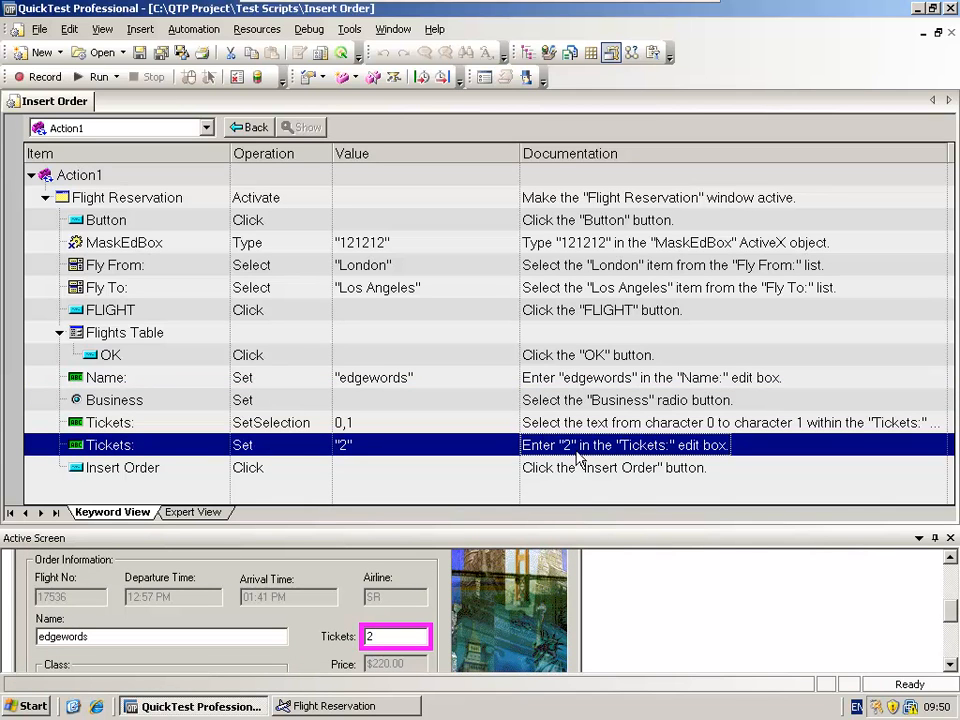
mouse_move(574, 526)
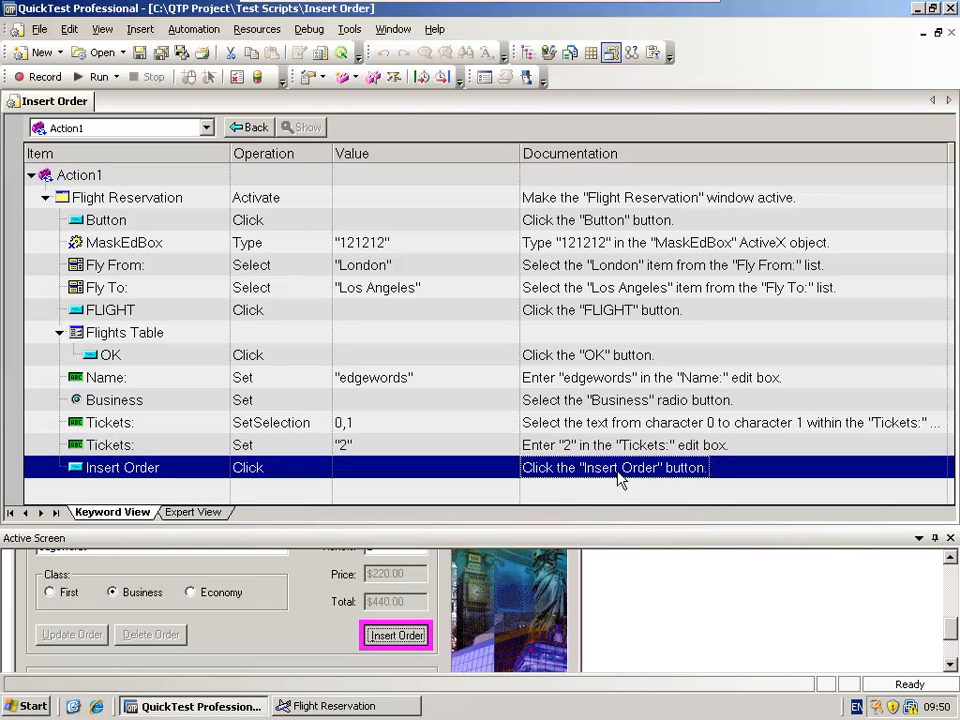
mouse_move(492, 635)
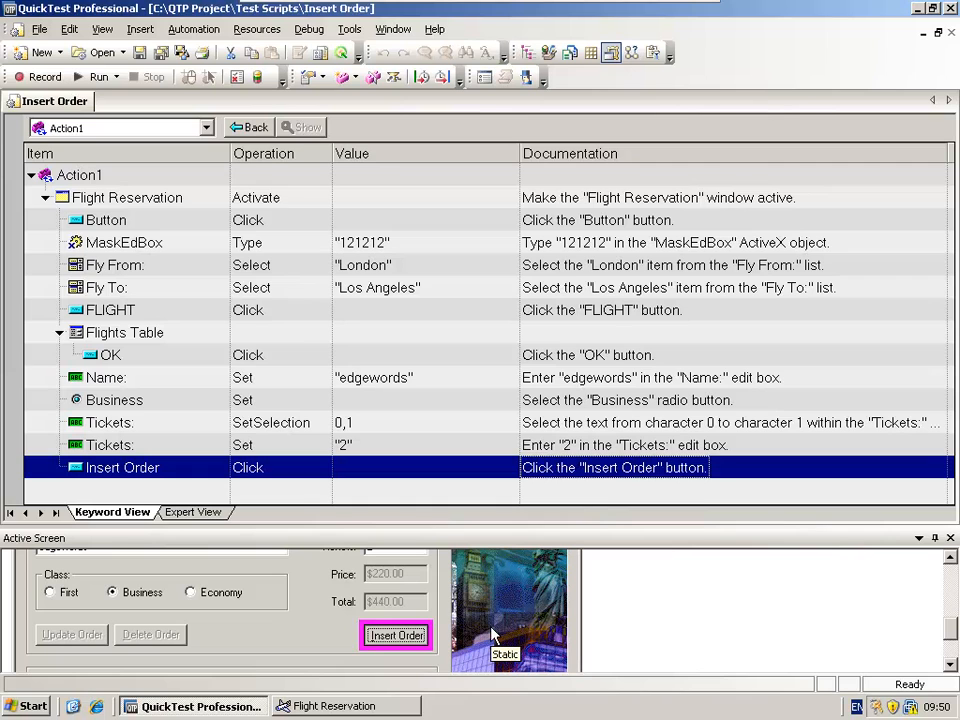
mouse_move(555, 565)
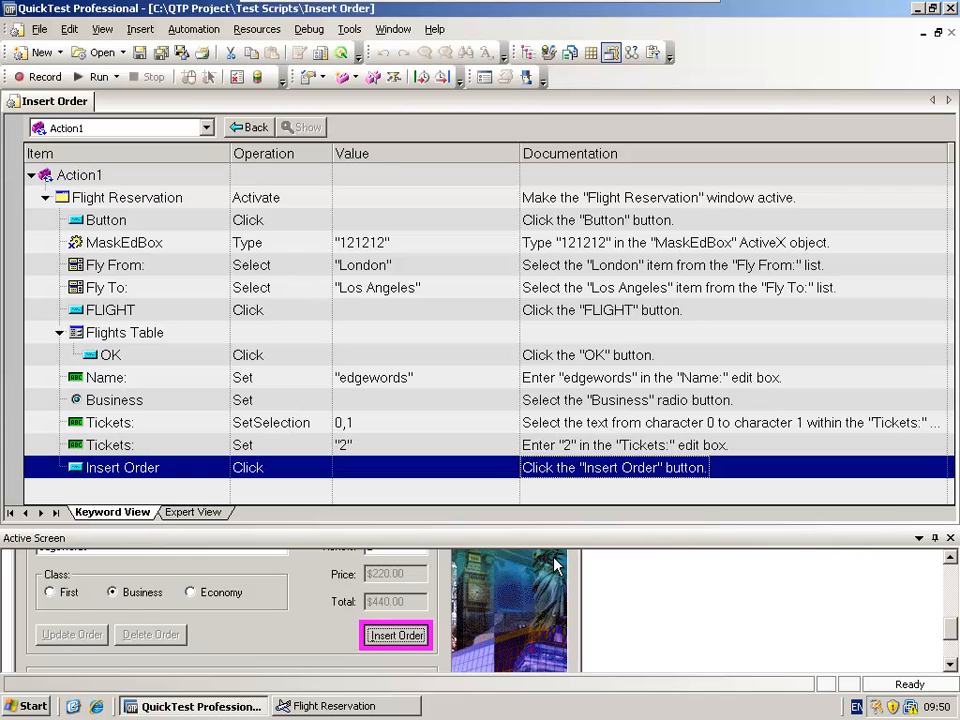
mouse_move(470, 345)
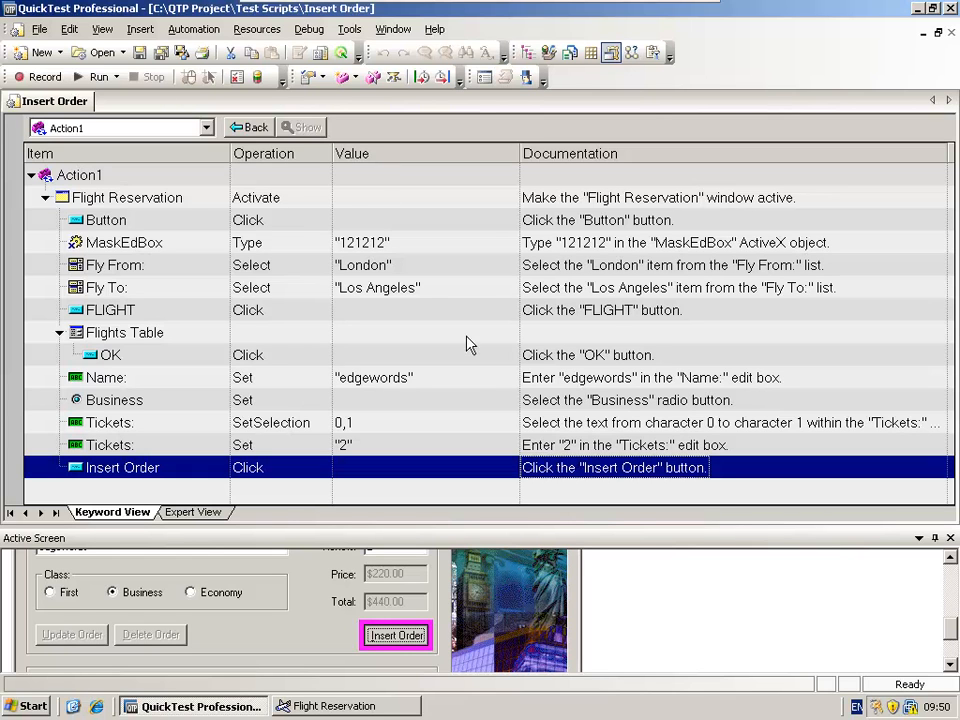
left_click(105, 219)
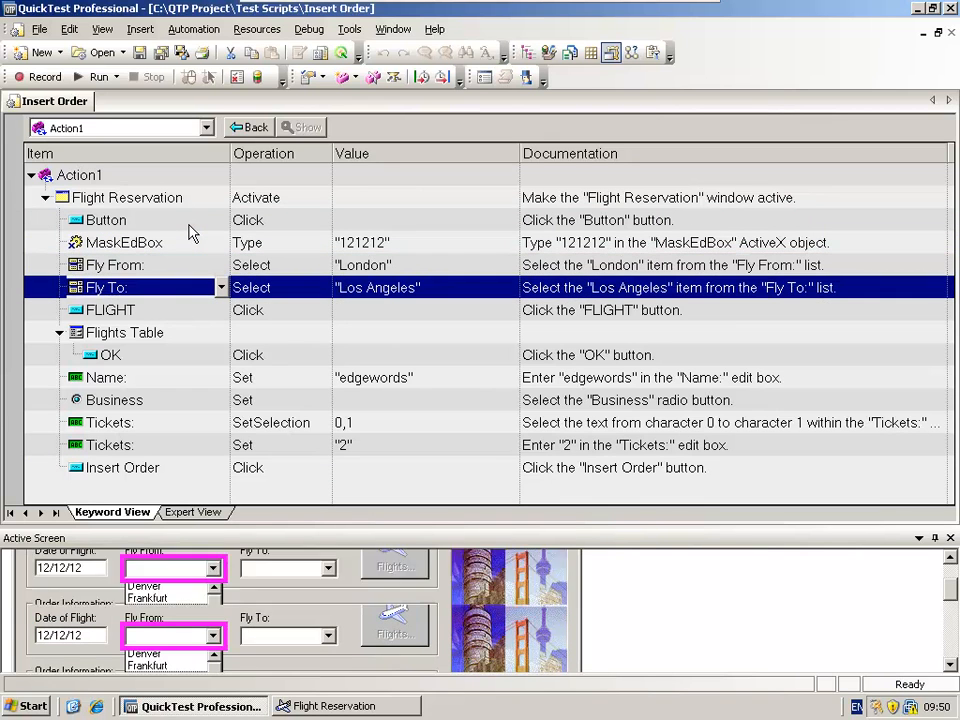
left_click(110, 309)
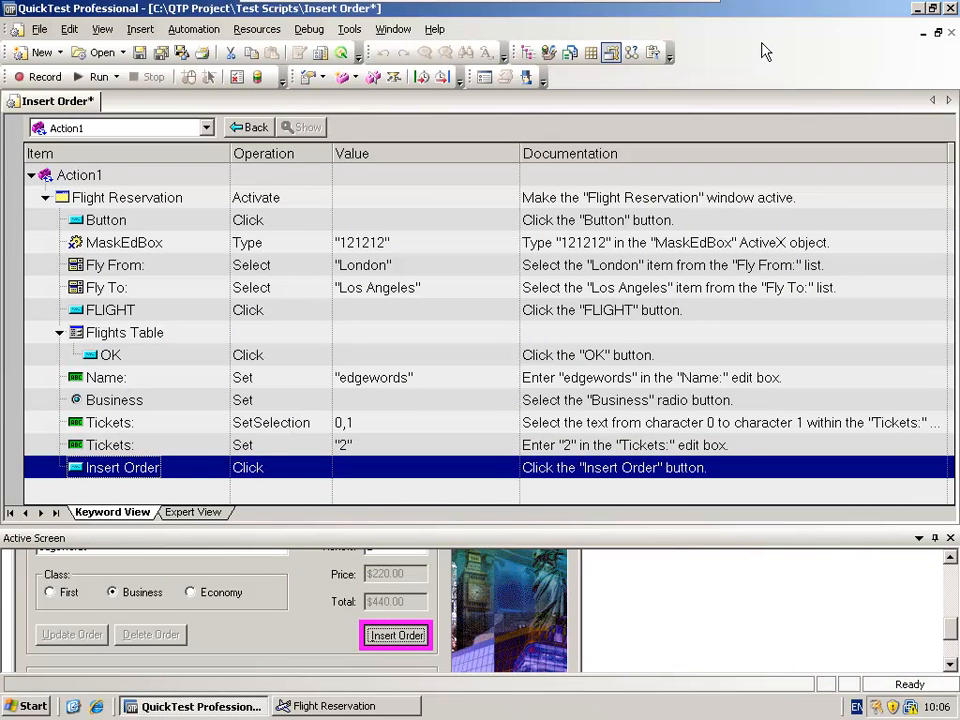
mouse_move(471, 384)
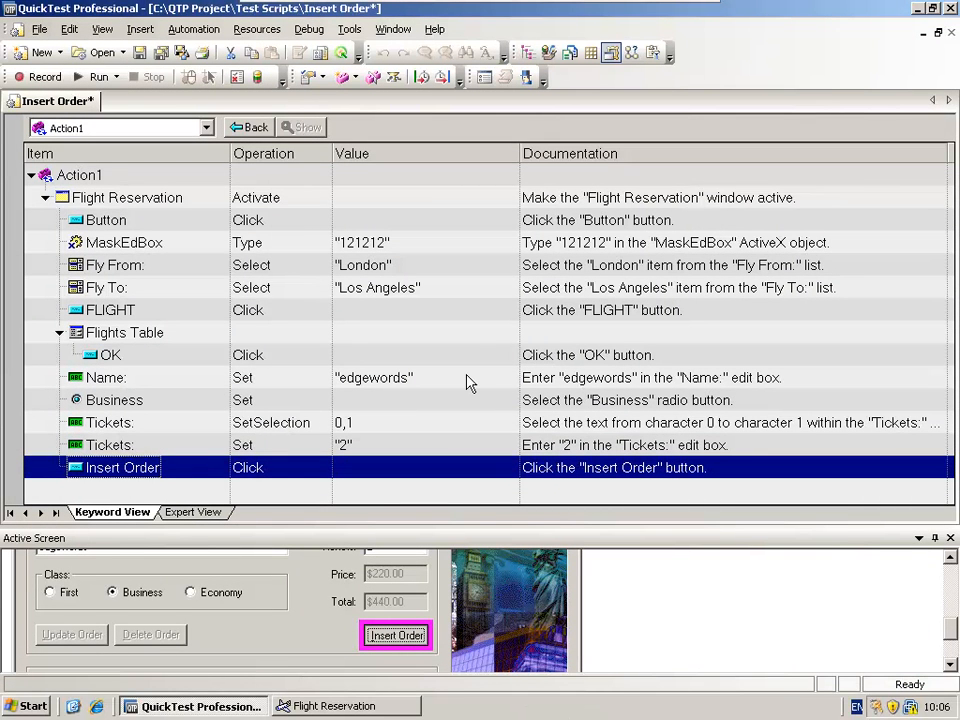
Step: Delete the Tickets SetSelection step, leaving Tickets set to 2 before Insert Order
left_click(110, 444)
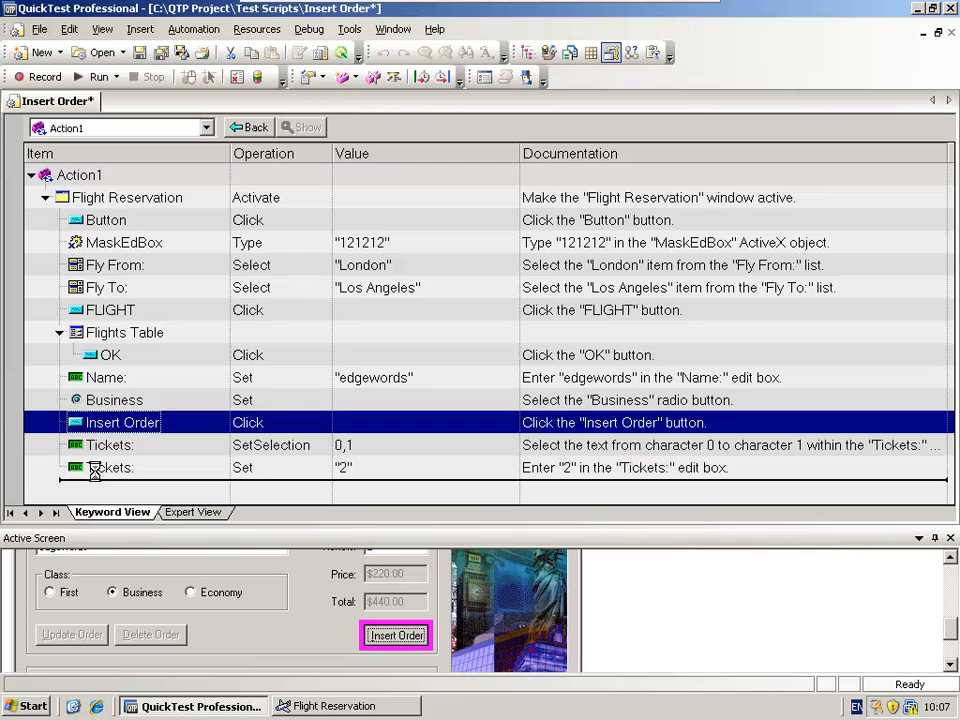
left_click(122, 467)
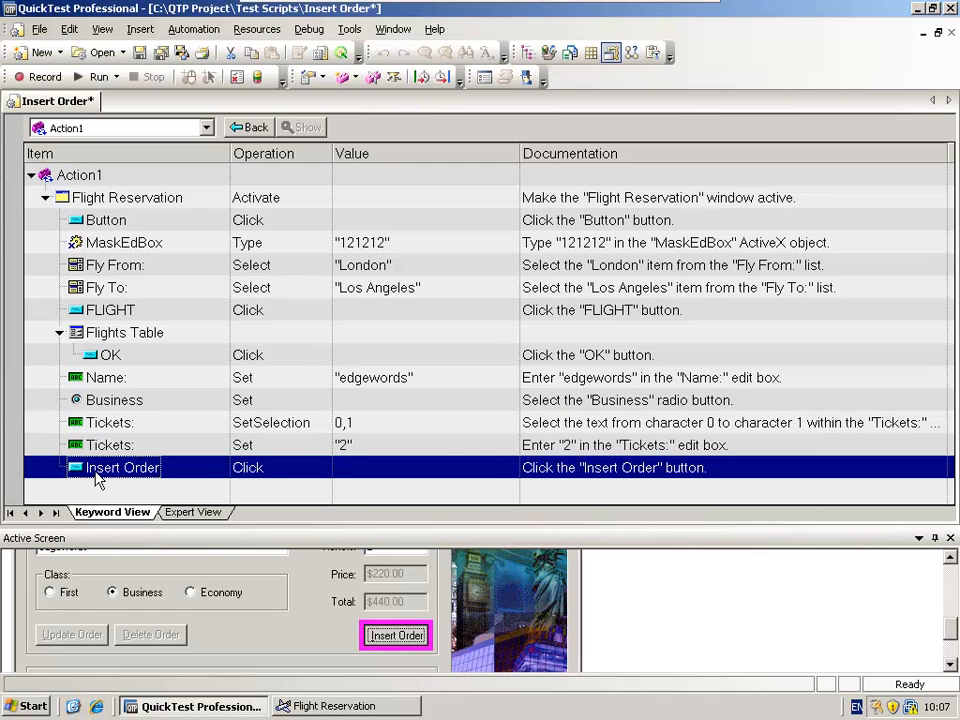
mouse_move(145, 427)
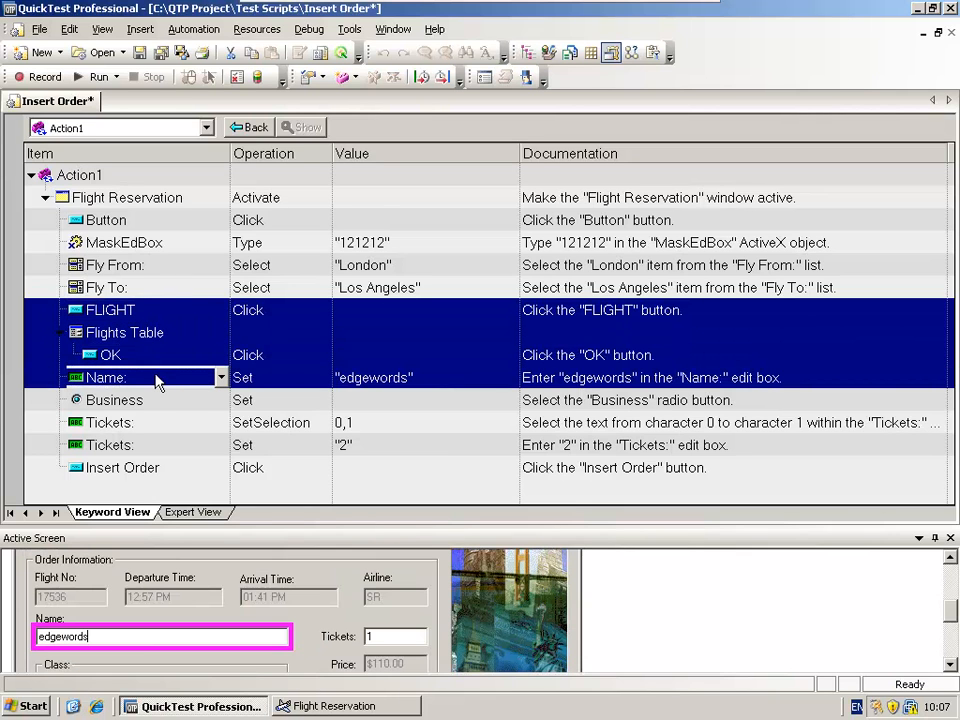
mouse_move(157, 270)
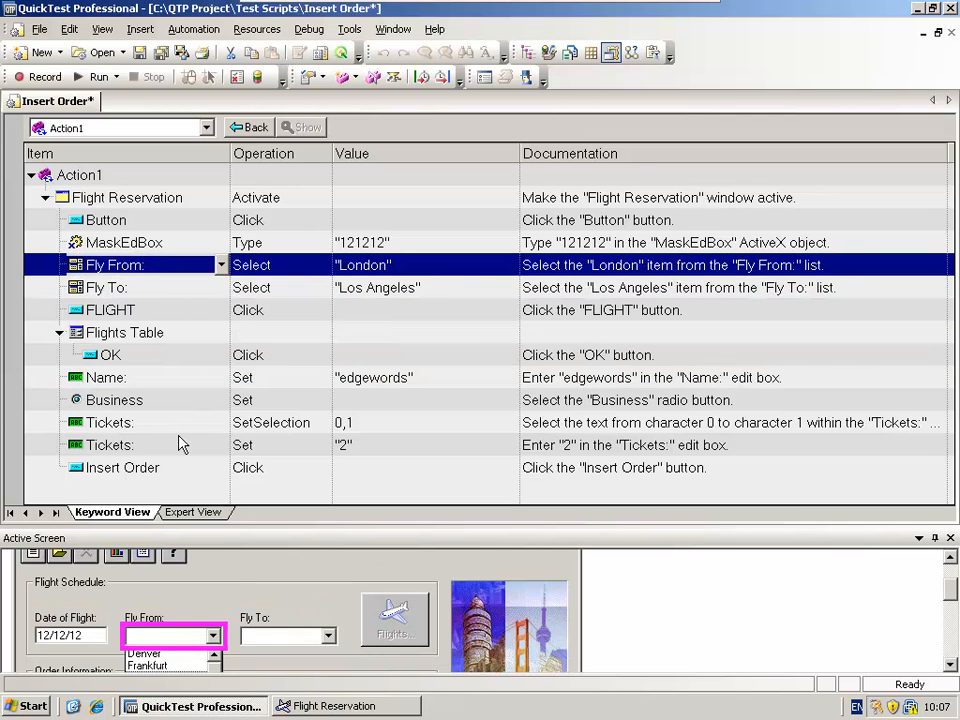
left_click(110, 422)
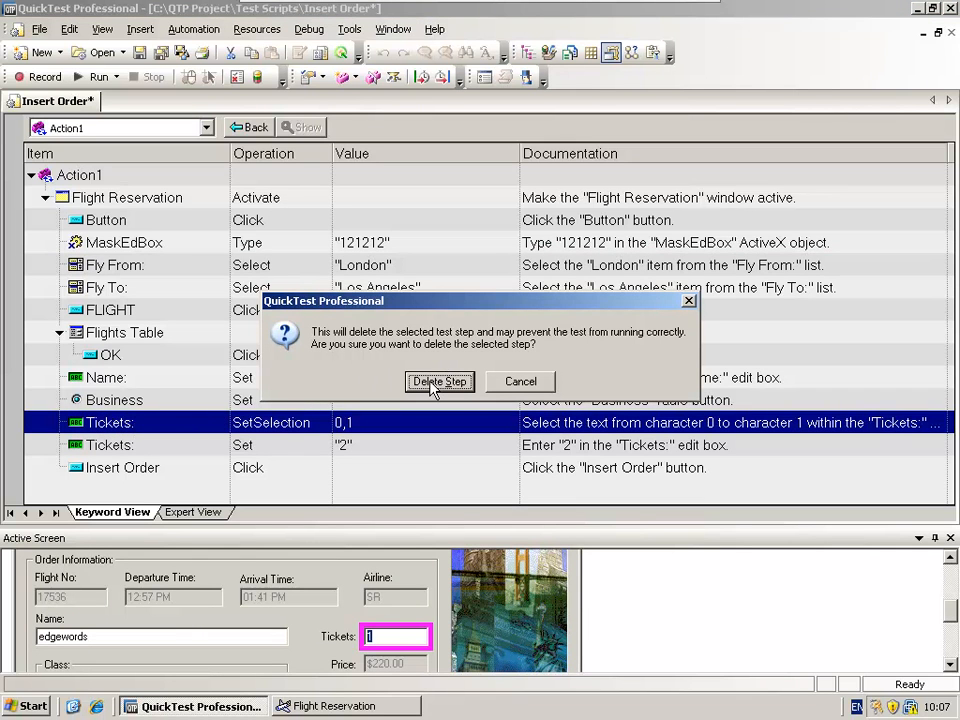
left_click(439, 381)
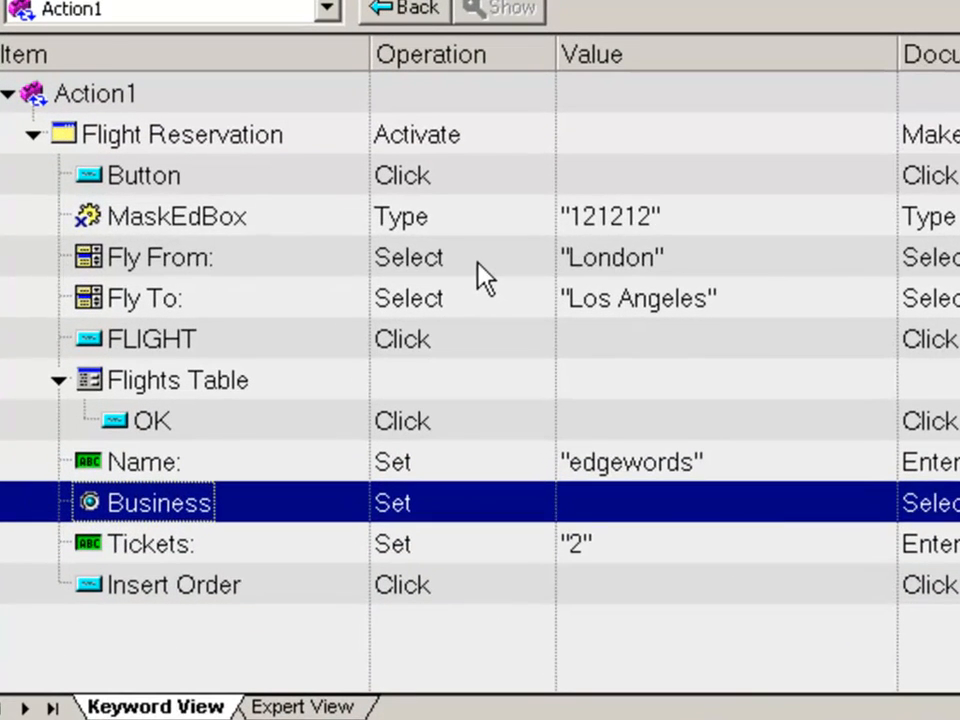
Step: Open the Operation list for the Fly From step, which selects London
left_click(160, 257)
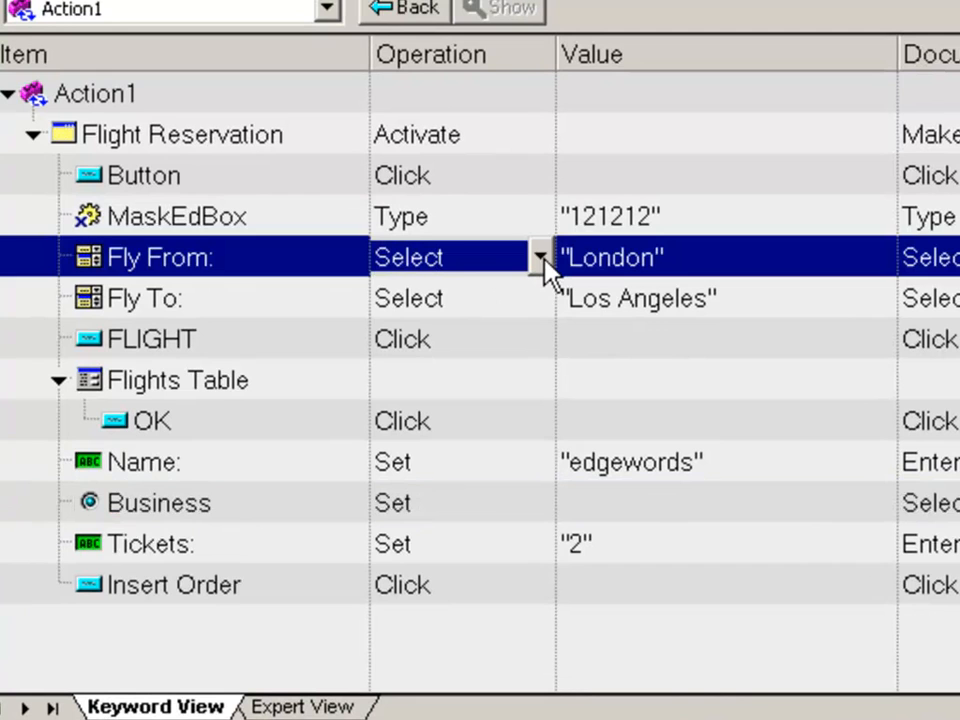
left_click(541, 257)
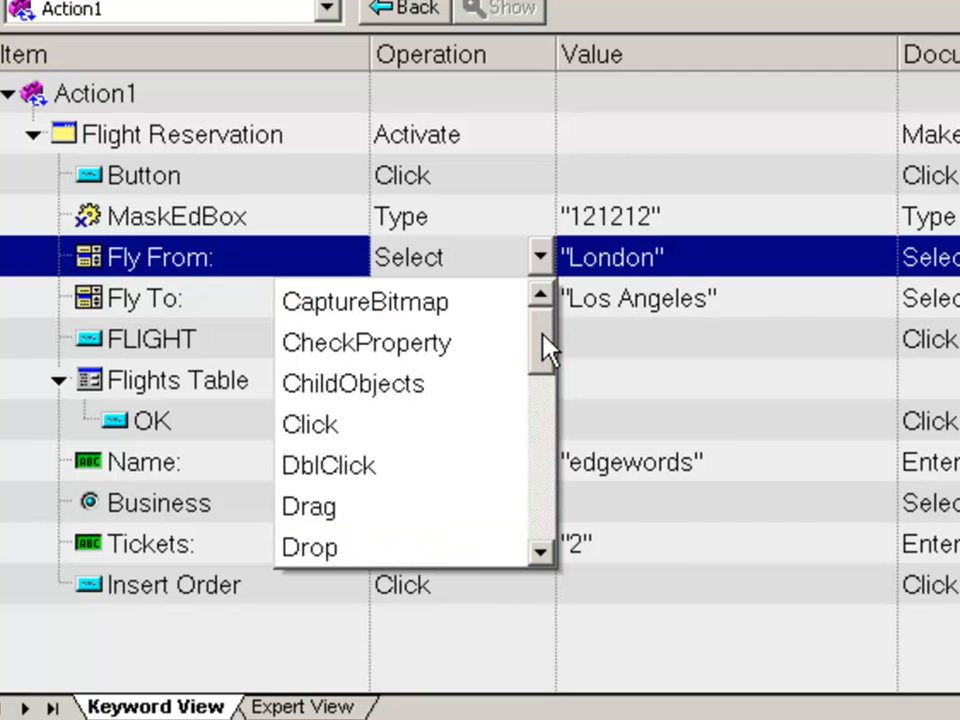
mouse_move(548, 268)
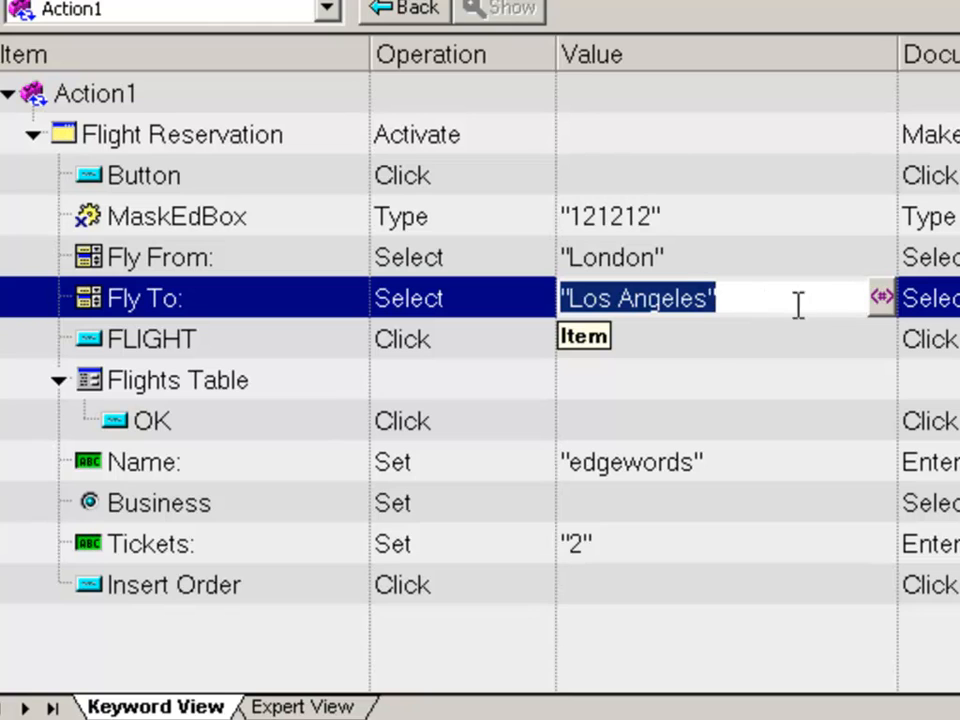
mouse_move(882, 298)
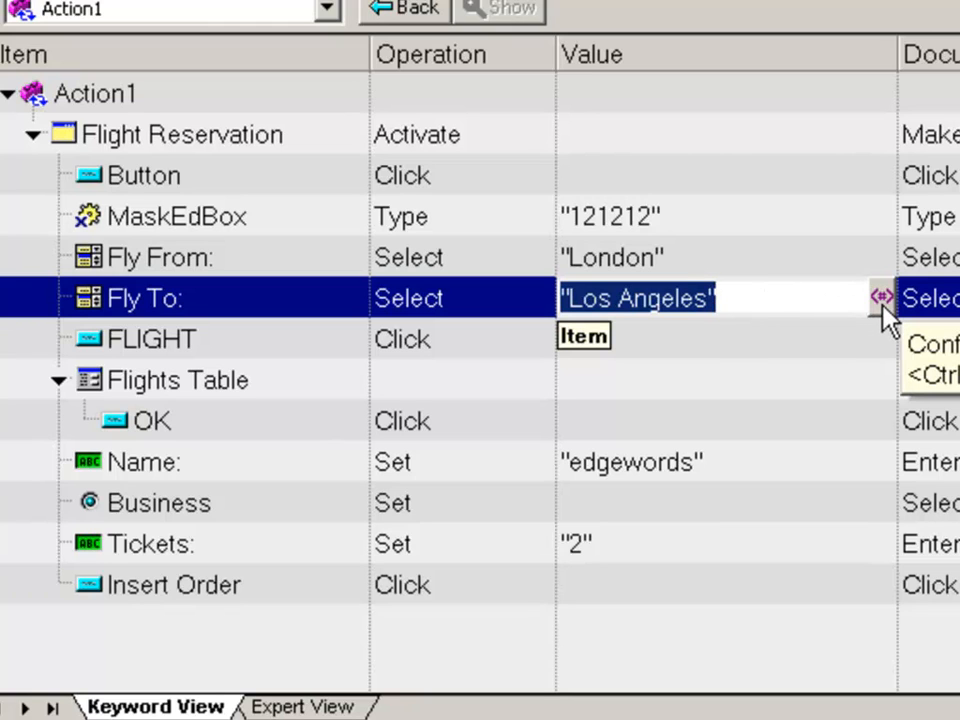
mouse_move(680, 265)
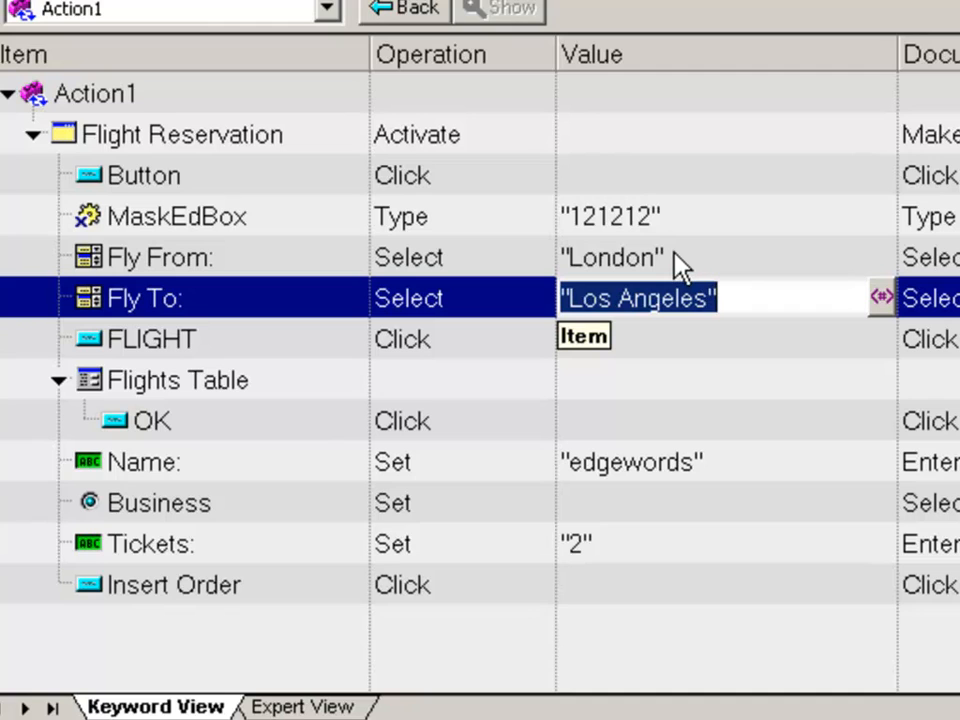
mouse_move(910, 315)
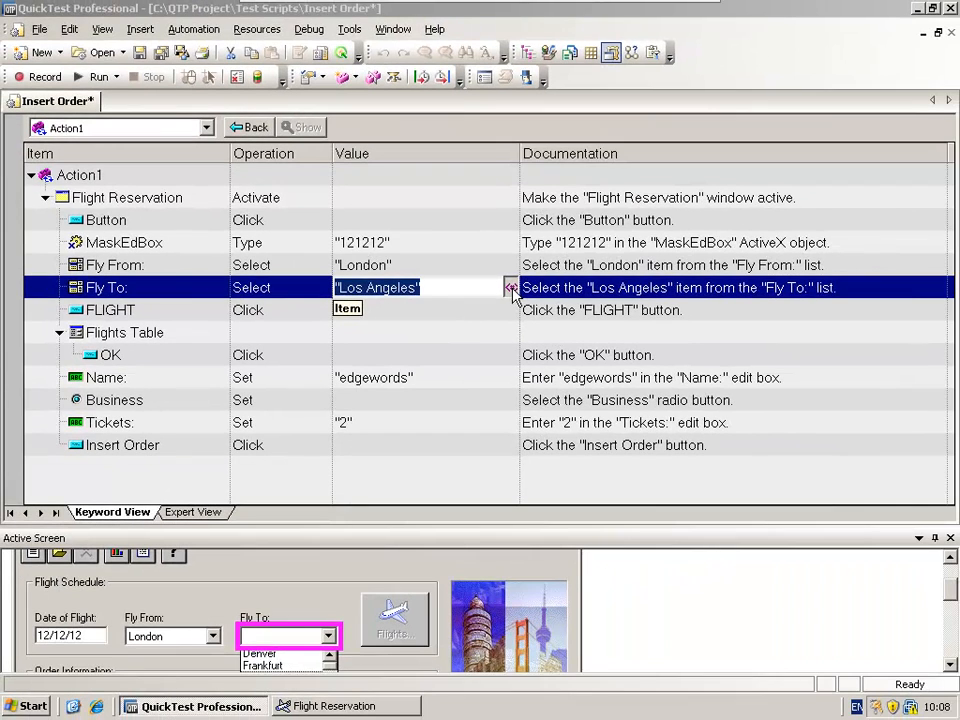
Step: Change the Fly To step's constant value from Los Angeles to Paris
left_click(512, 287)
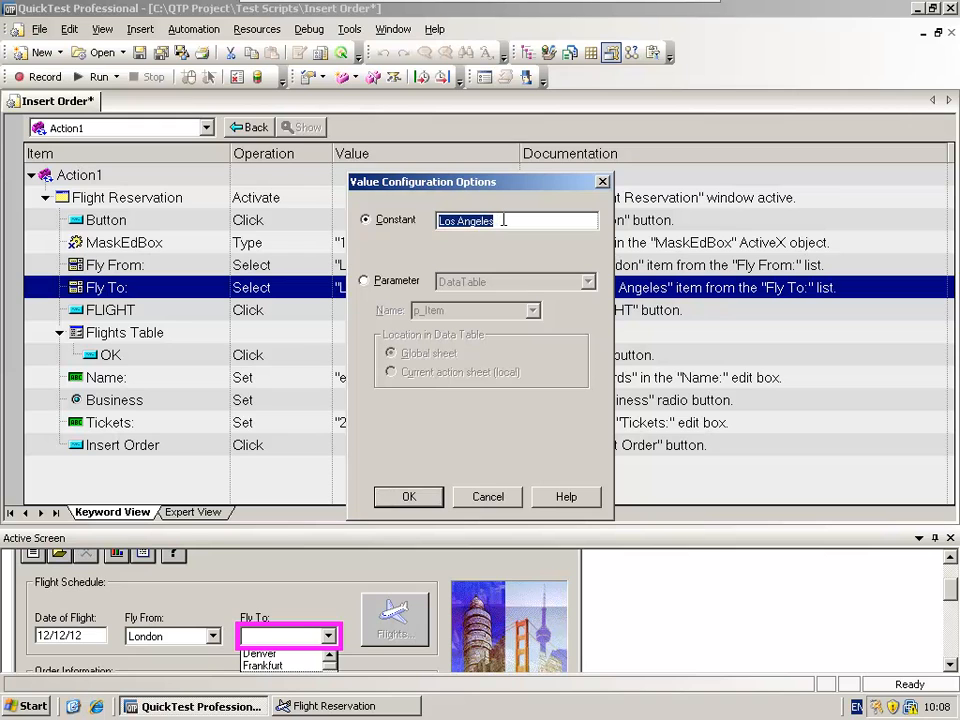
type("Paris")
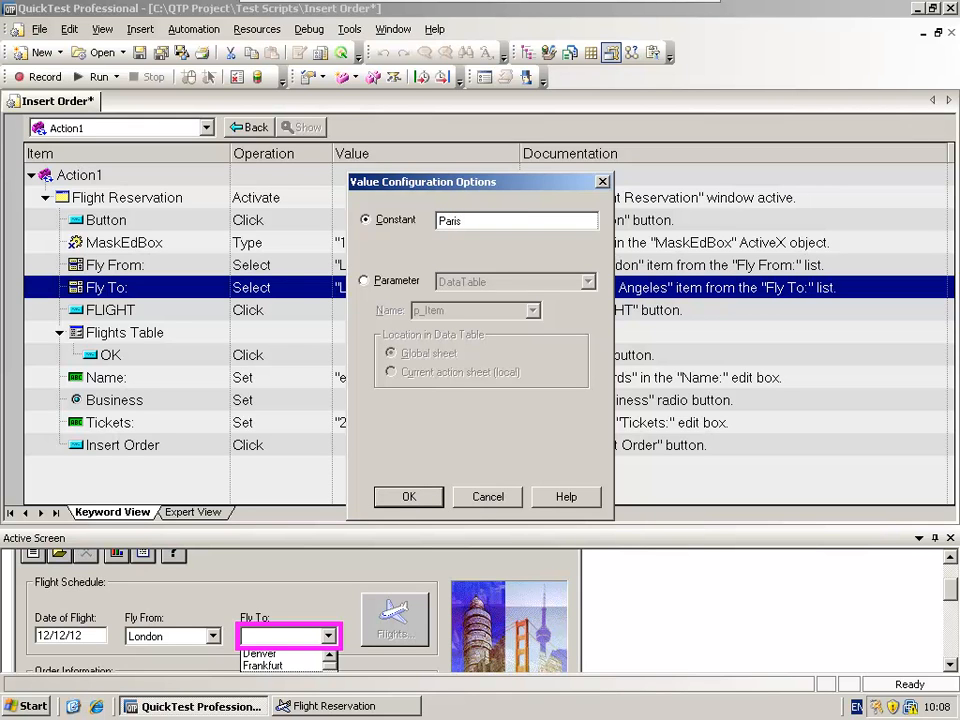
mouse_move(398, 530)
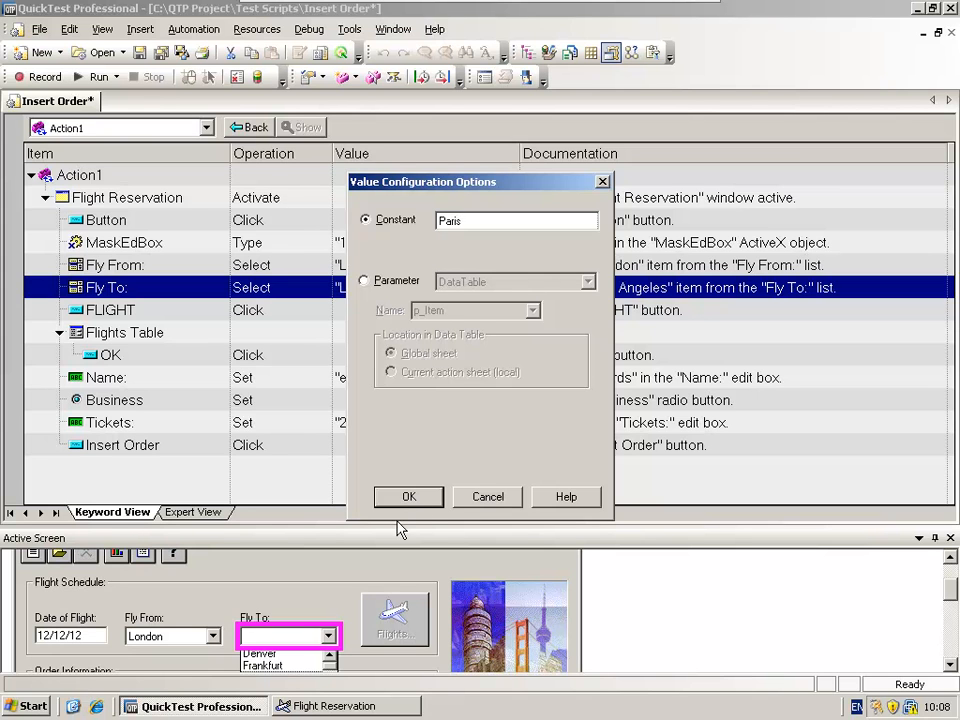
left_click(408, 497)
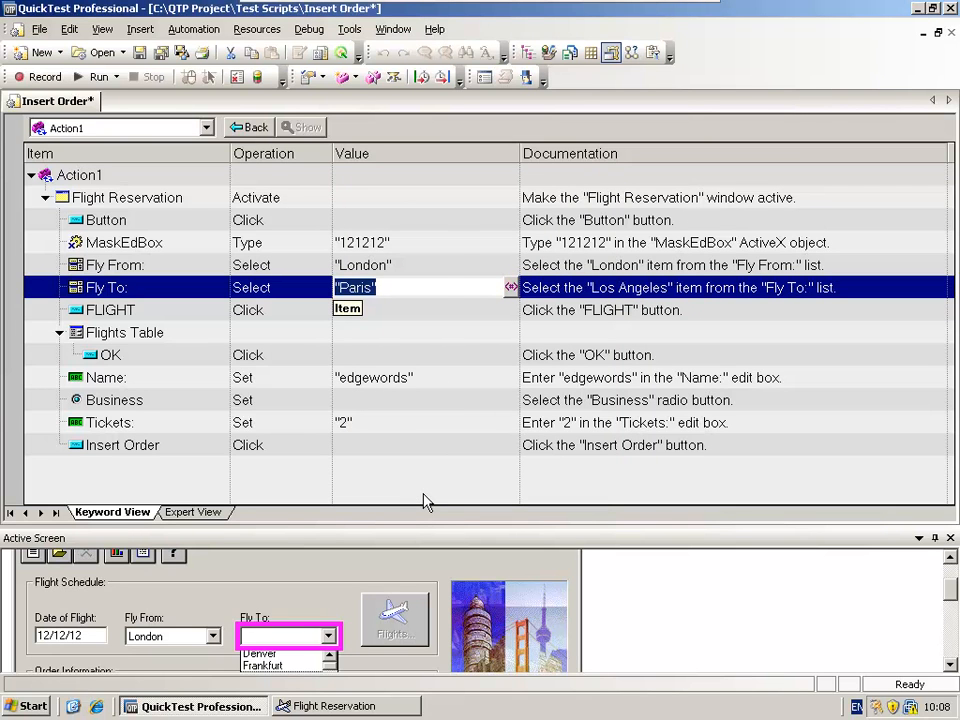
mouse_move(455, 240)
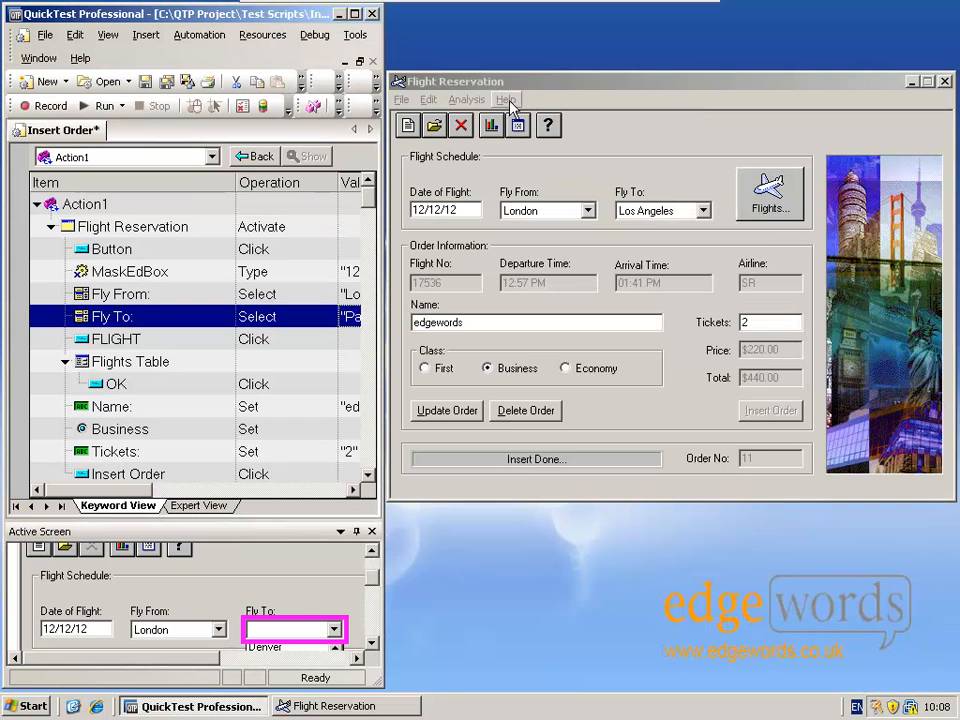
Step: Clear the booking form and run the test, inserting a London–Paris order (order 14)
left_click(408, 125)
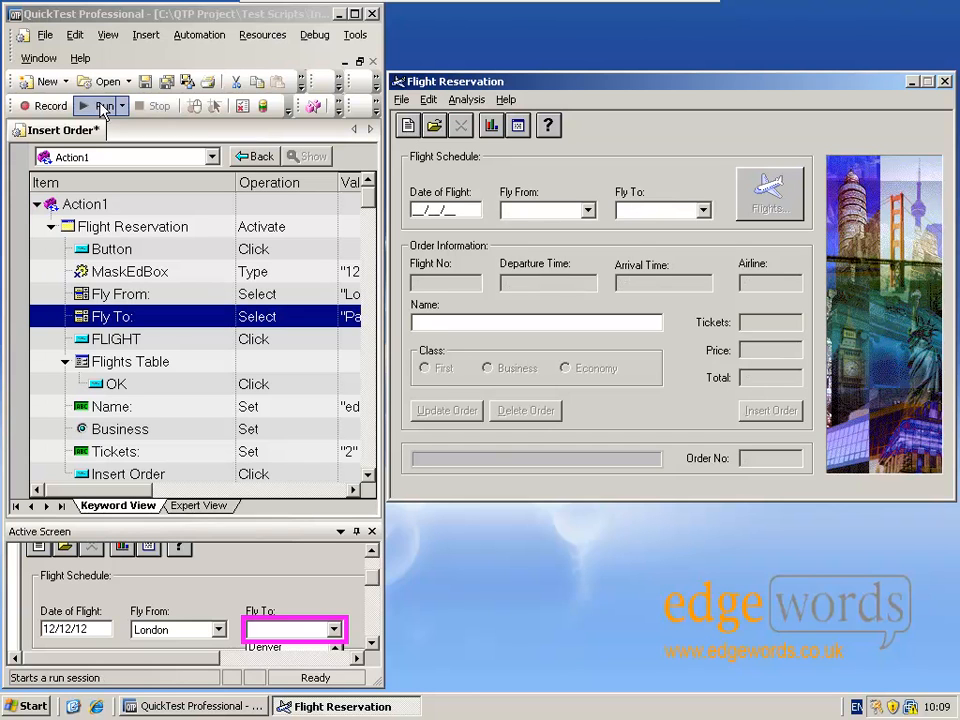
mouse_move(95, 106)
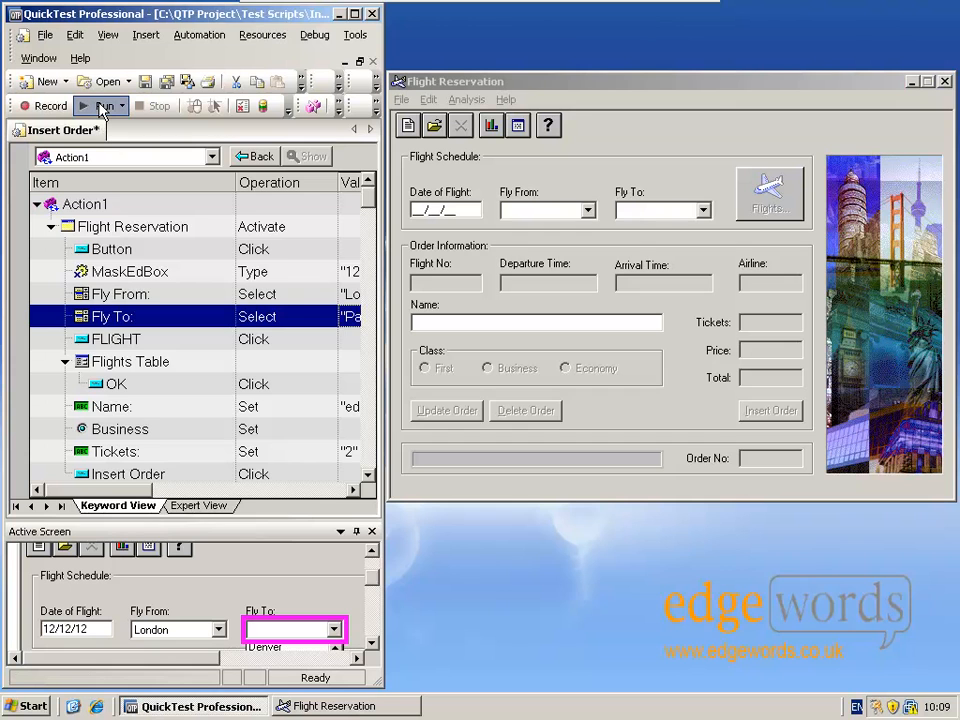
left_click(103, 105)
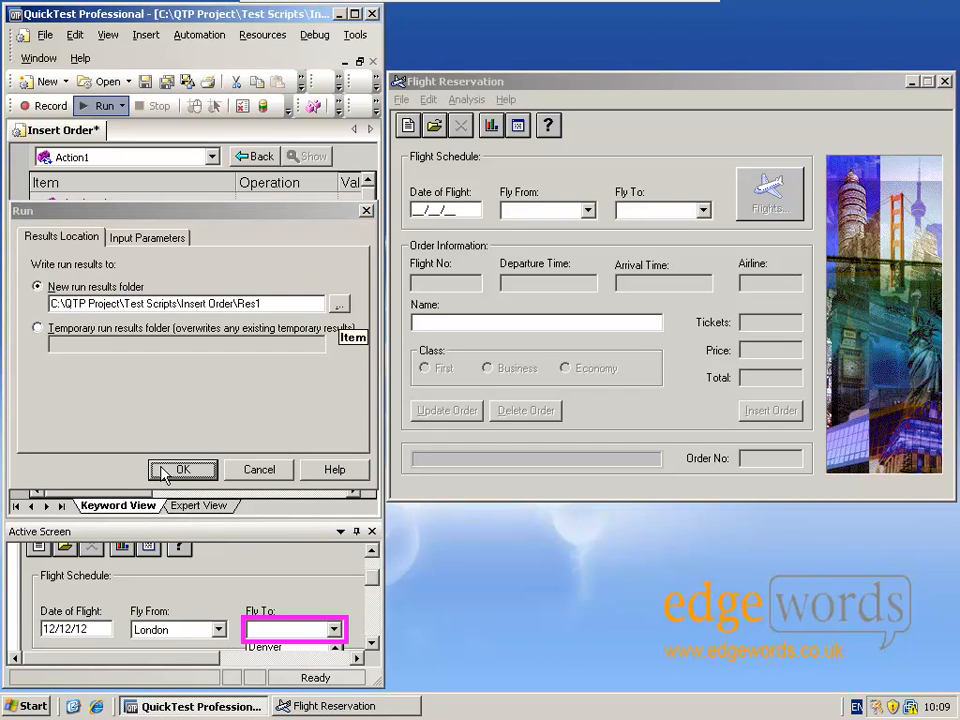
left_click(183, 469)
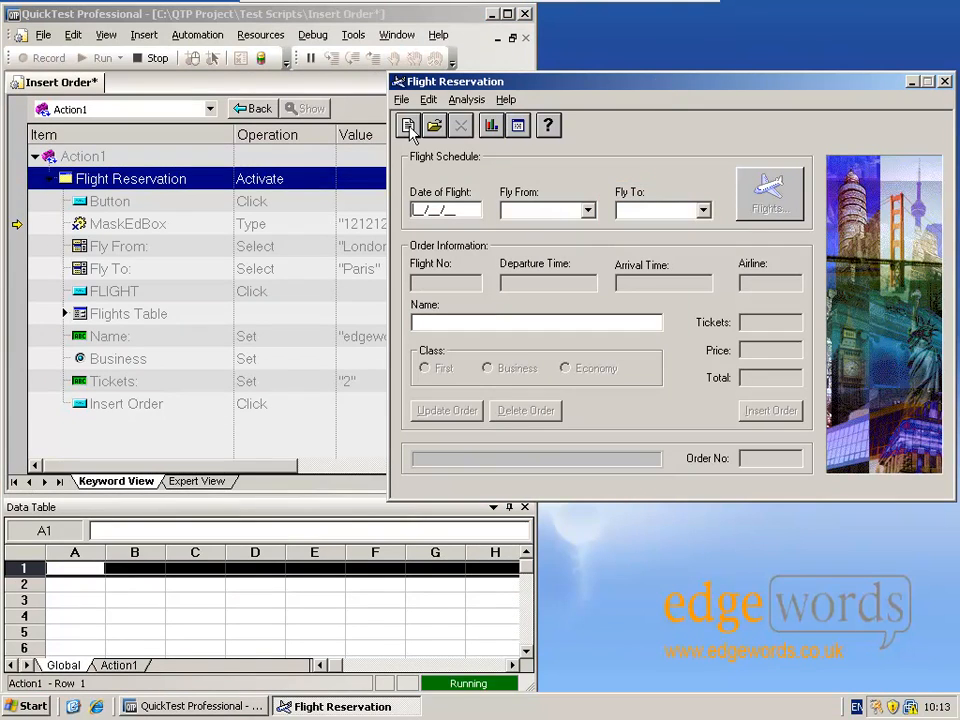
left_click(770, 195)
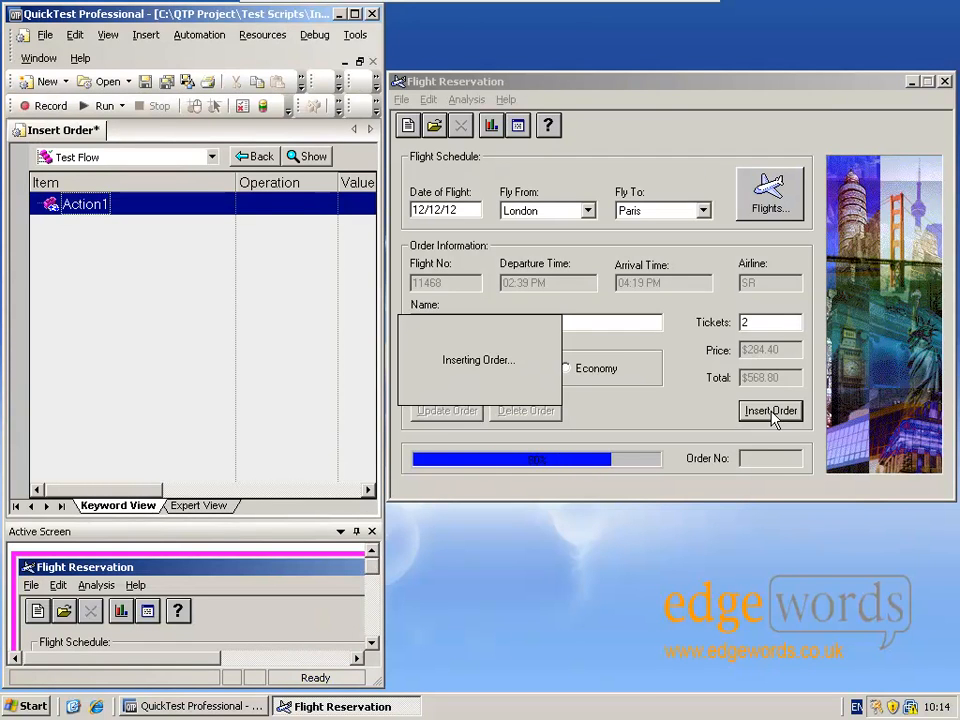
left_click(770, 410)
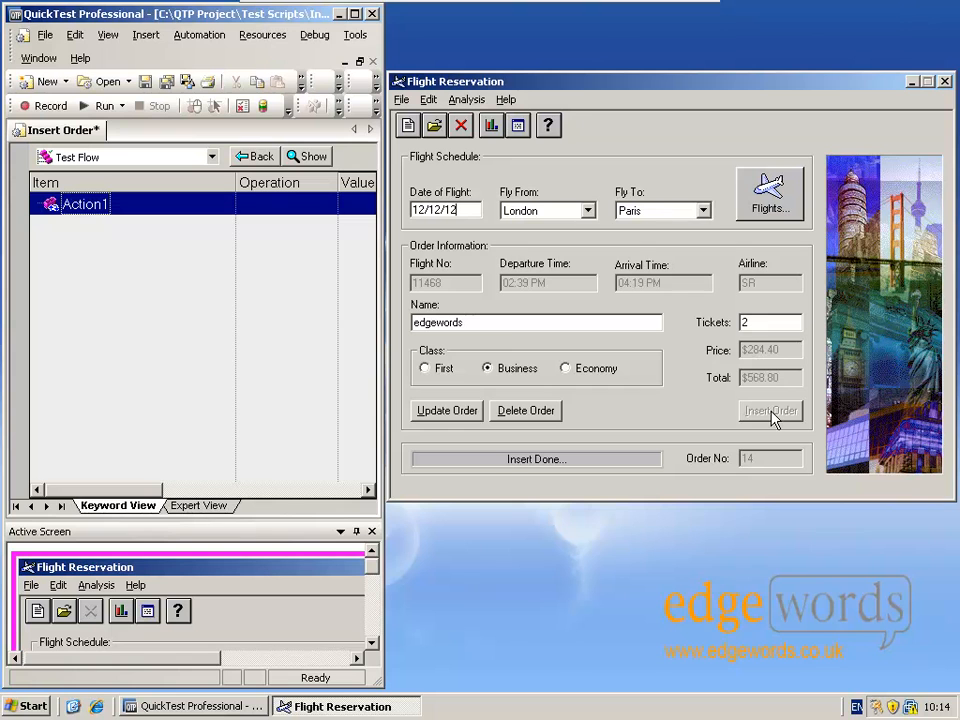
mouse_move(5, 507)
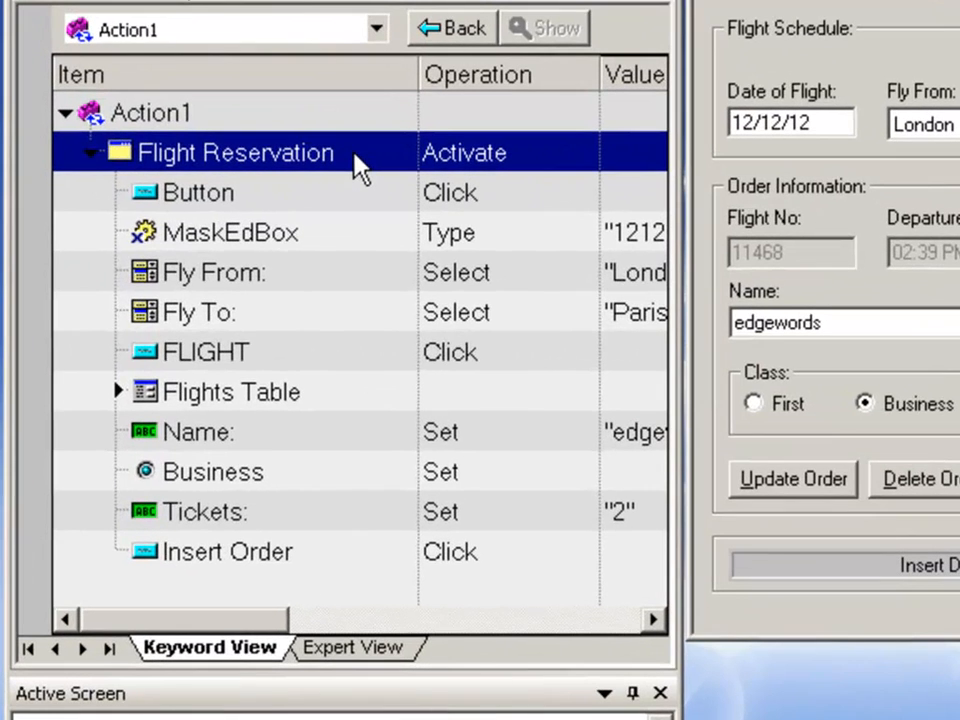
mouse_move(135, 150)
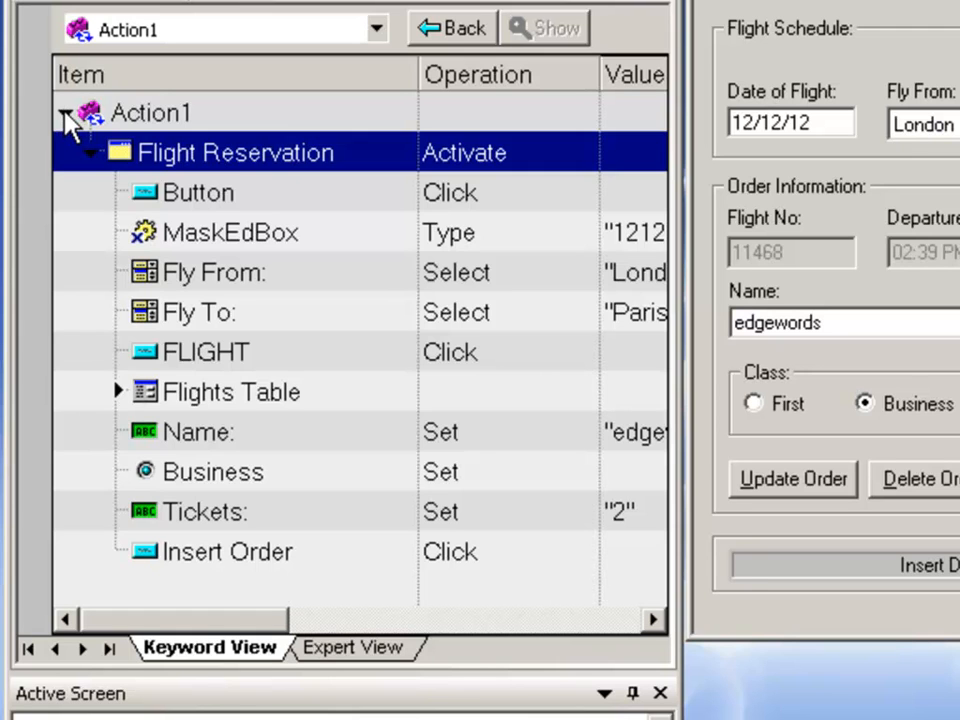
left_click(65, 112)
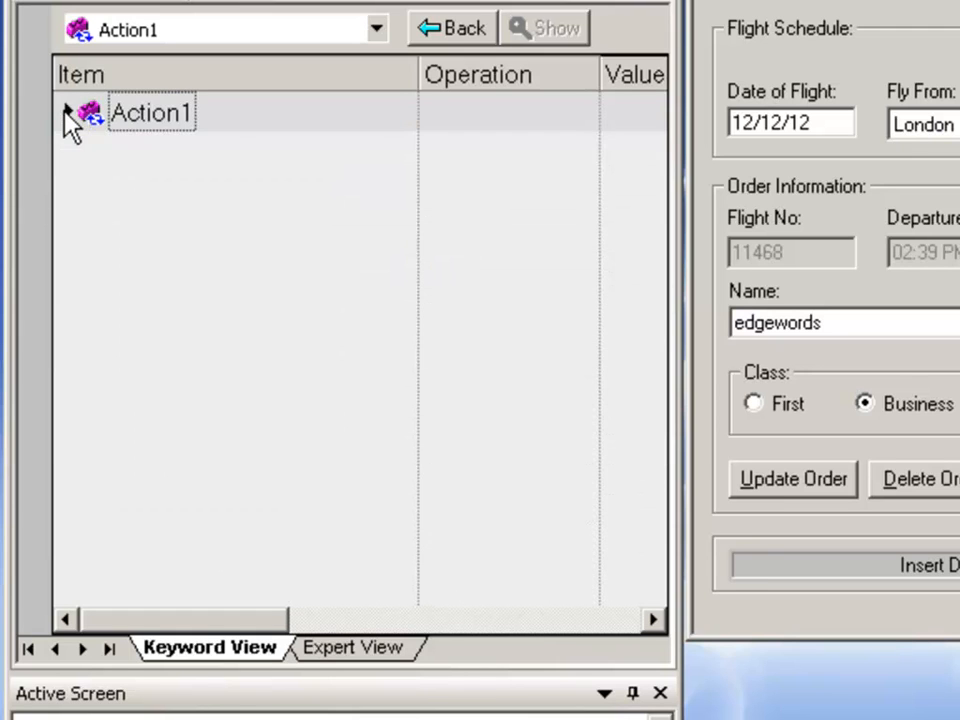
left_click(68, 112)
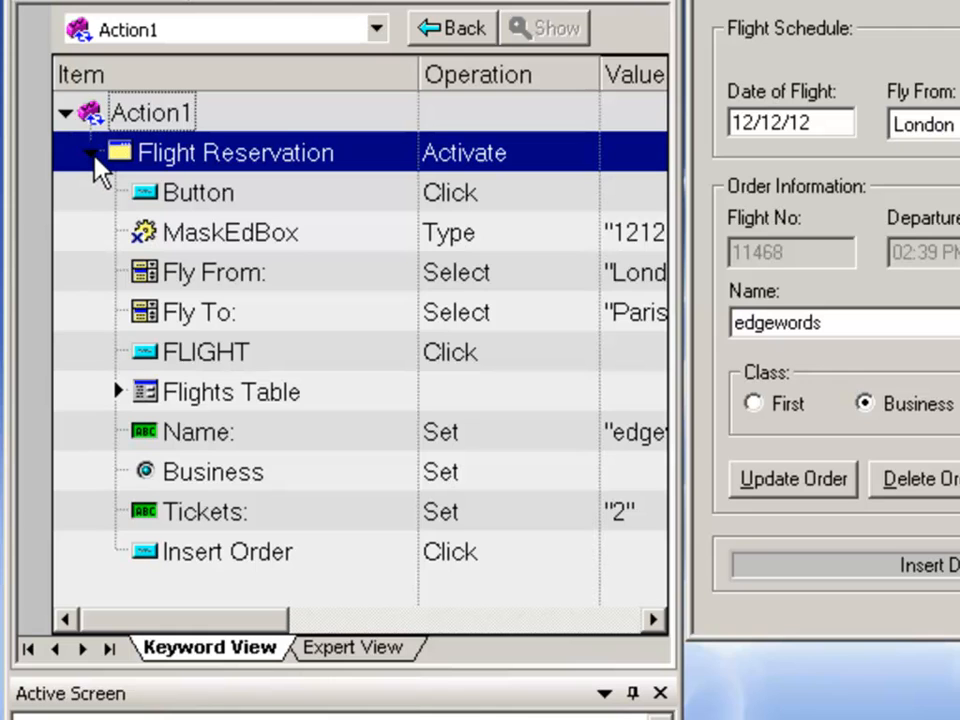
left_click(95, 153)
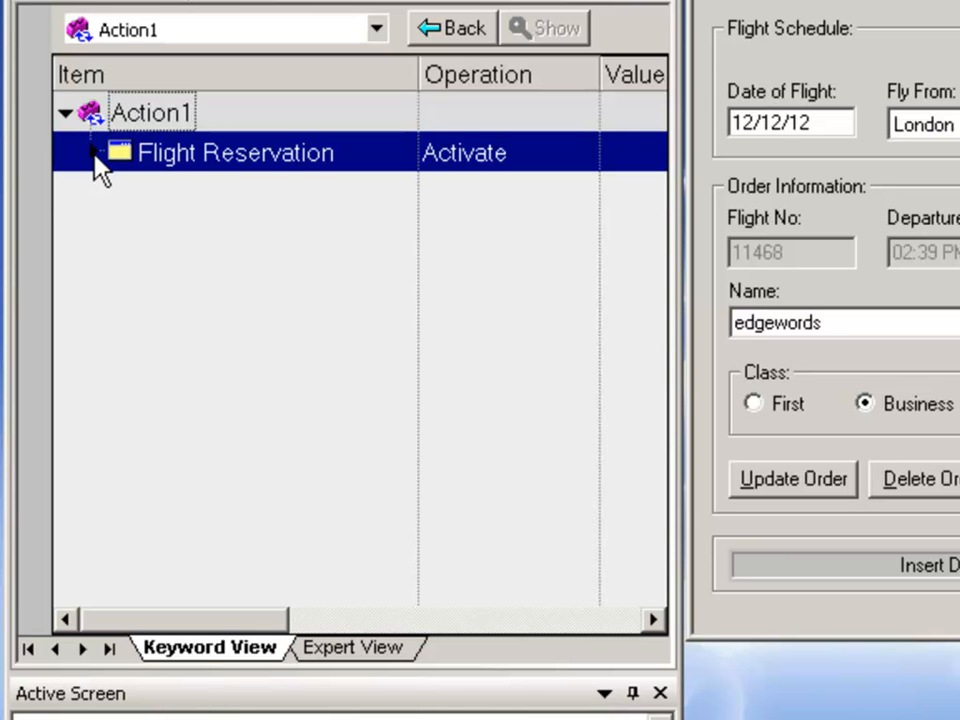
left_click(90, 152)
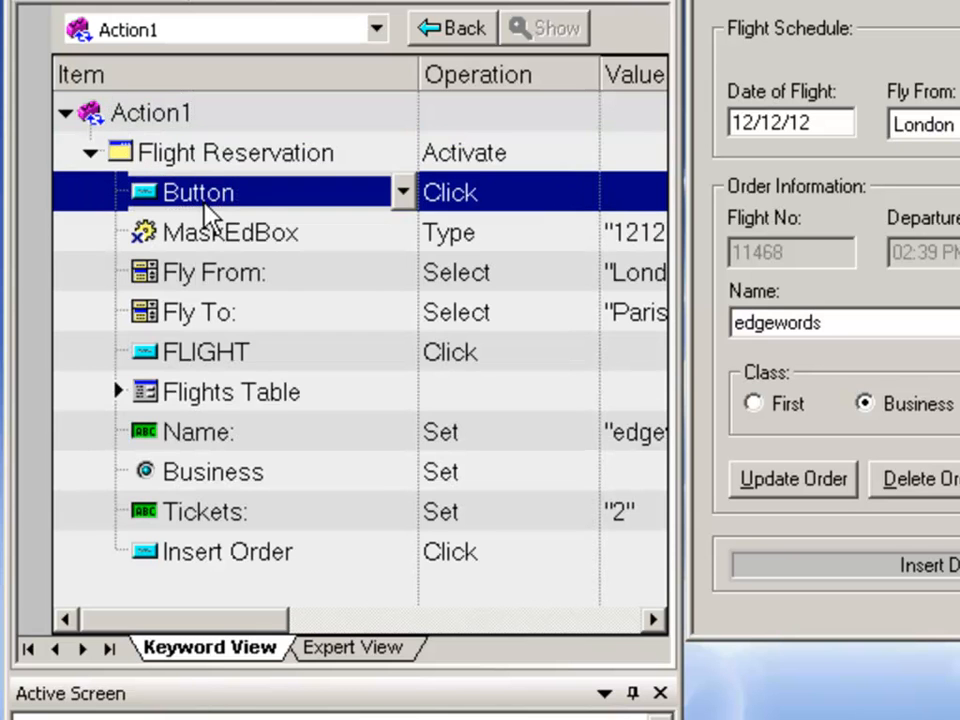
left_click(210, 271)
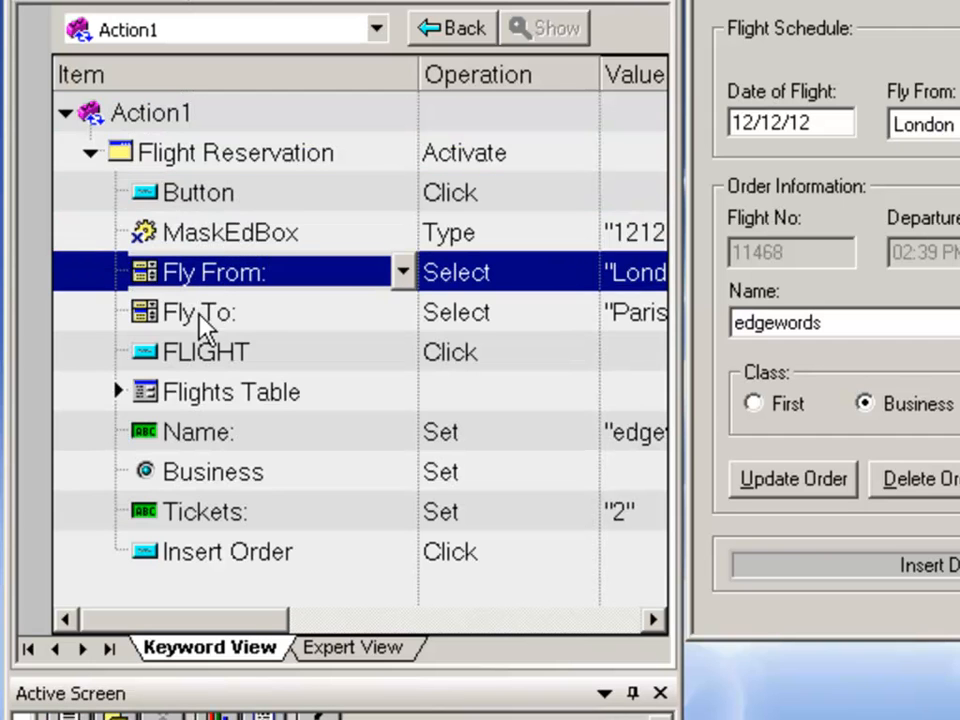
left_click(200, 312)
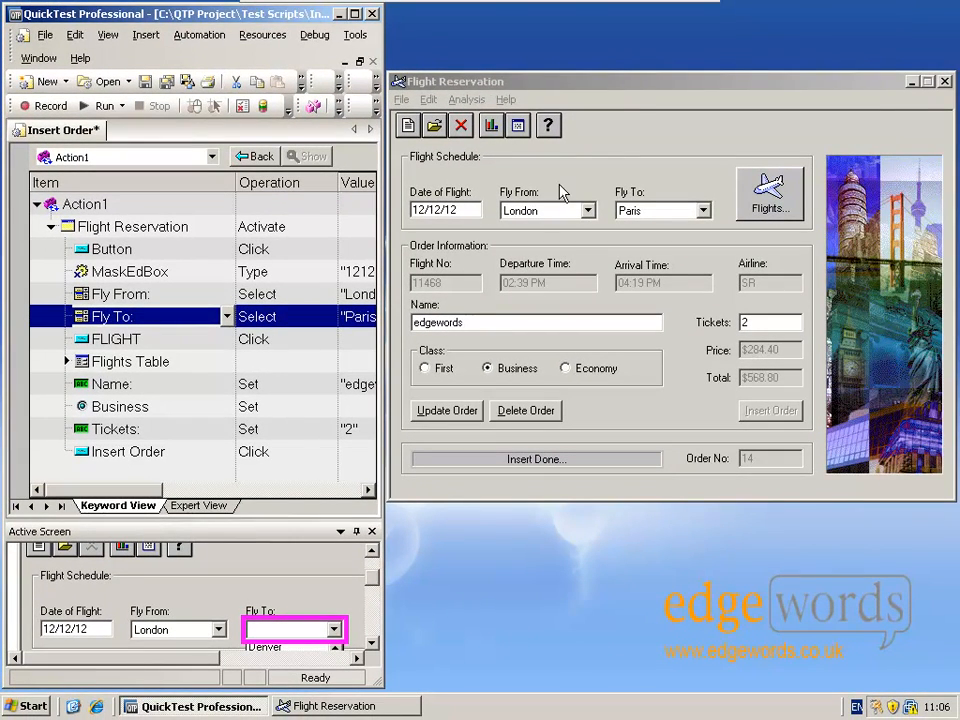
left_click(650, 81)
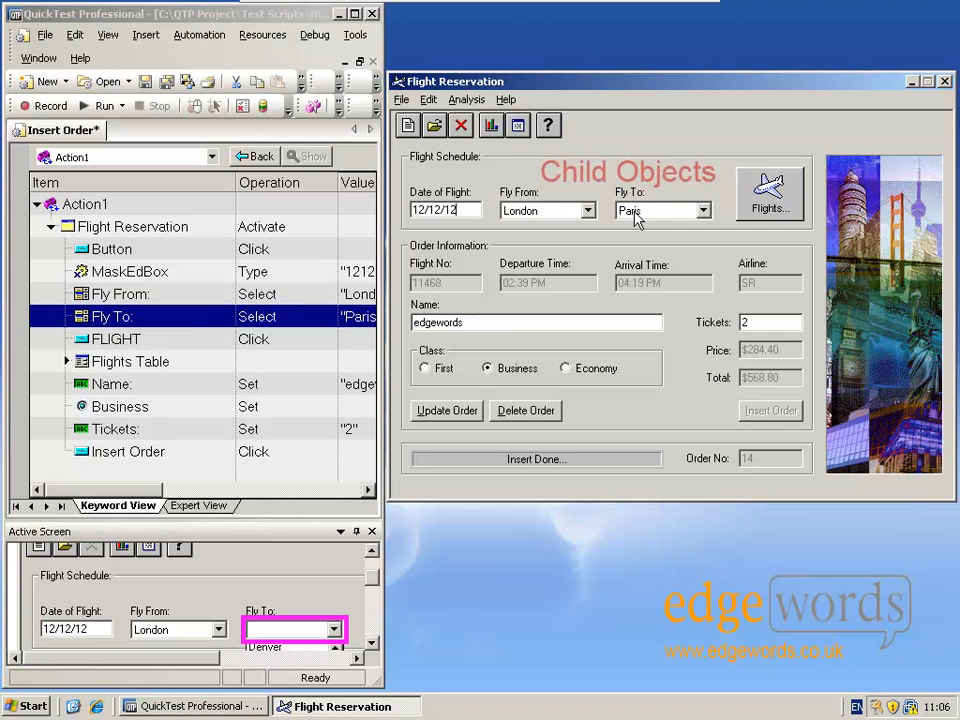
mouse_move(765, 207)
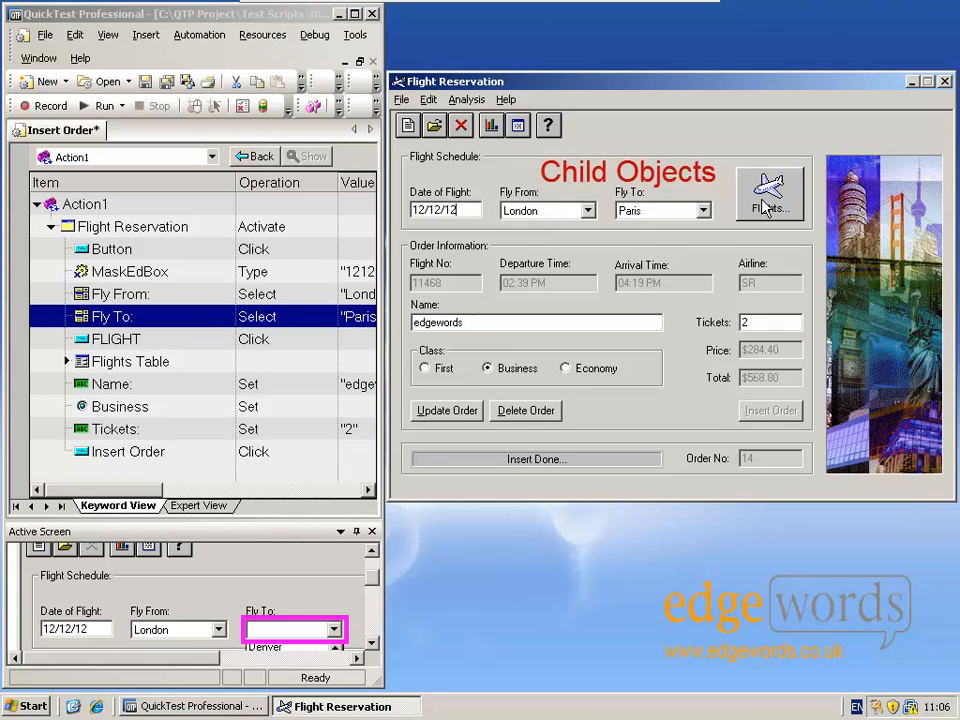
mouse_move(685, 221)
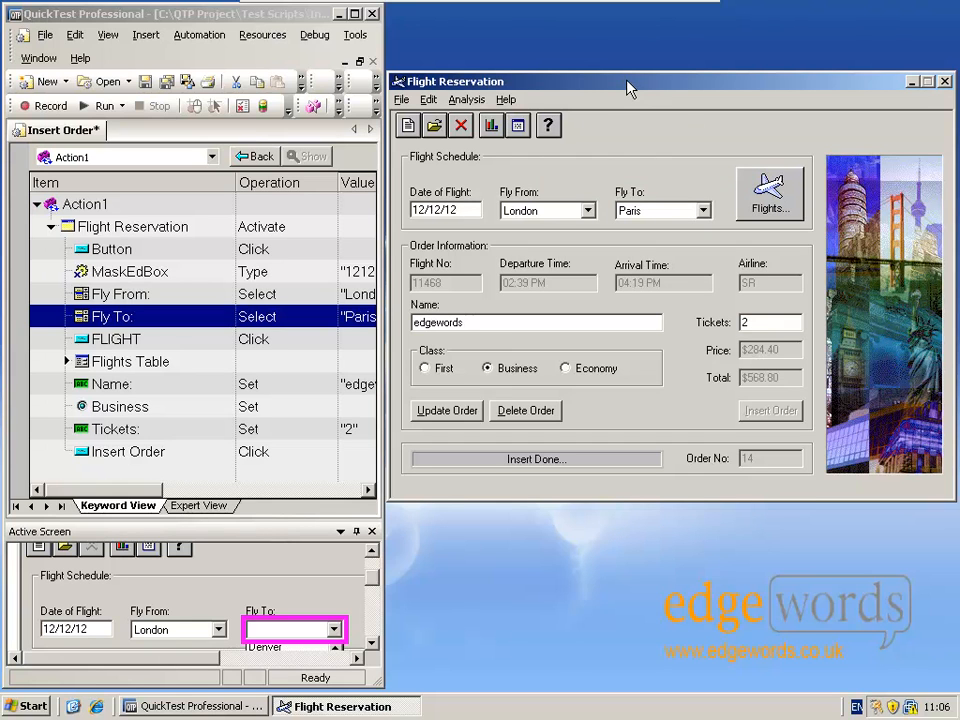
mouse_move(590, 277)
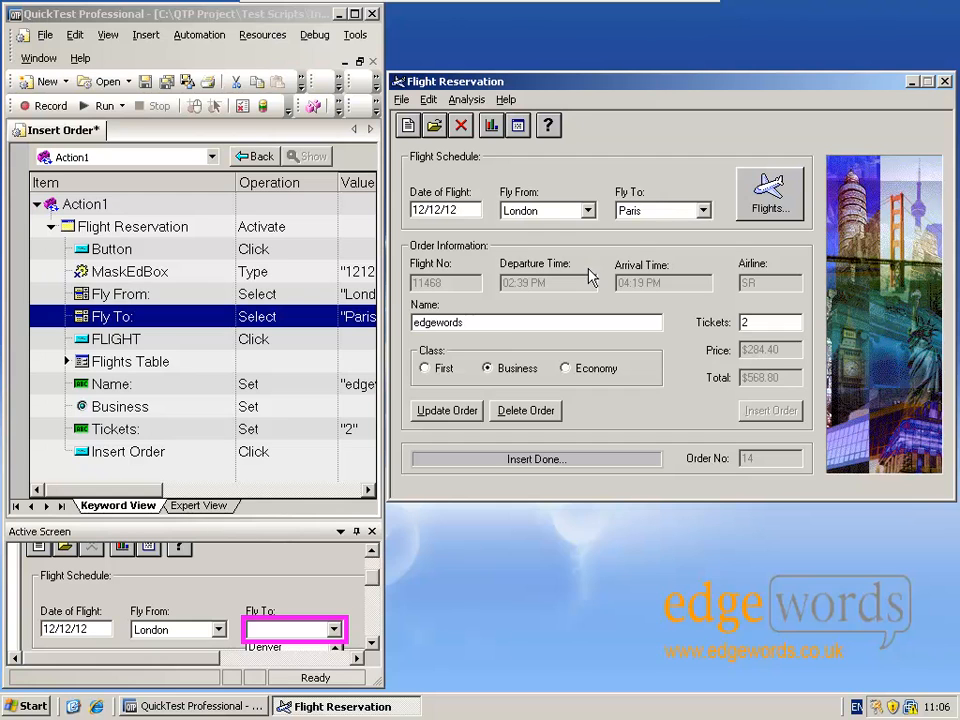
mouse_move(303, 80)
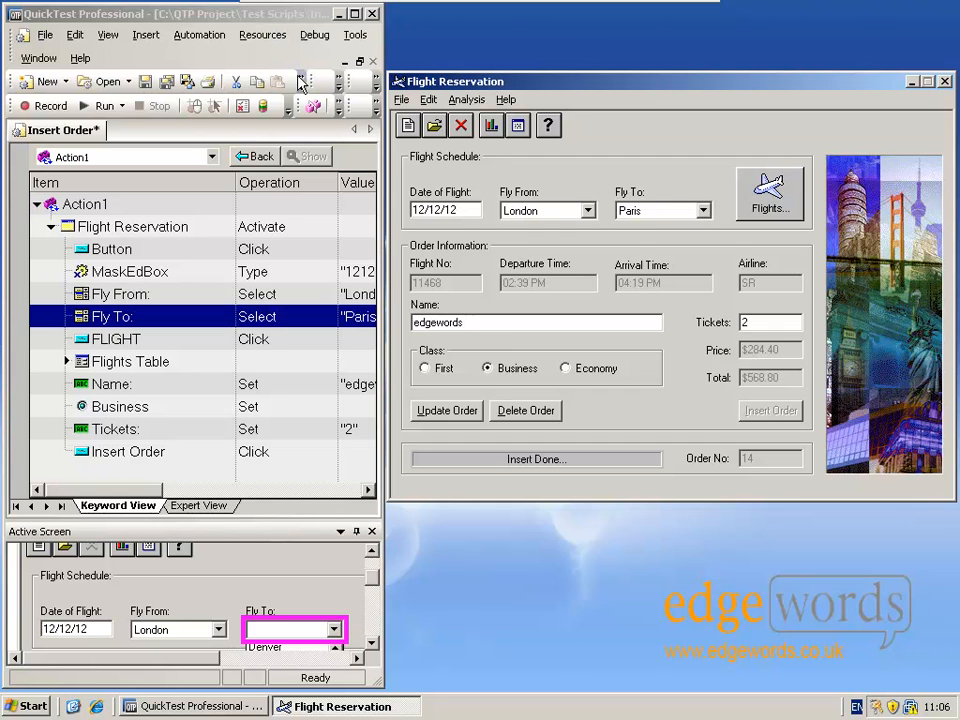